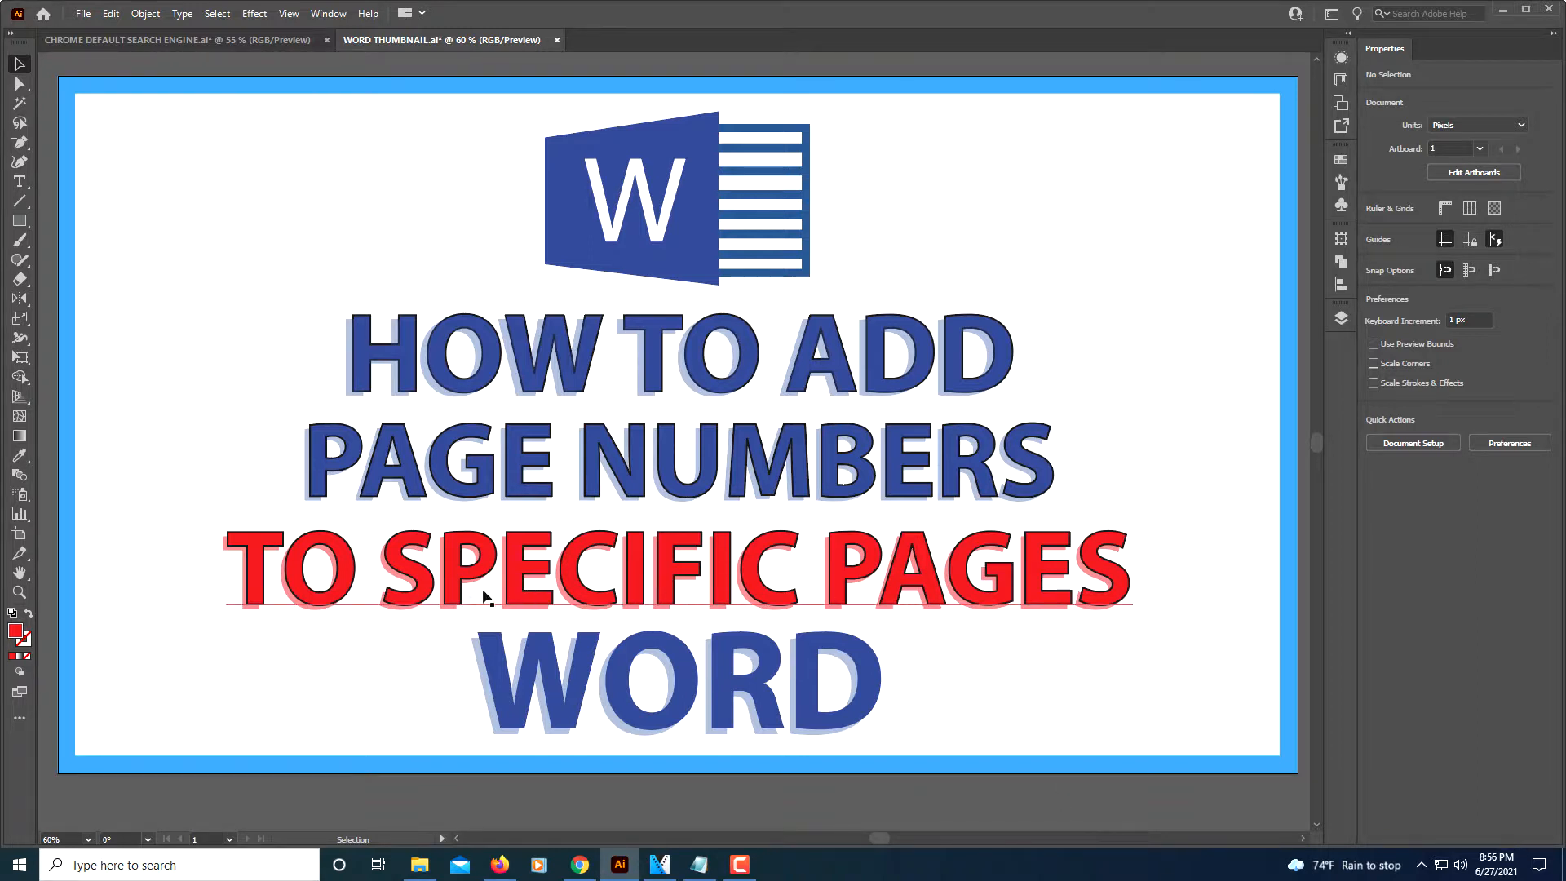
pyautogui.moveTo(667, 587)
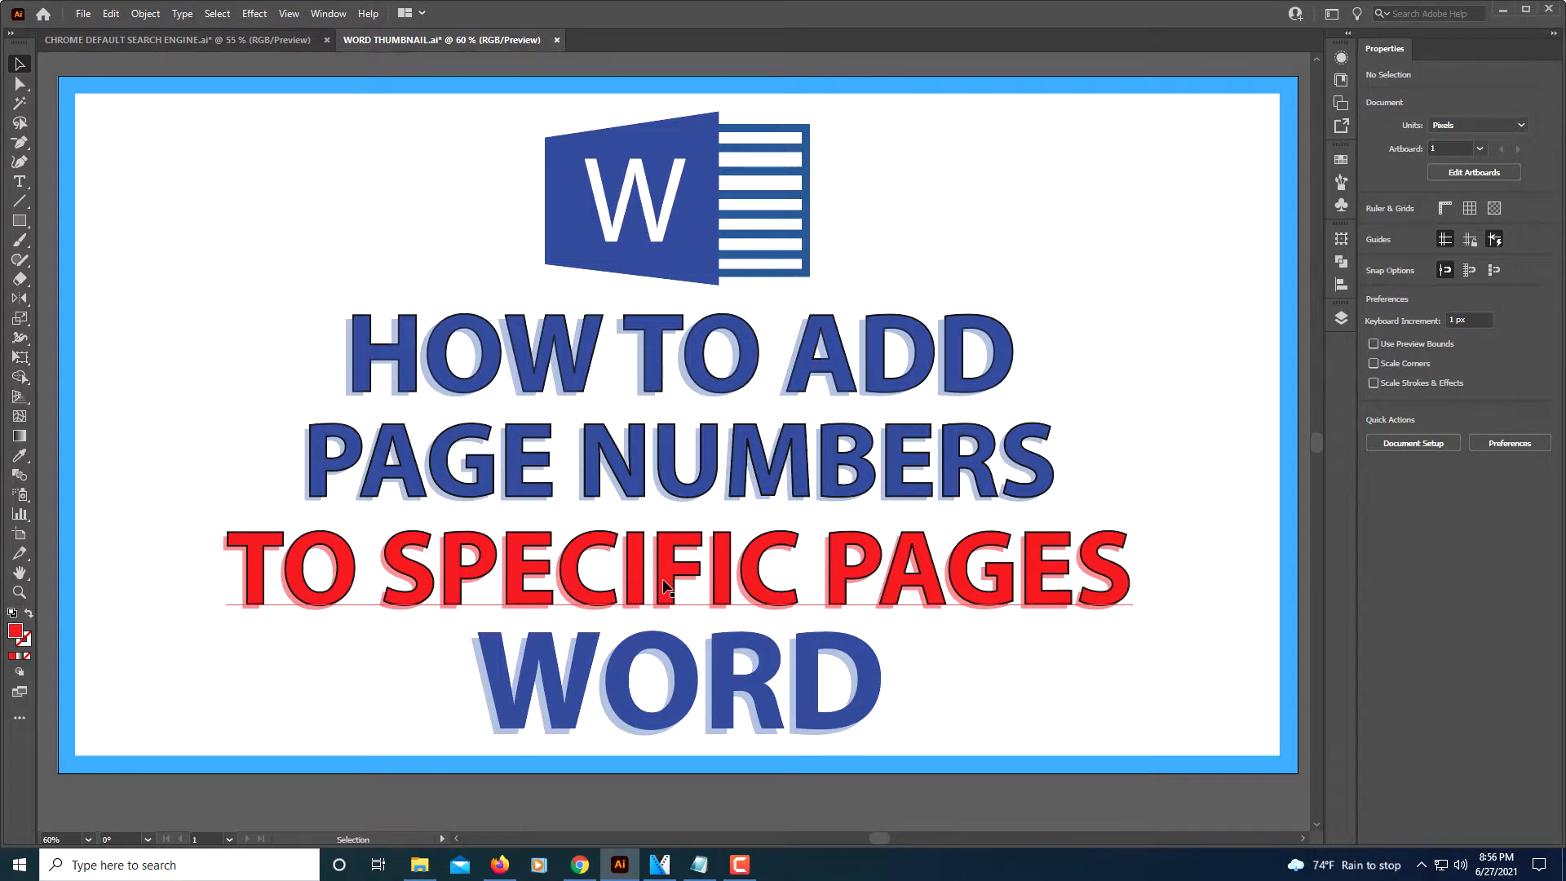
pyautogui.moveTo(419, 864)
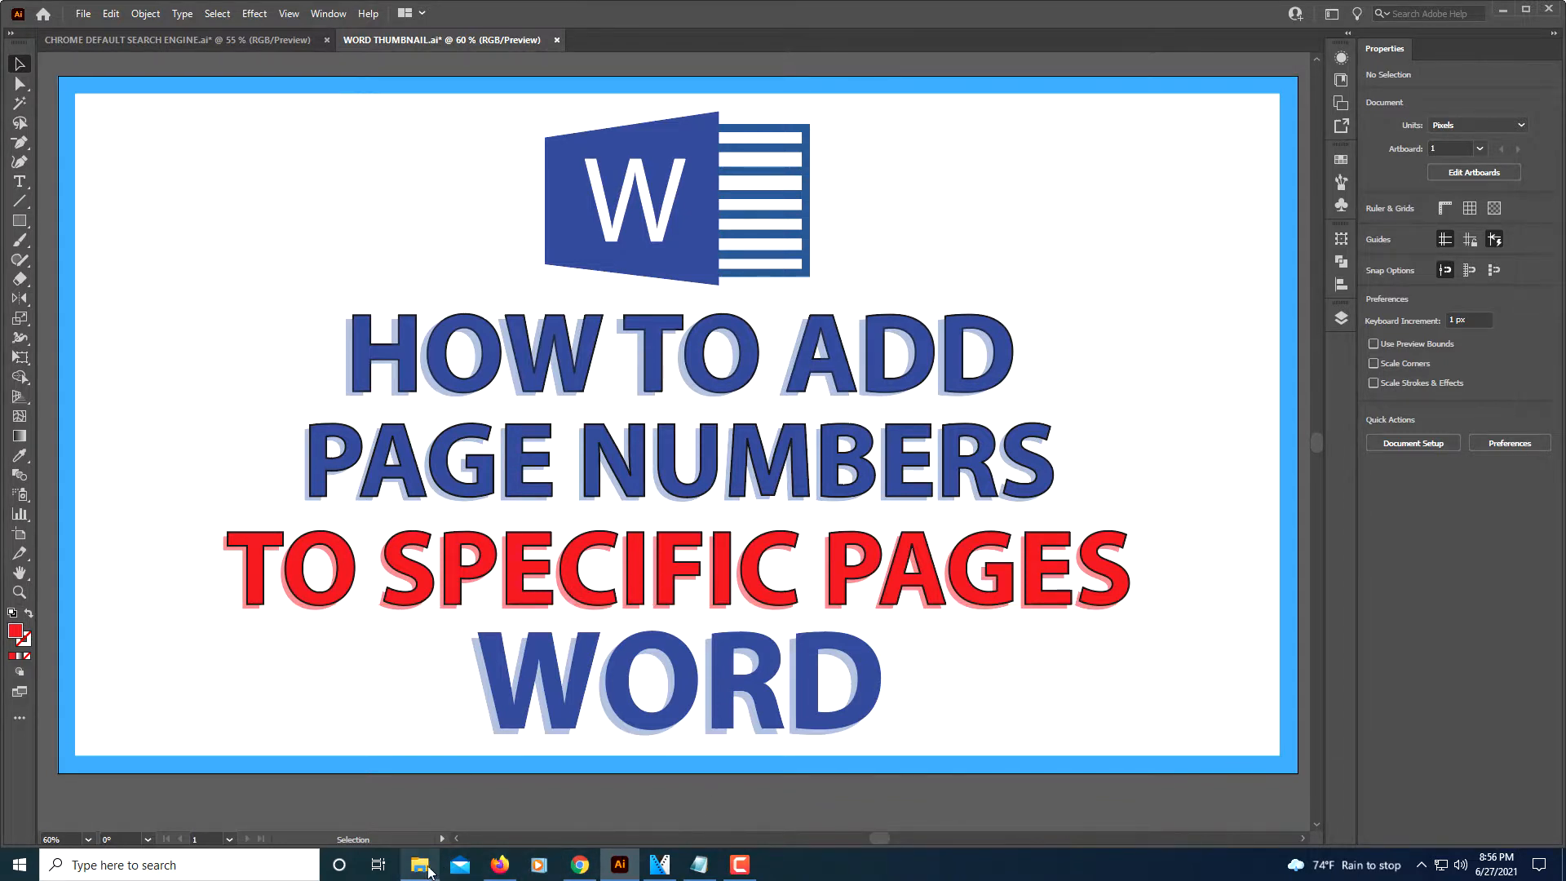
# Step: Bring up the Microsoft-Word-Email-Template downloads folder from the taskbar
pyautogui.click(419, 864)
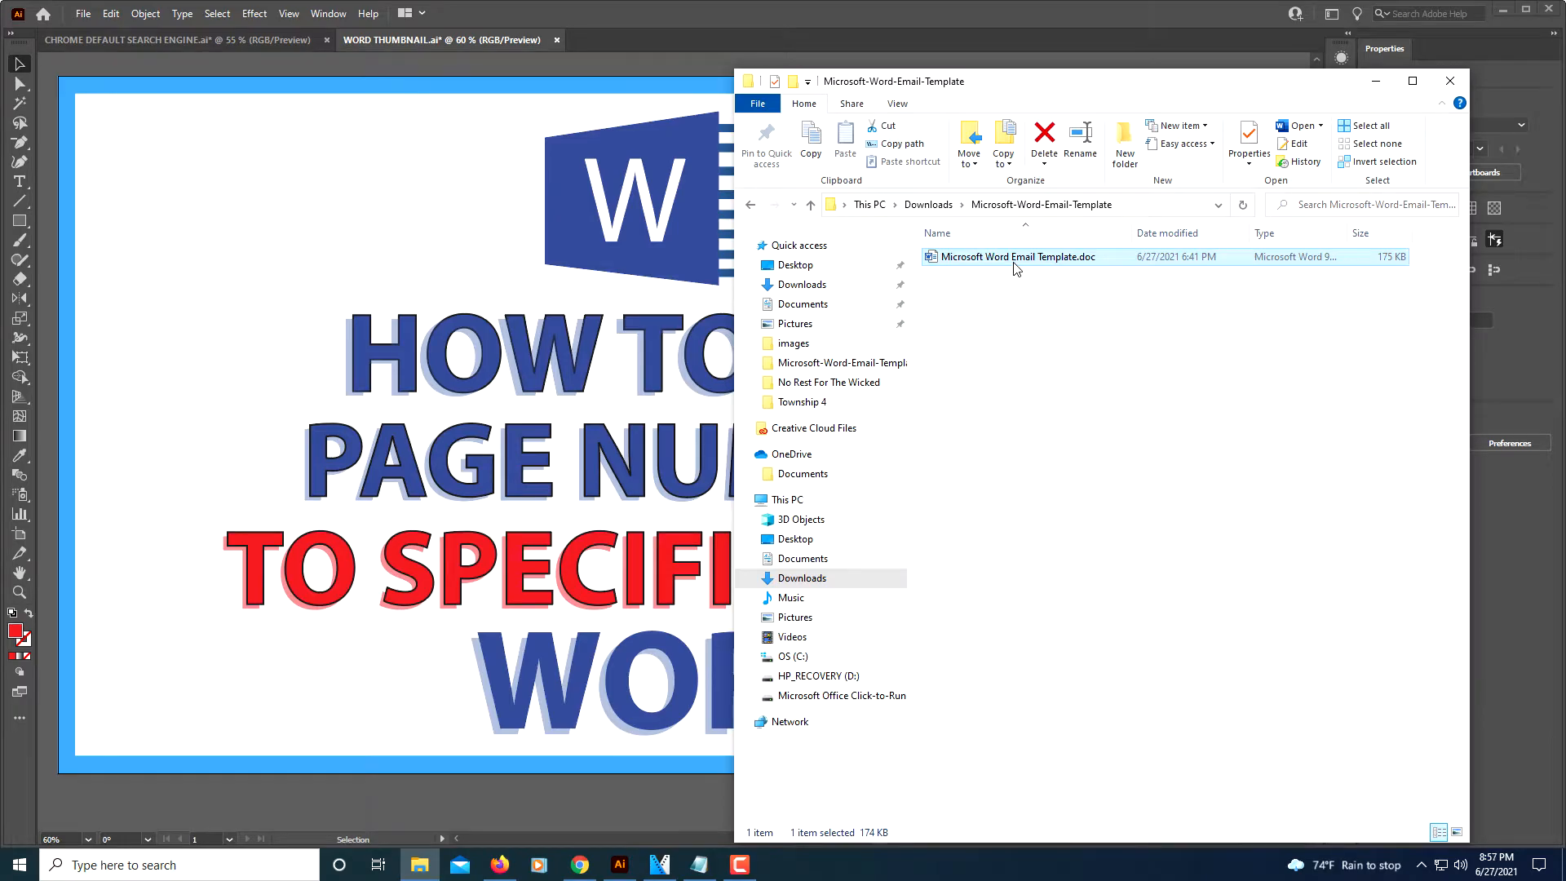
# Step: Load the Email Invitation Template .doc in Word and skim its four pages top to bottom and back
pyautogui.doubleClick(1017, 256)
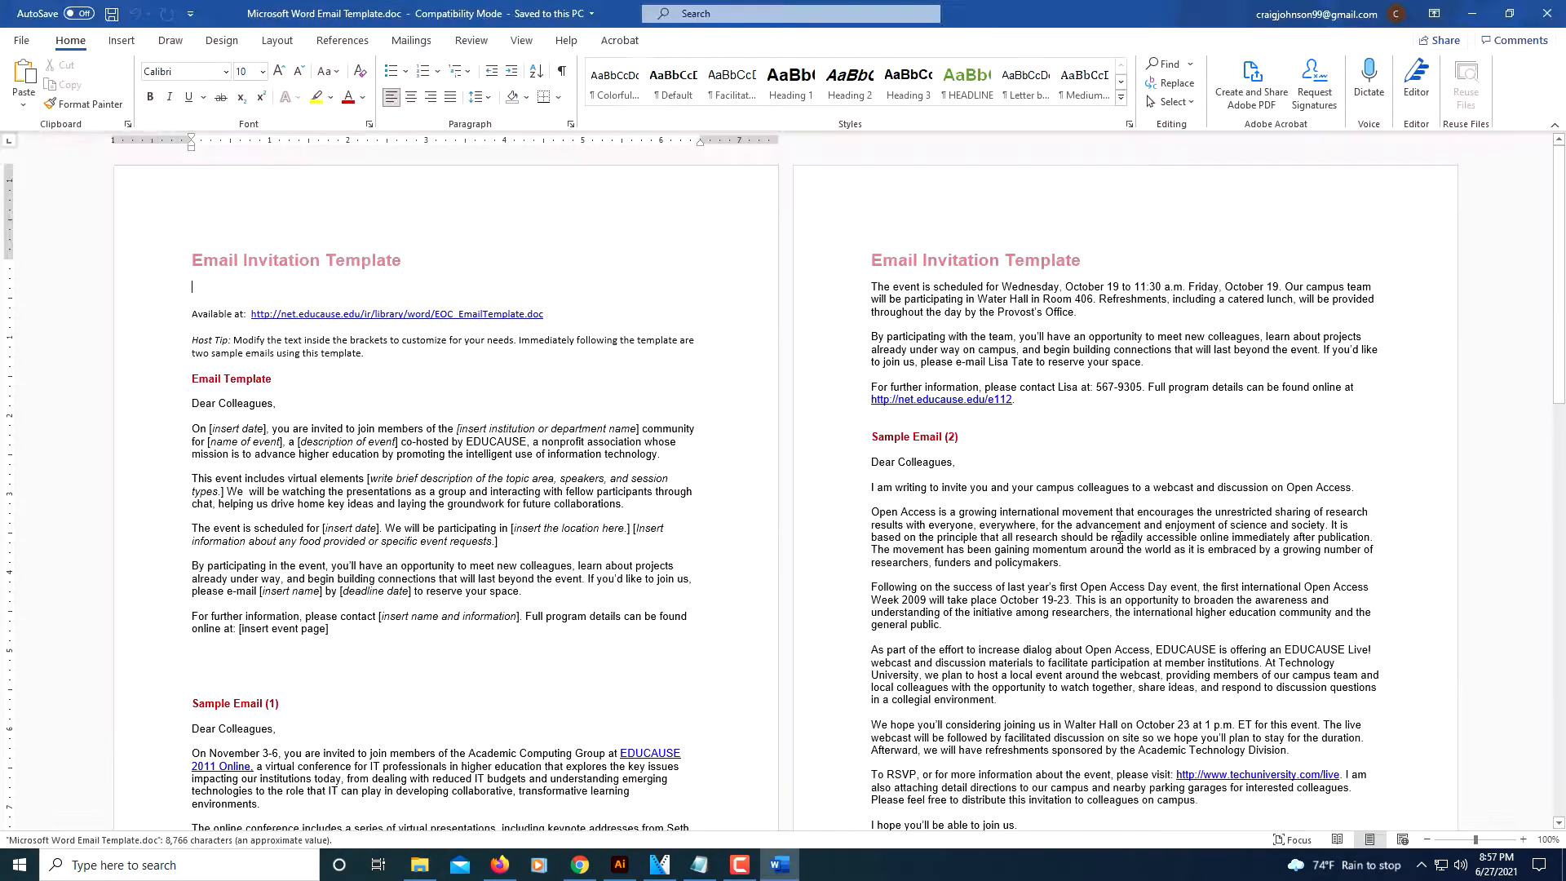
pyautogui.scroll(-3)
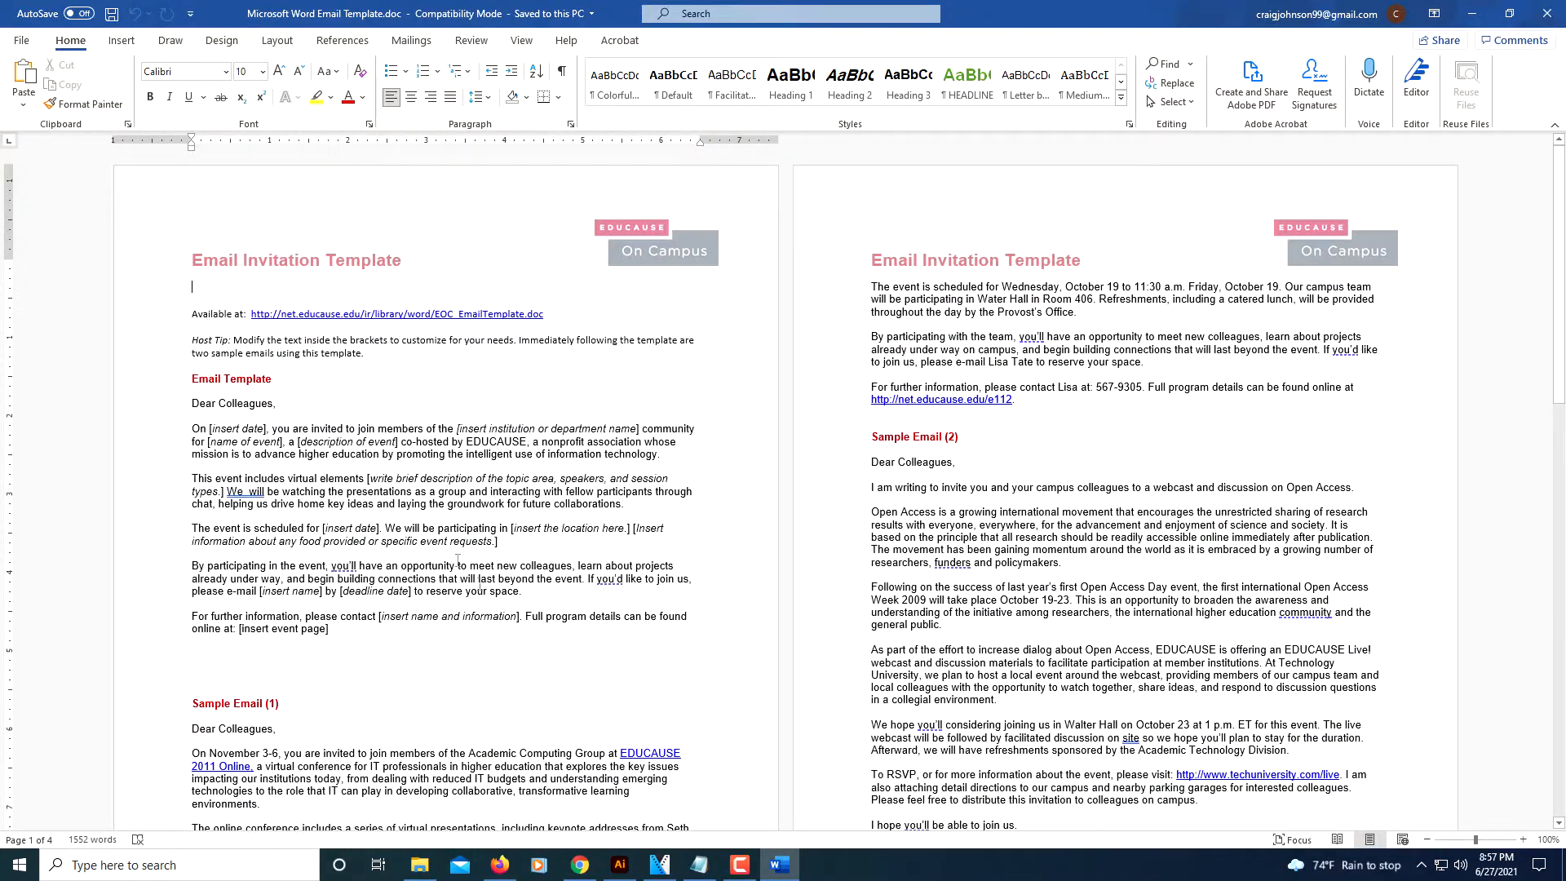
pyautogui.scroll(-3)
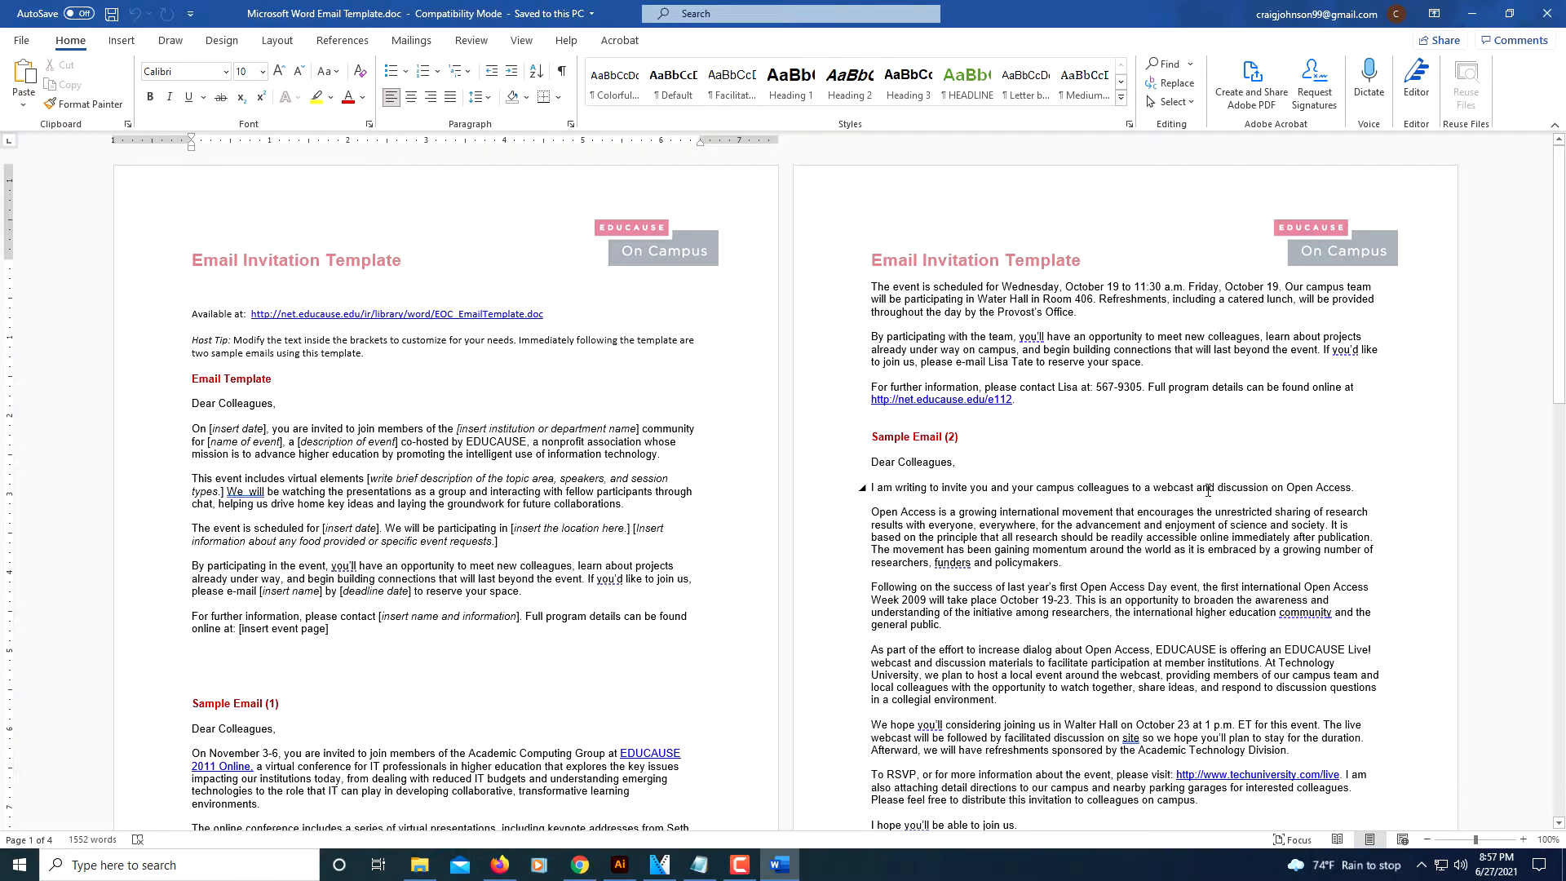
pyautogui.scroll(-3)
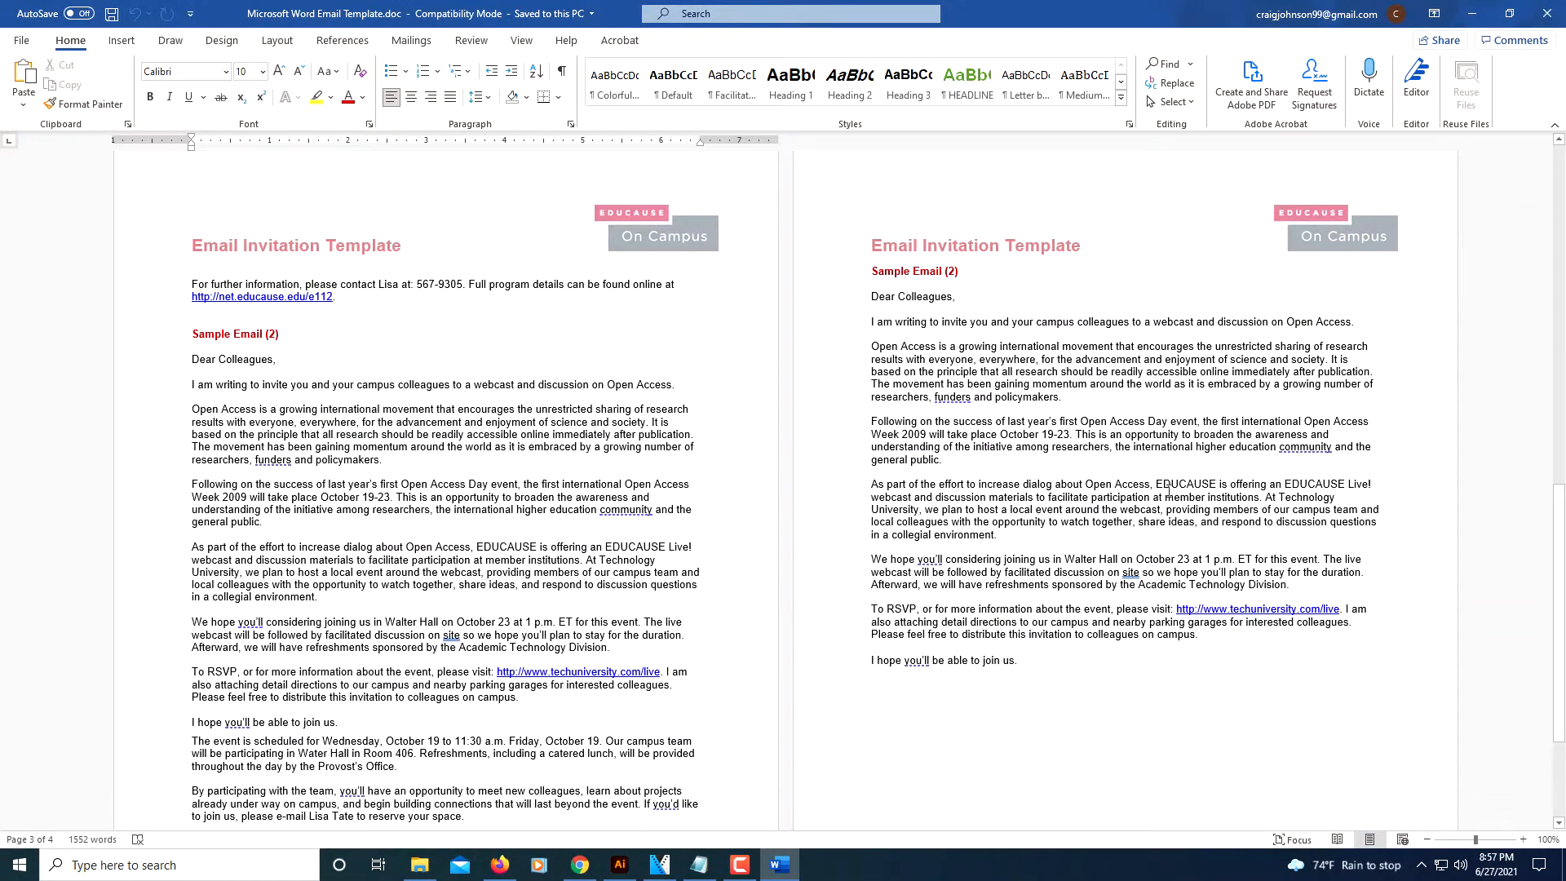
pyautogui.scroll(3)
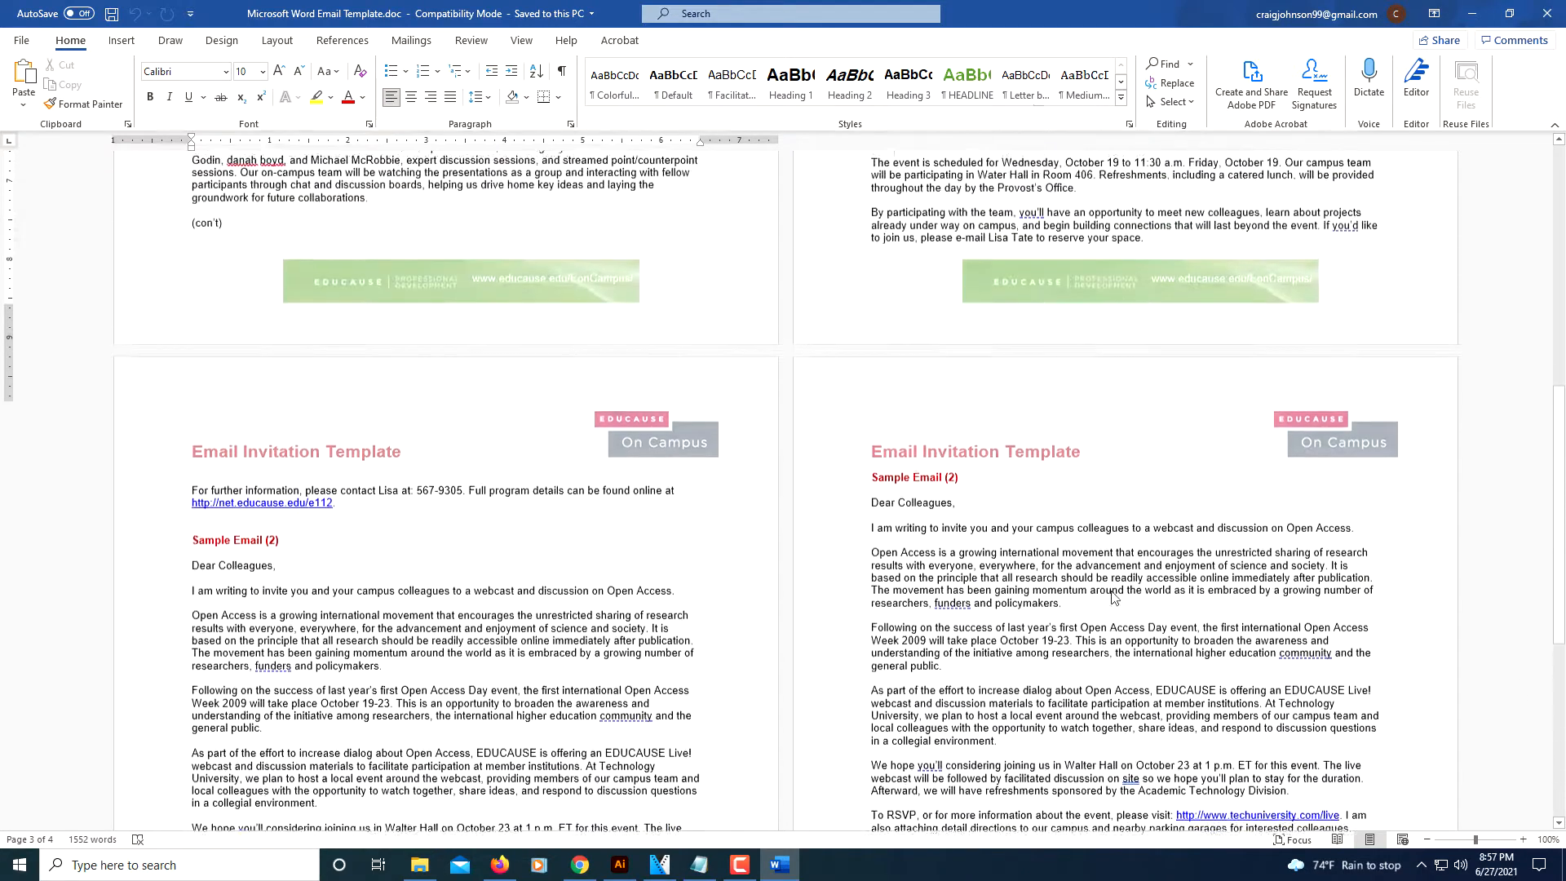
pyautogui.scroll(3)
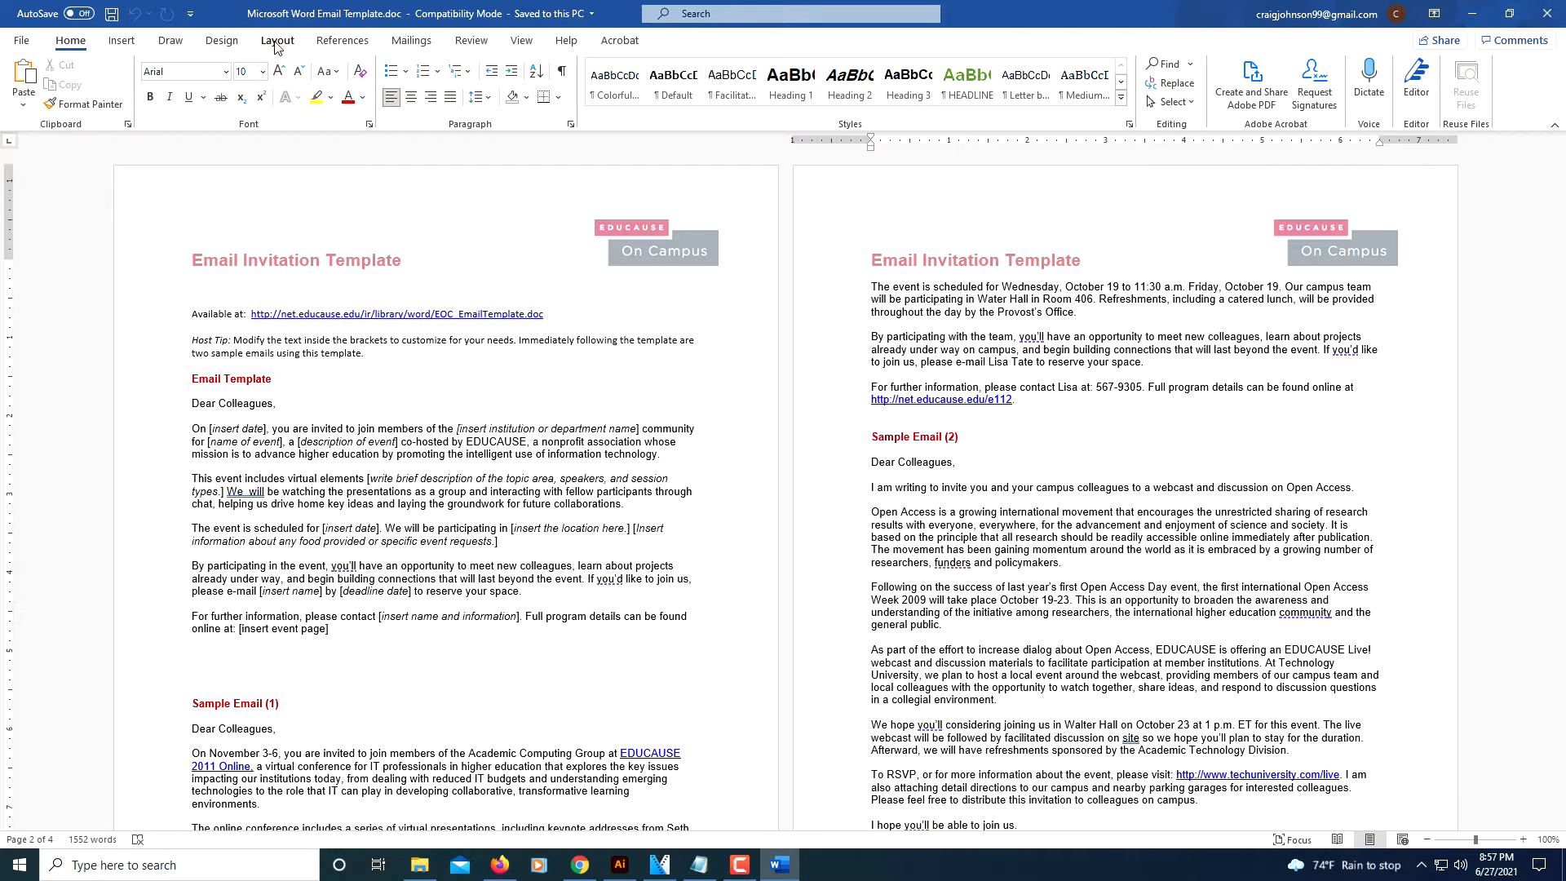
# Step: Reach the Layout ribbon's Breaks list to insert a Next Page section break before page 2
pyautogui.click(278, 41)
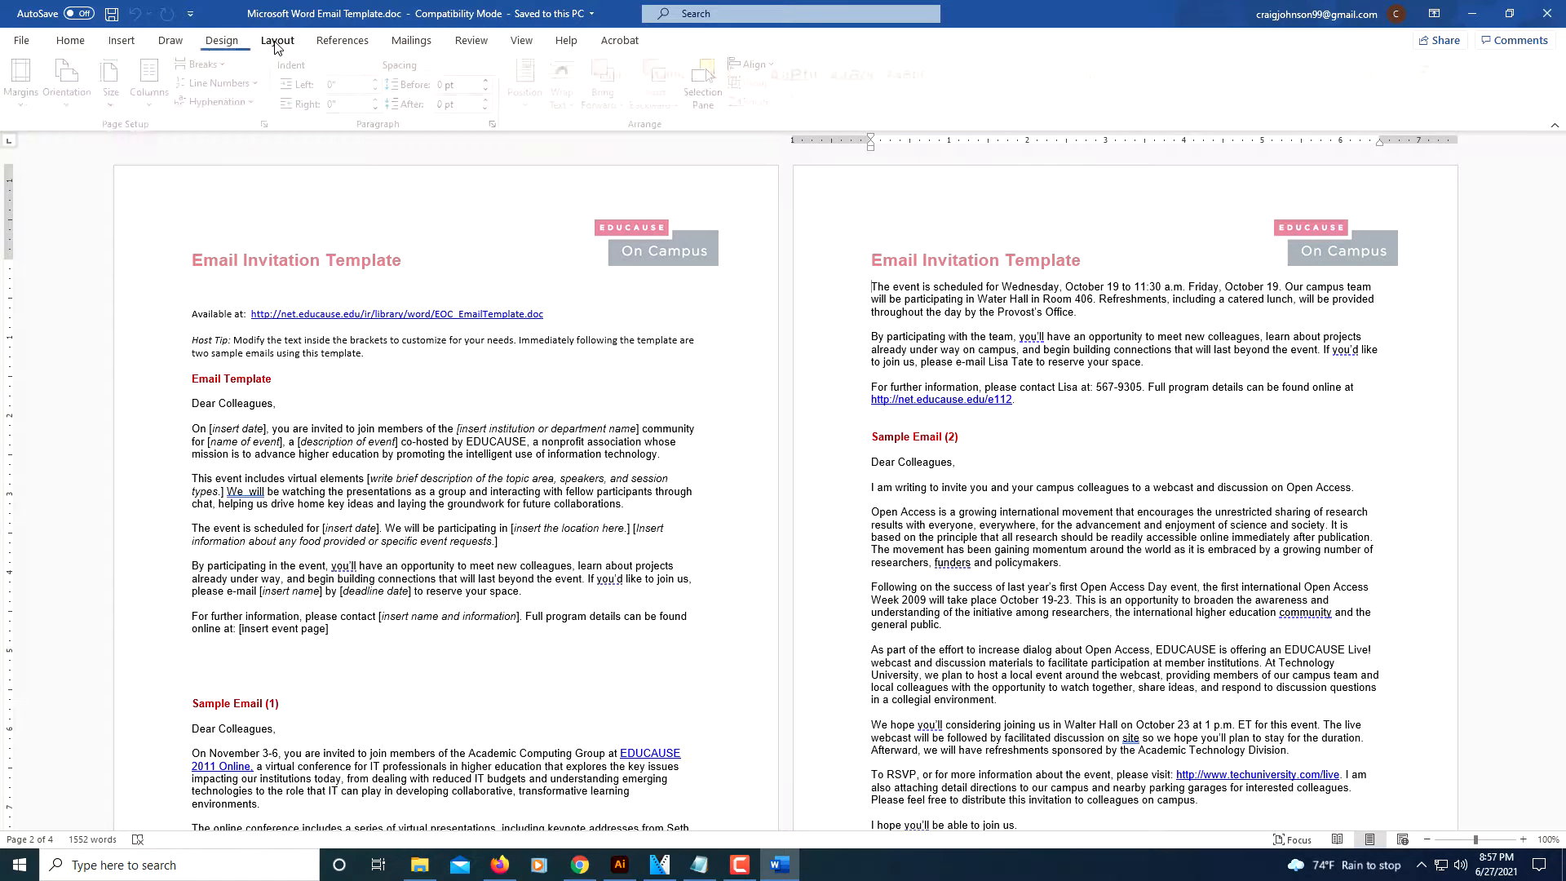
pyautogui.click(277, 39)
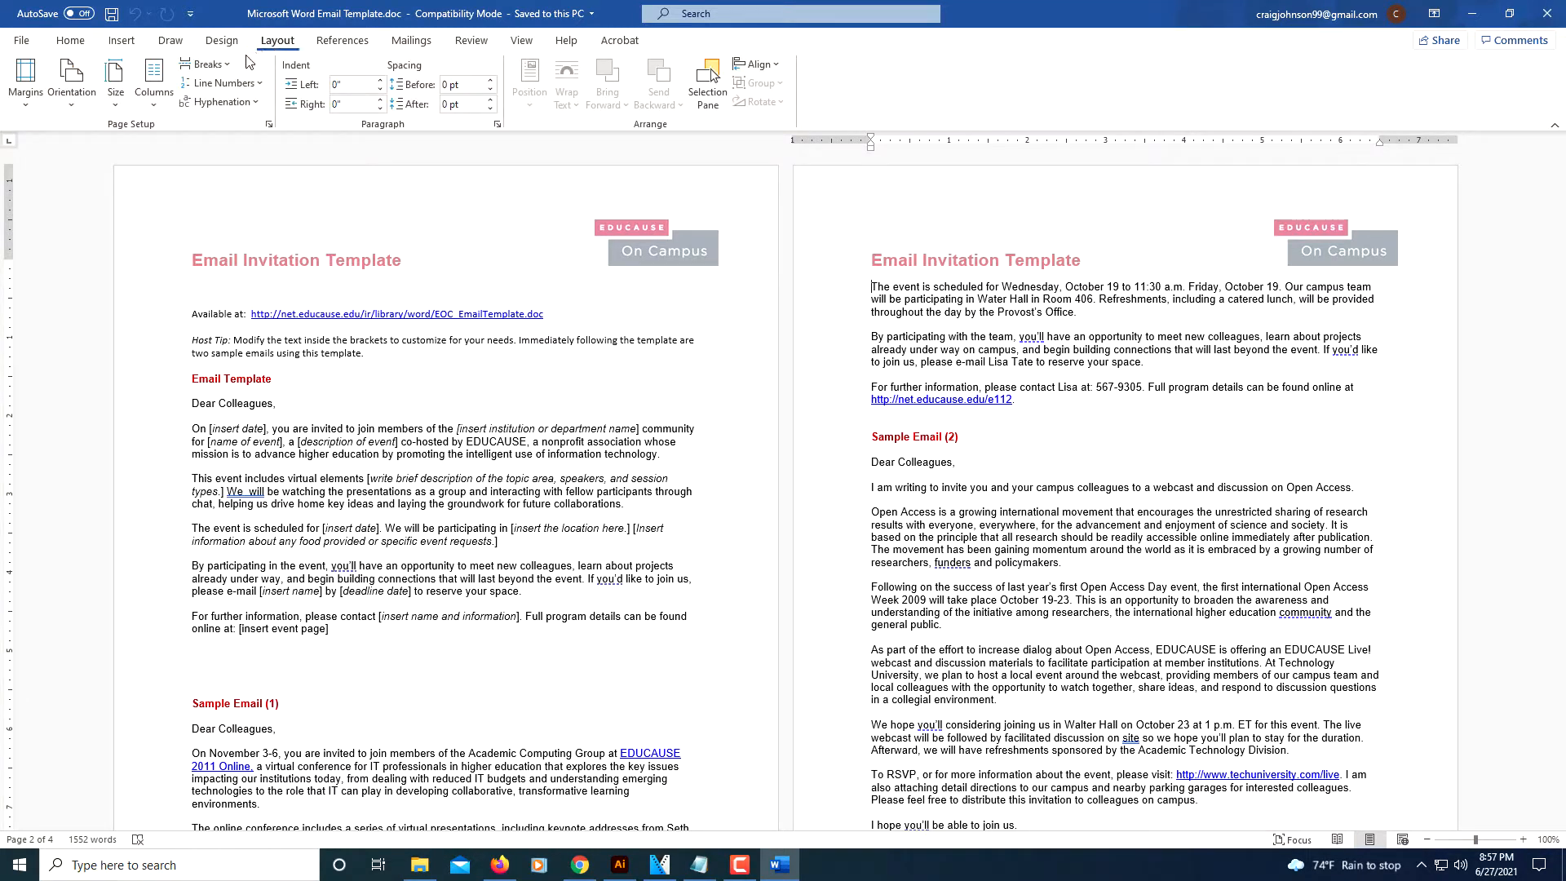
pyautogui.moveTo(207, 64)
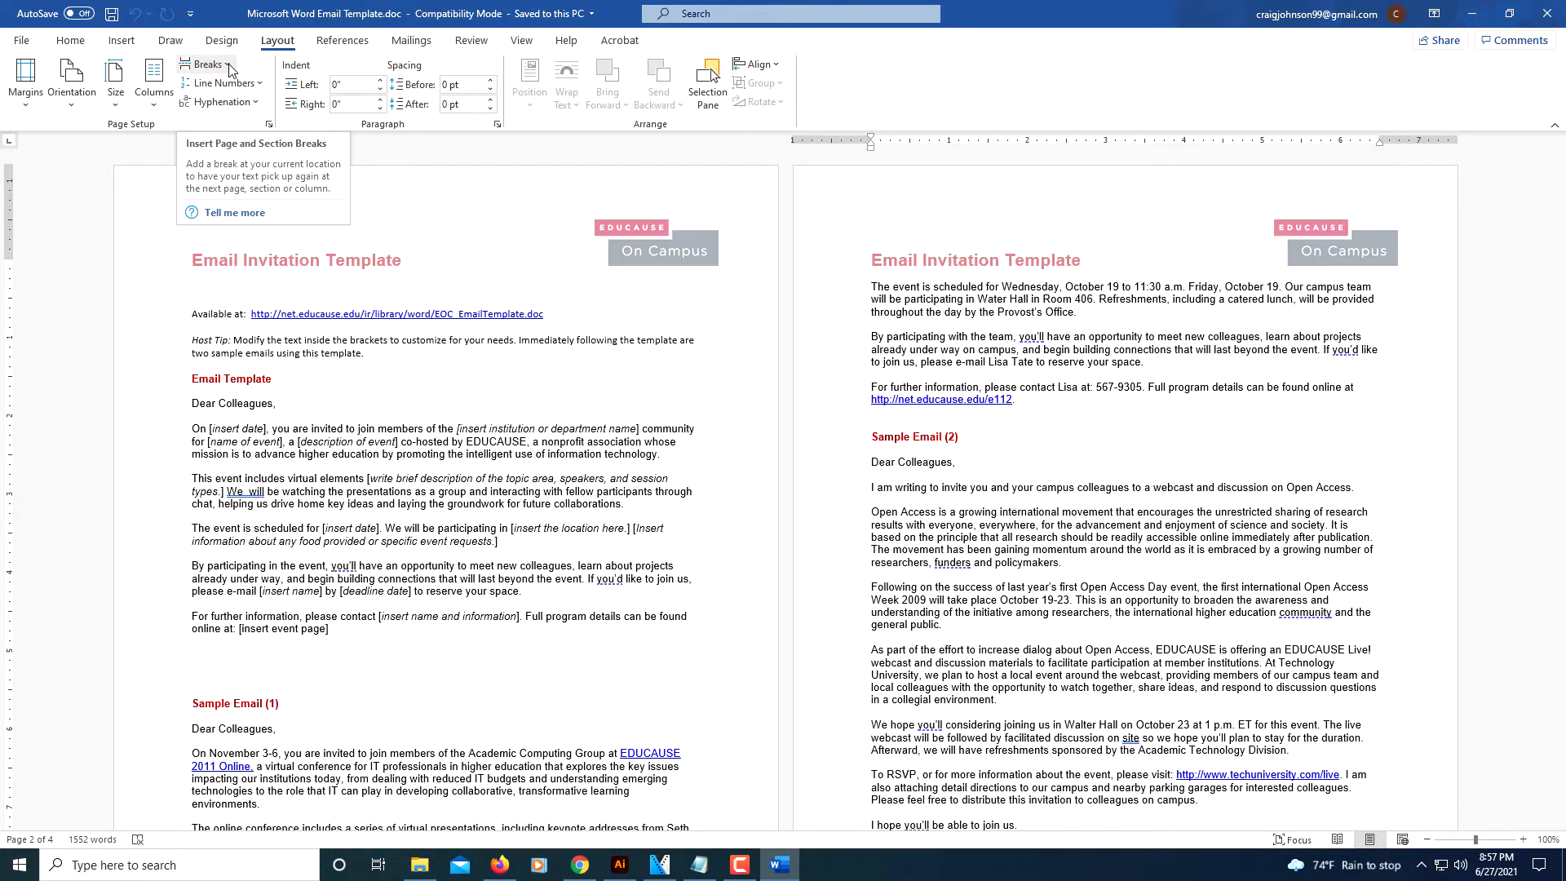
pyautogui.click(207, 63)
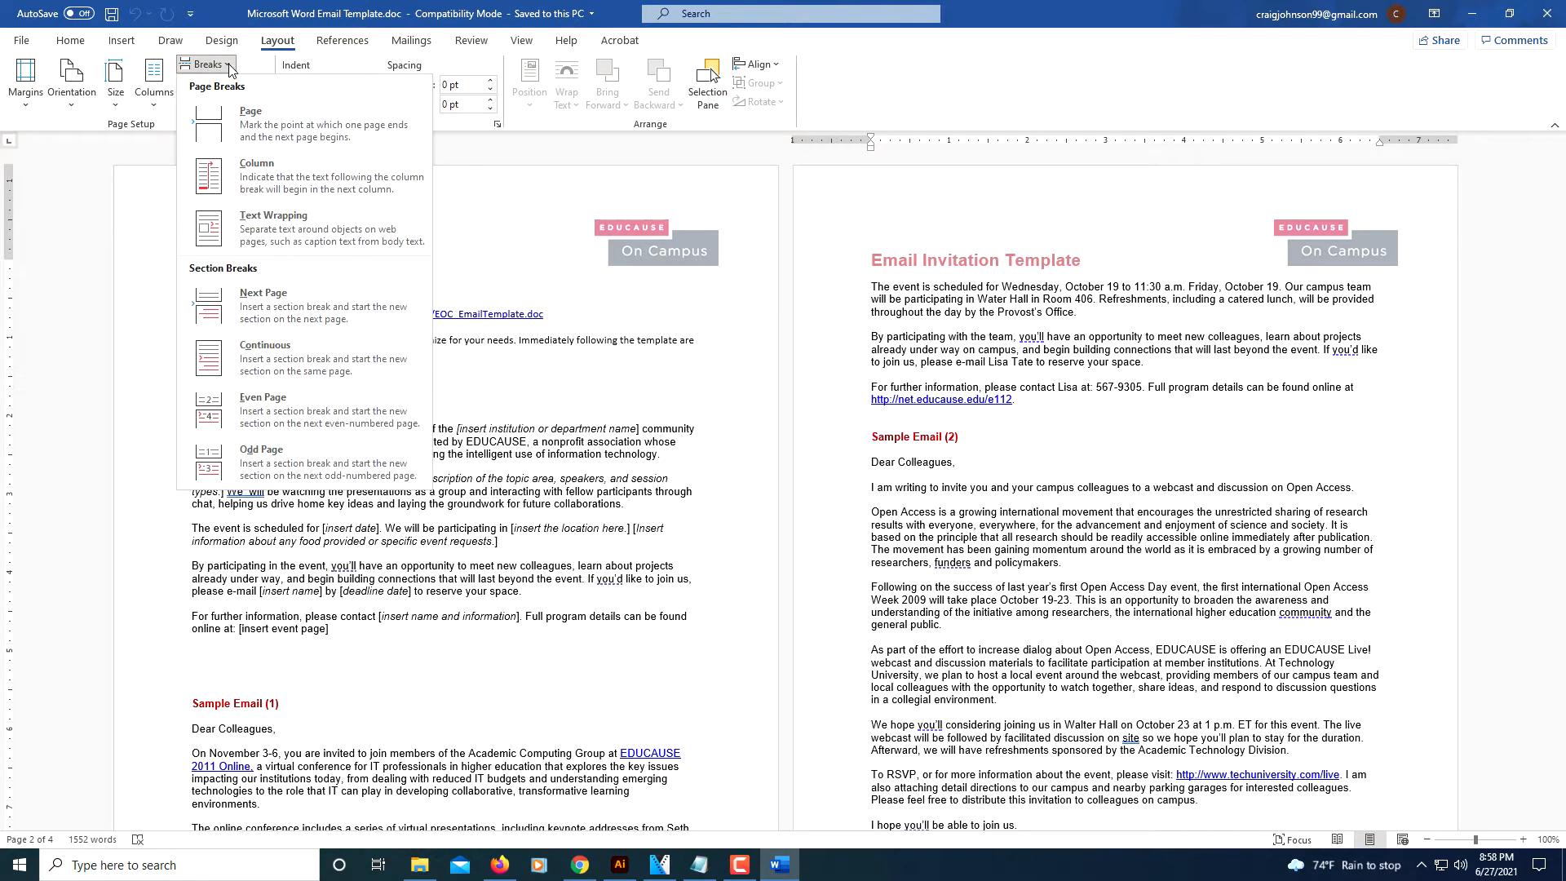
pyautogui.moveTo(296, 306)
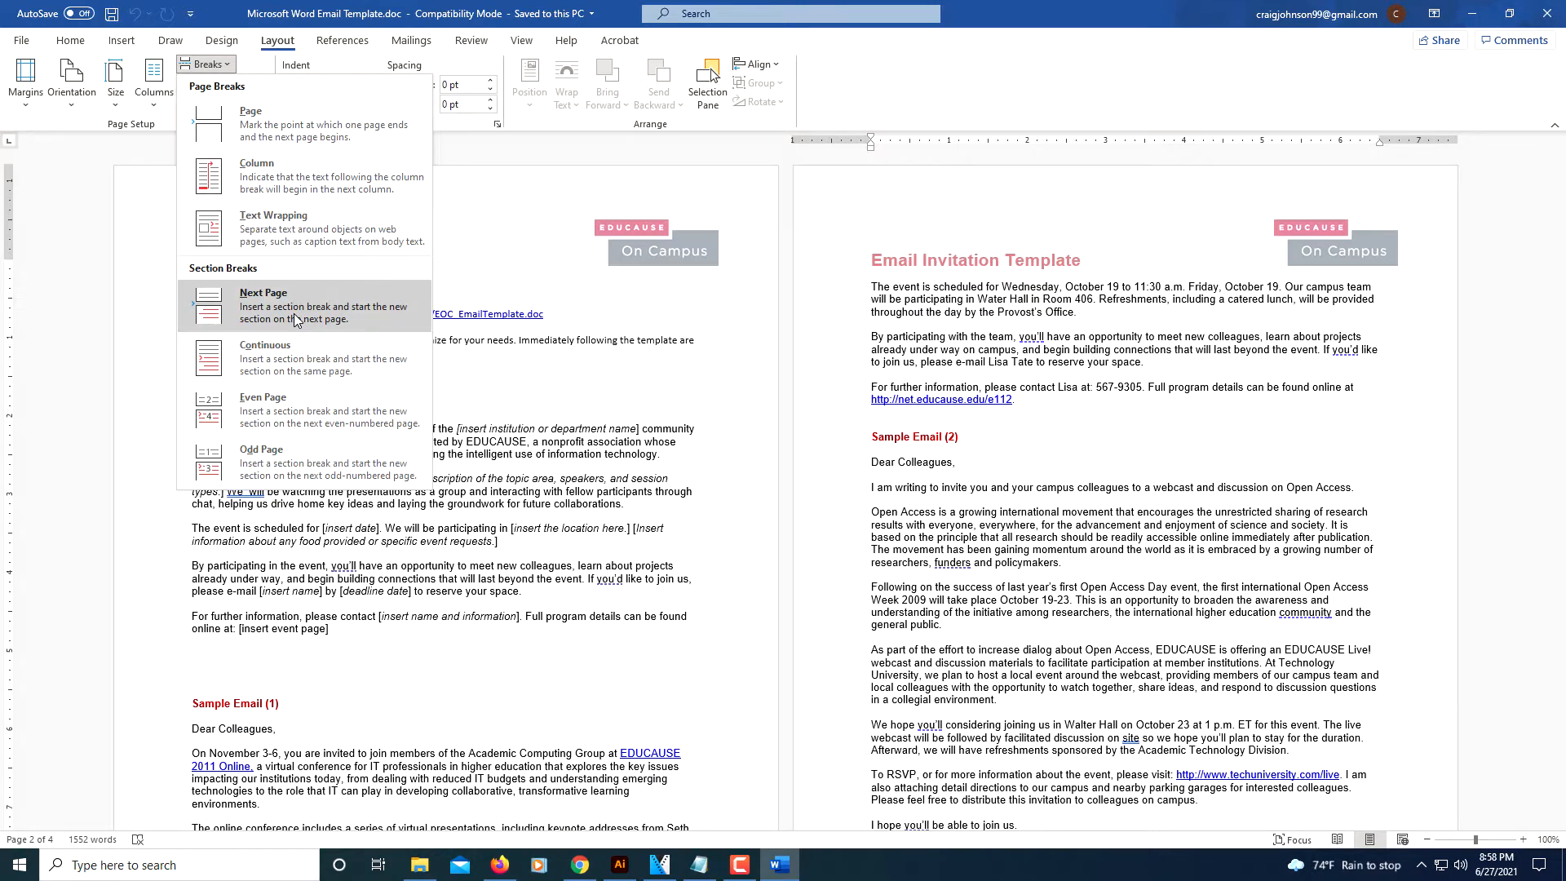
pyautogui.moveTo(289, 313)
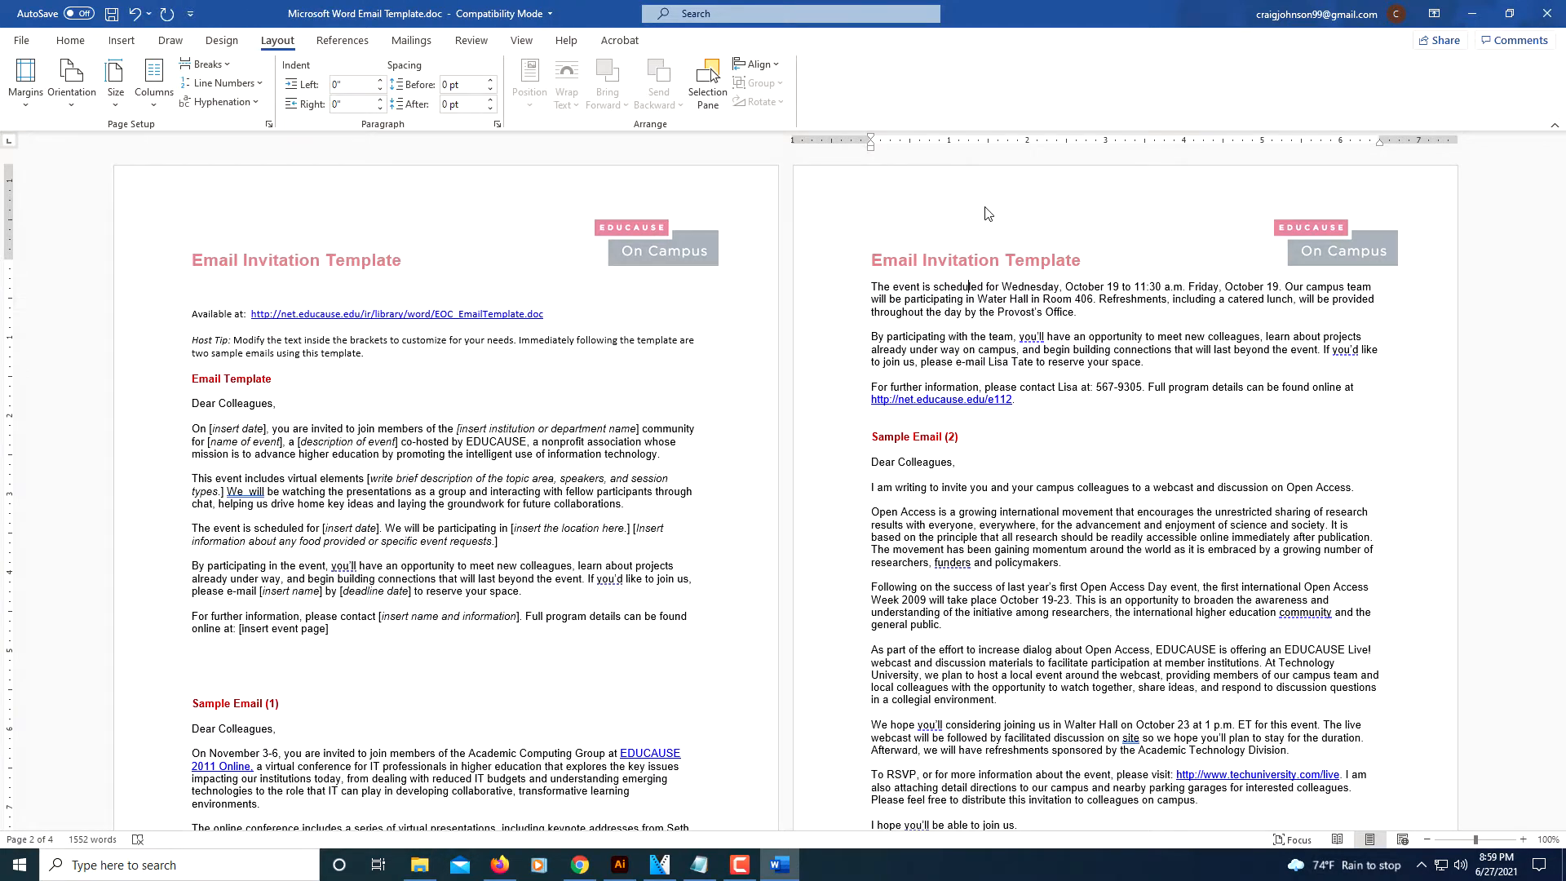
pyautogui.moveTo(1009, 215)
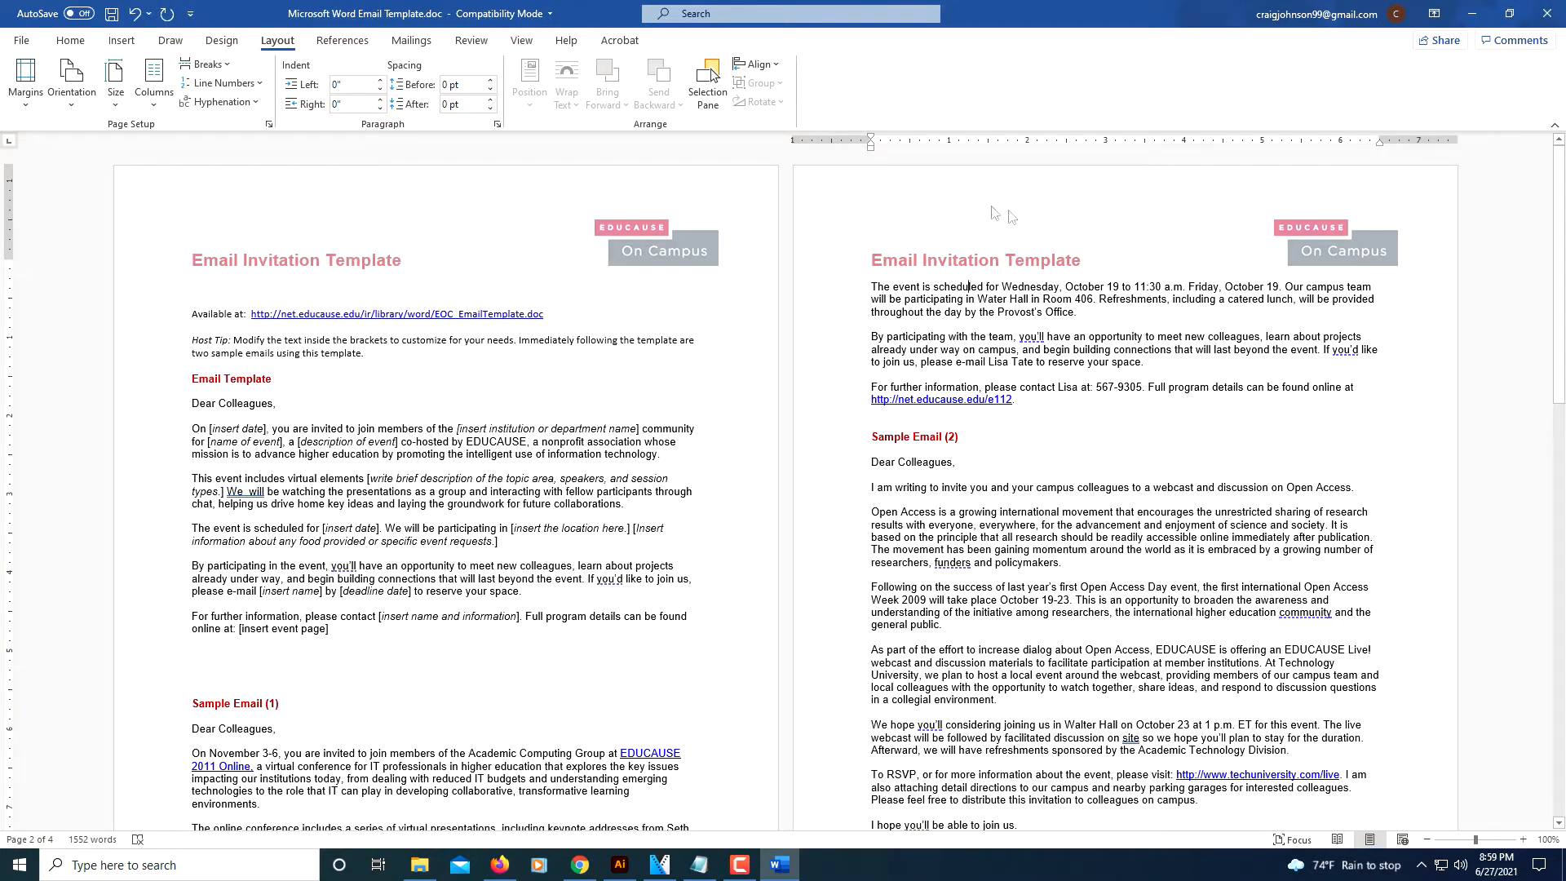
pyautogui.moveTo(1037, 204)
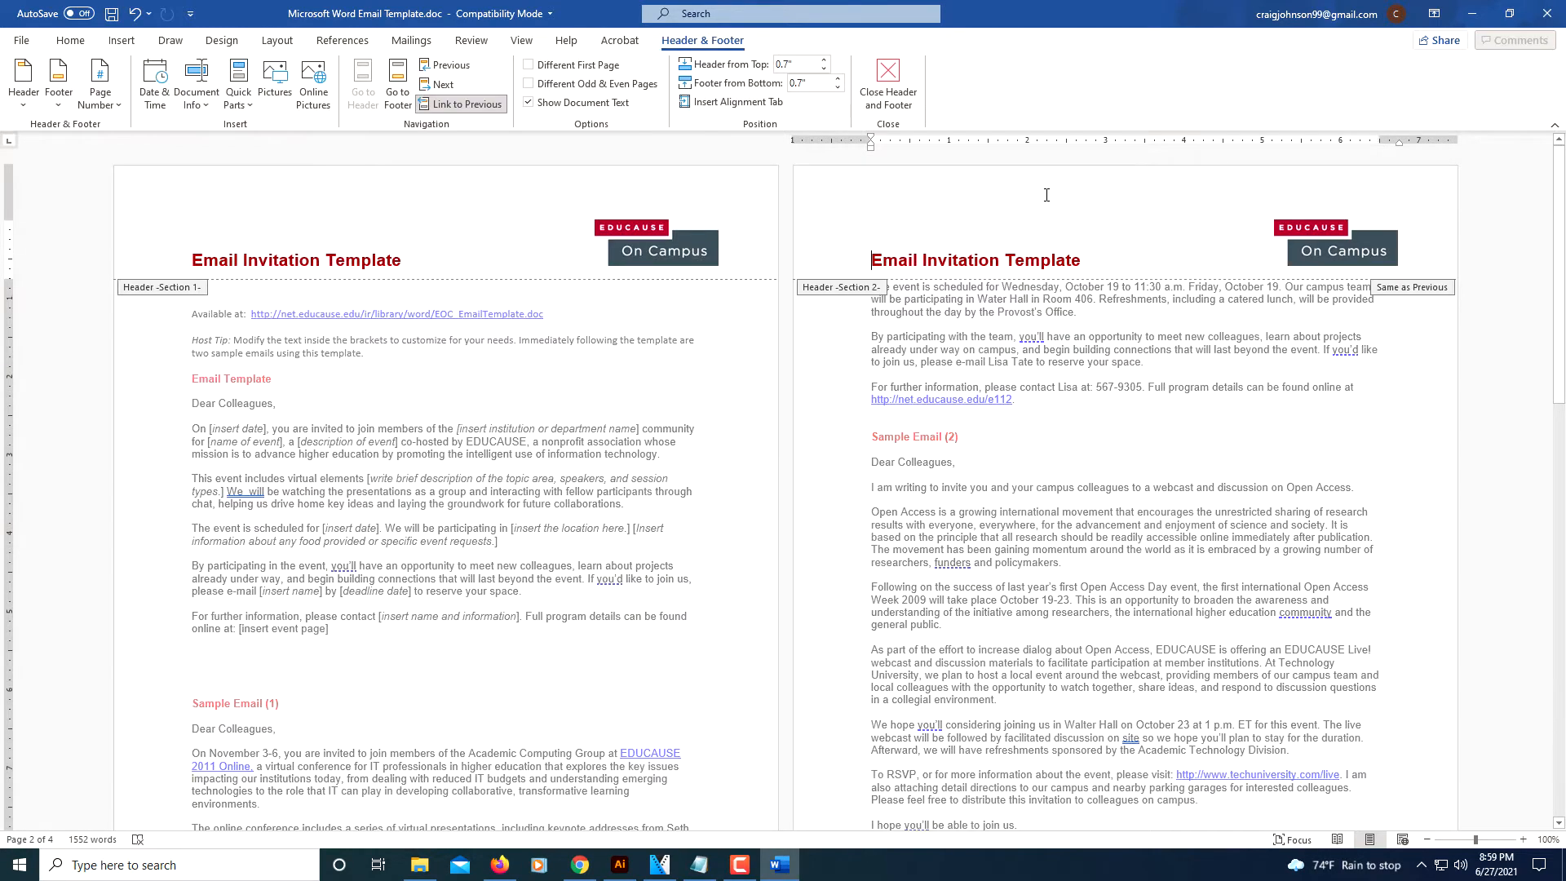
pyautogui.moveTo(470, 151)
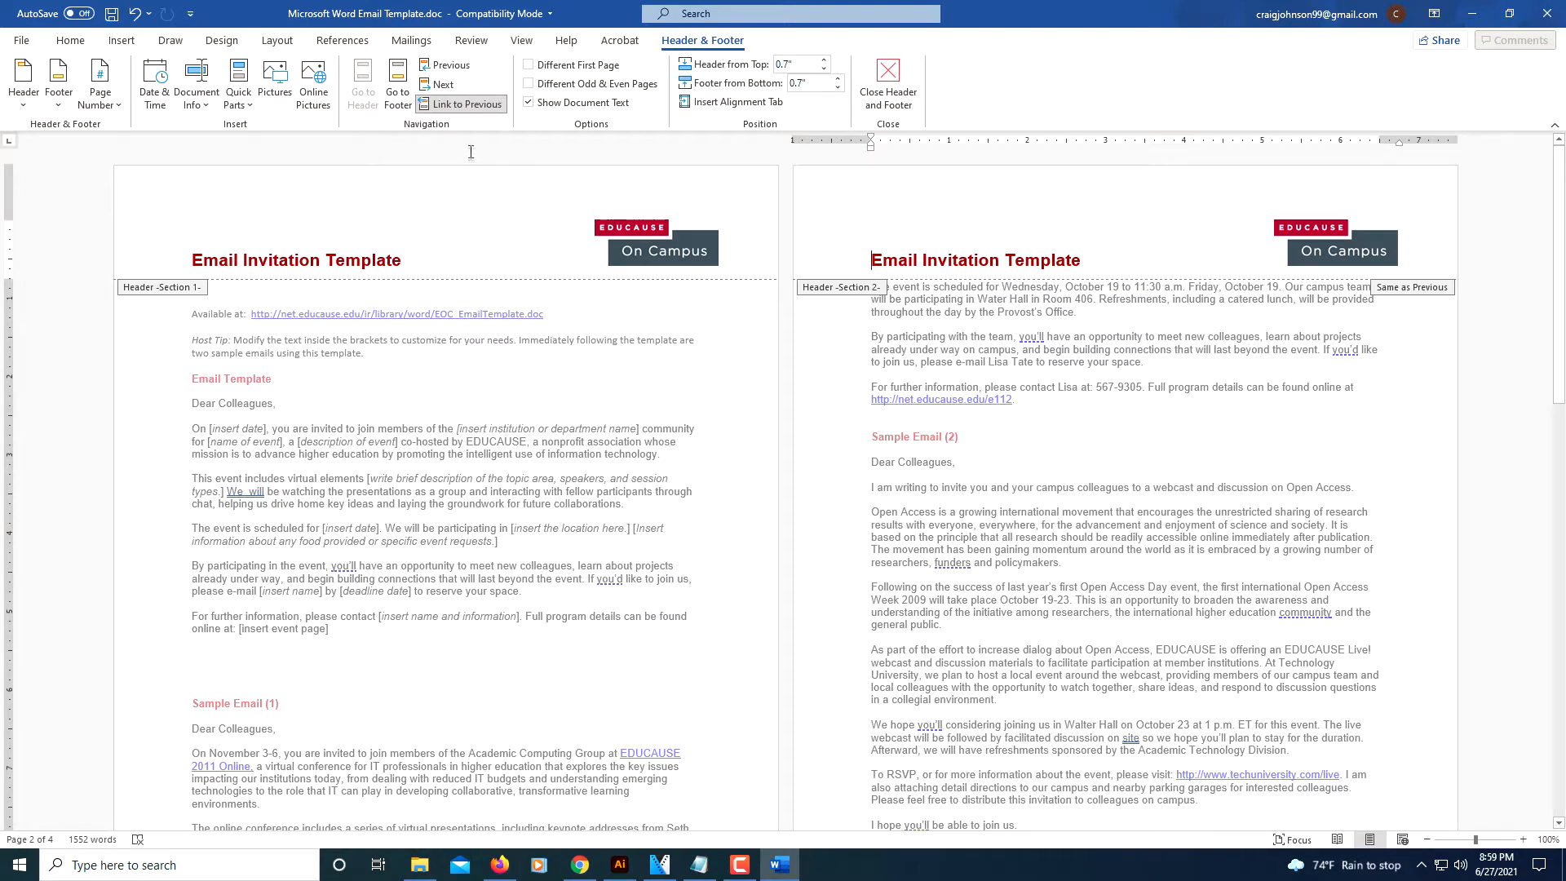
pyautogui.moveTo(465, 104)
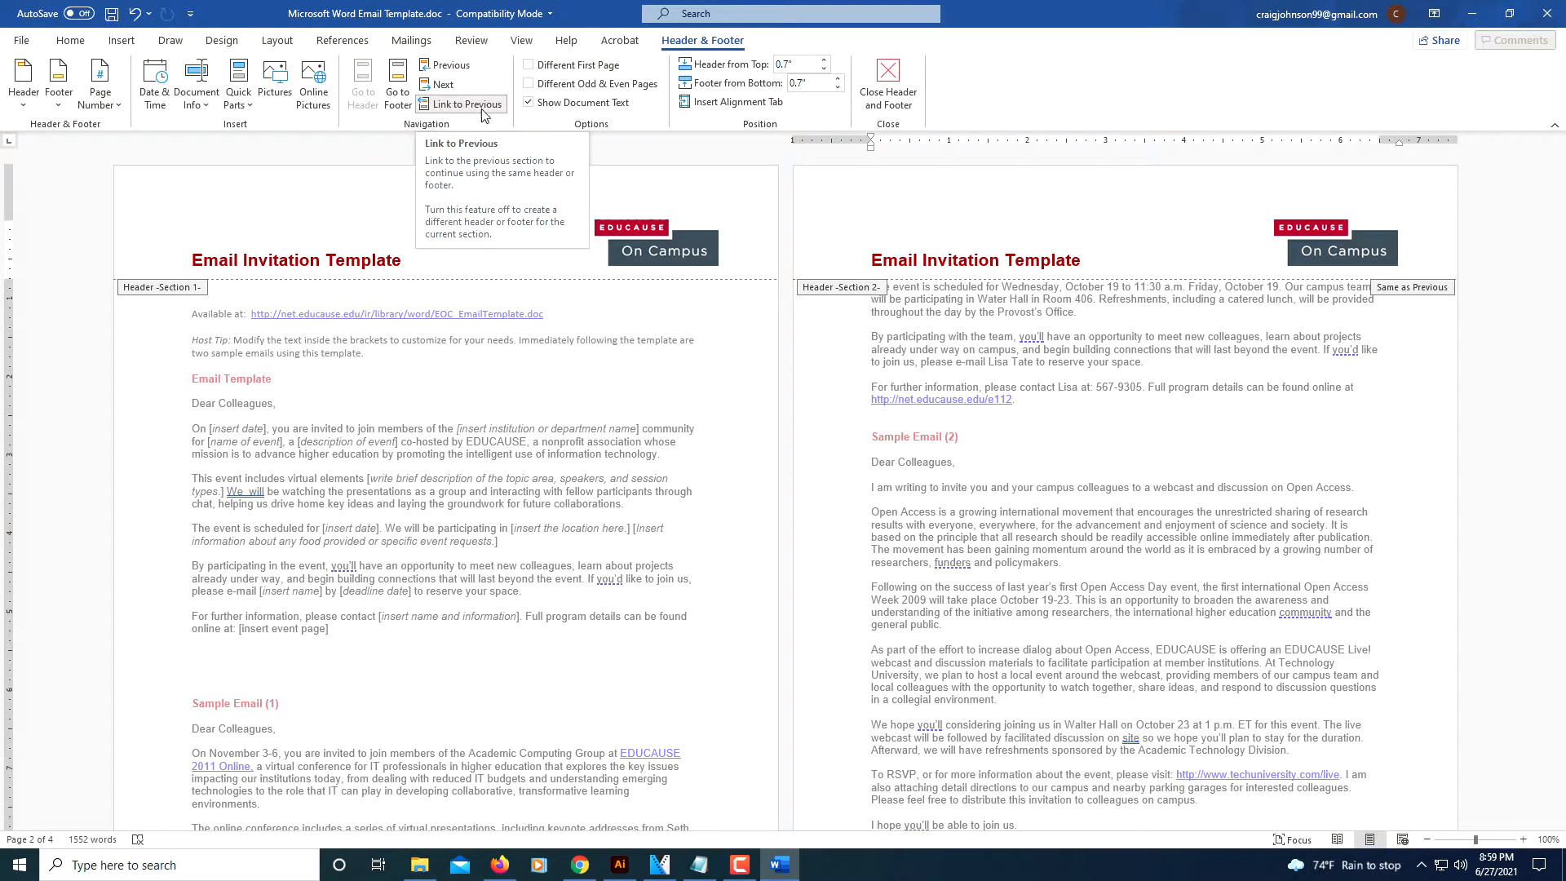
pyautogui.moveTo(515, 137)
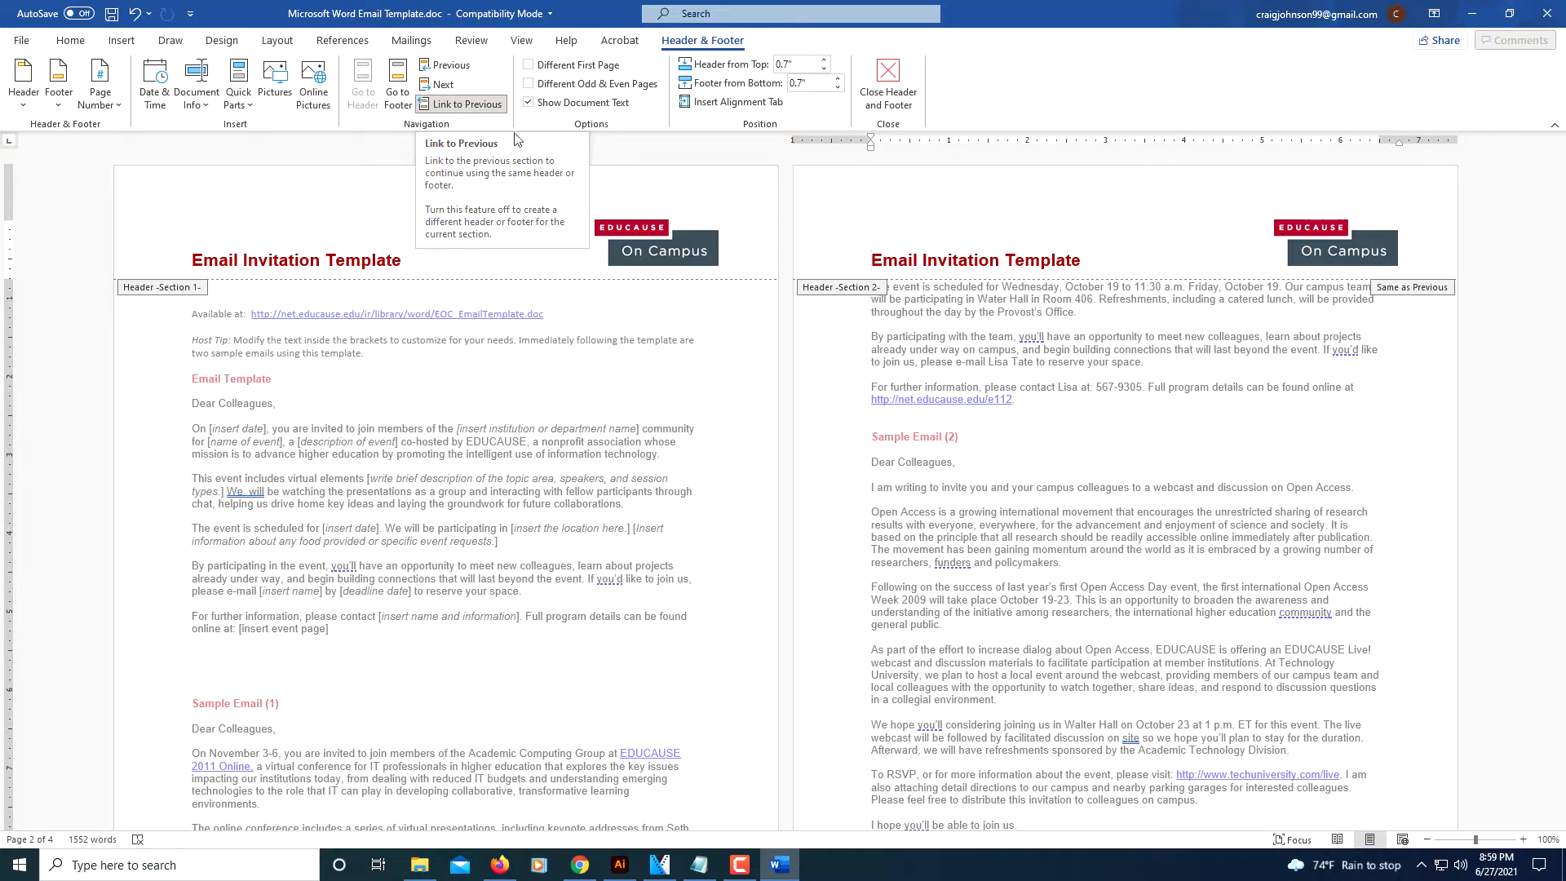
pyautogui.moveTo(489, 118)
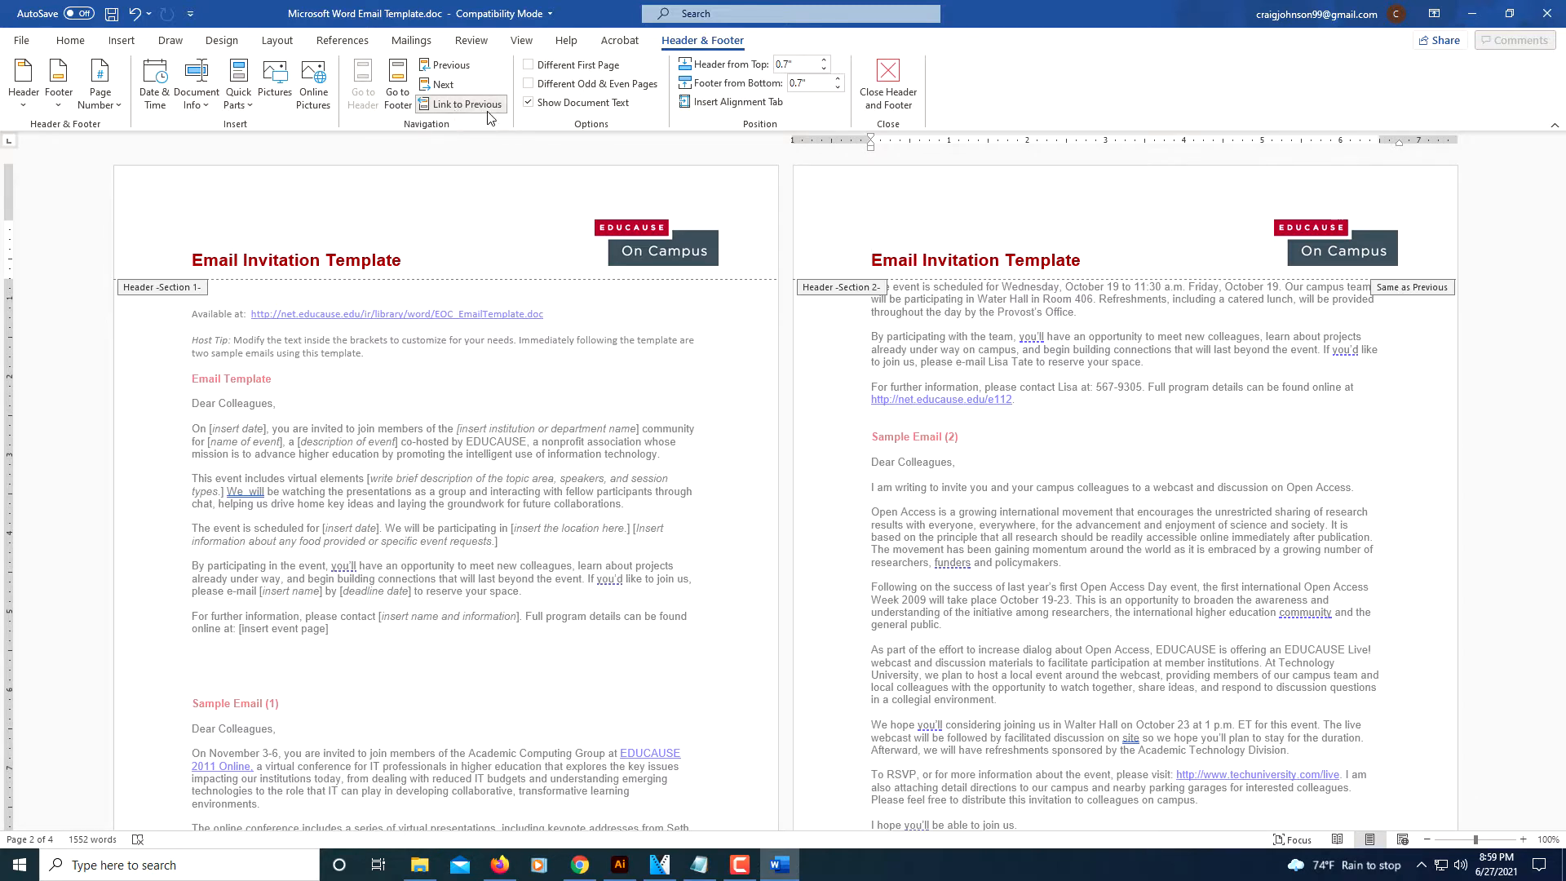
pyautogui.moveTo(464, 105)
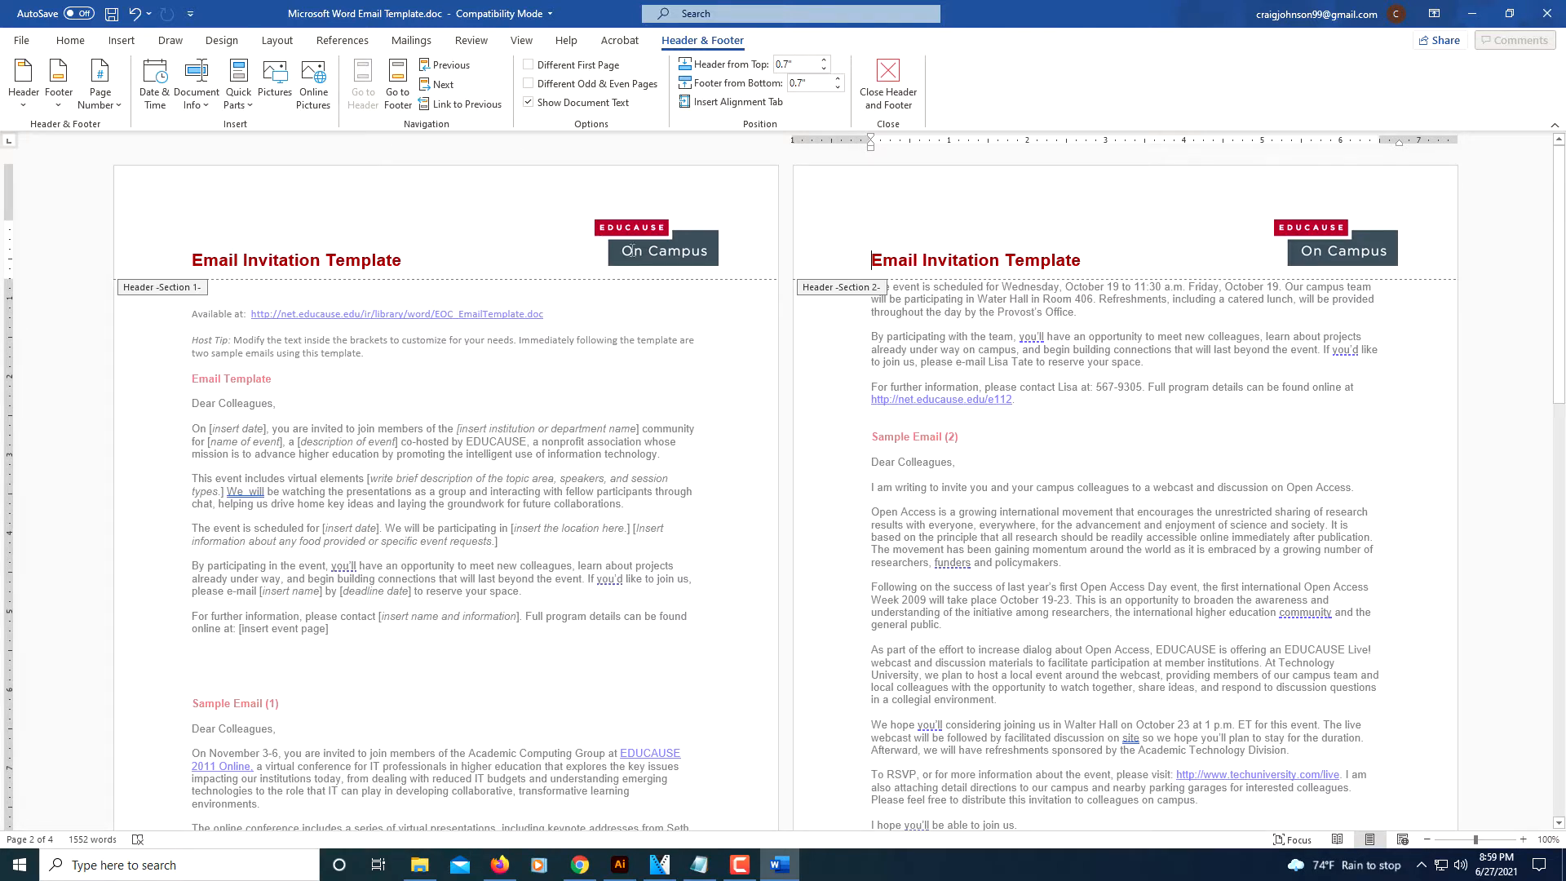
pyautogui.moveTo(142, 131)
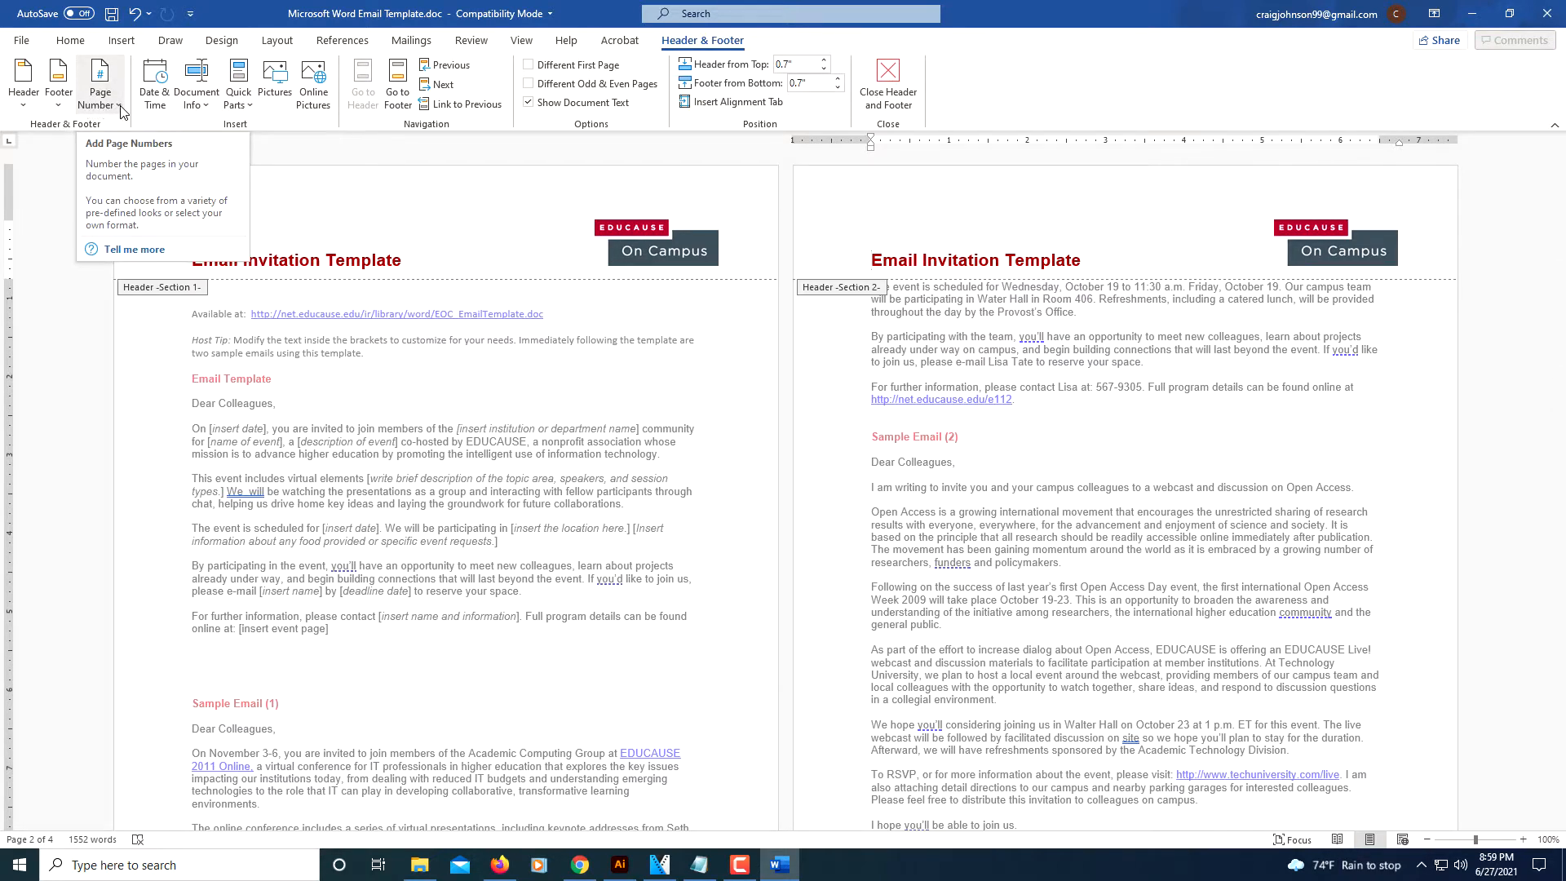
# Step: Insert a Plain Number 3 top-right header page number in Section 2, showing 2 on the second page
pyautogui.click(96, 81)
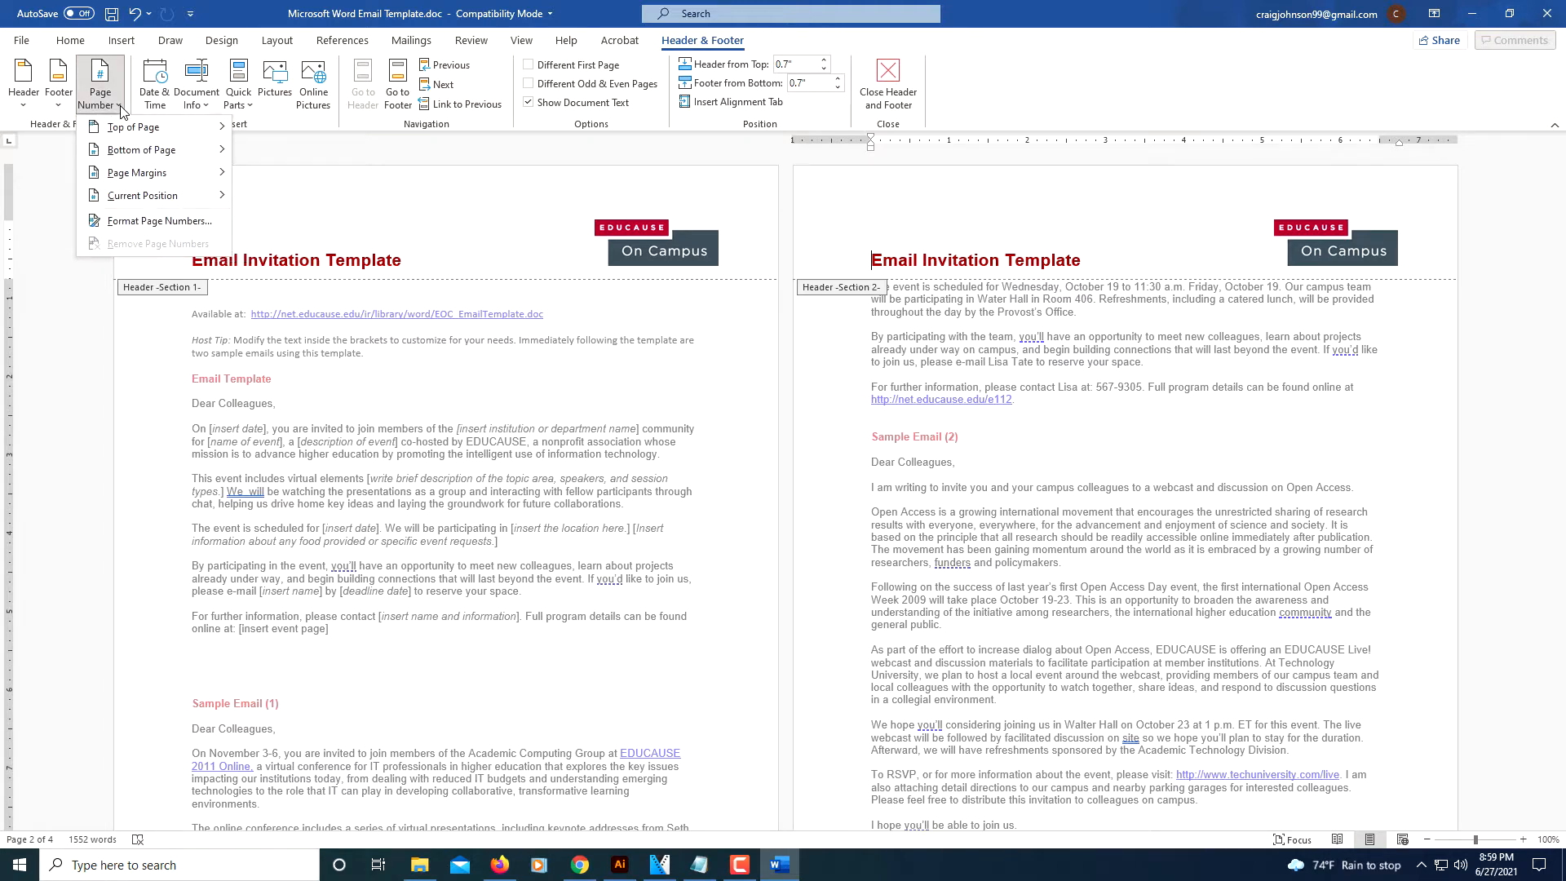
pyautogui.click(130, 127)
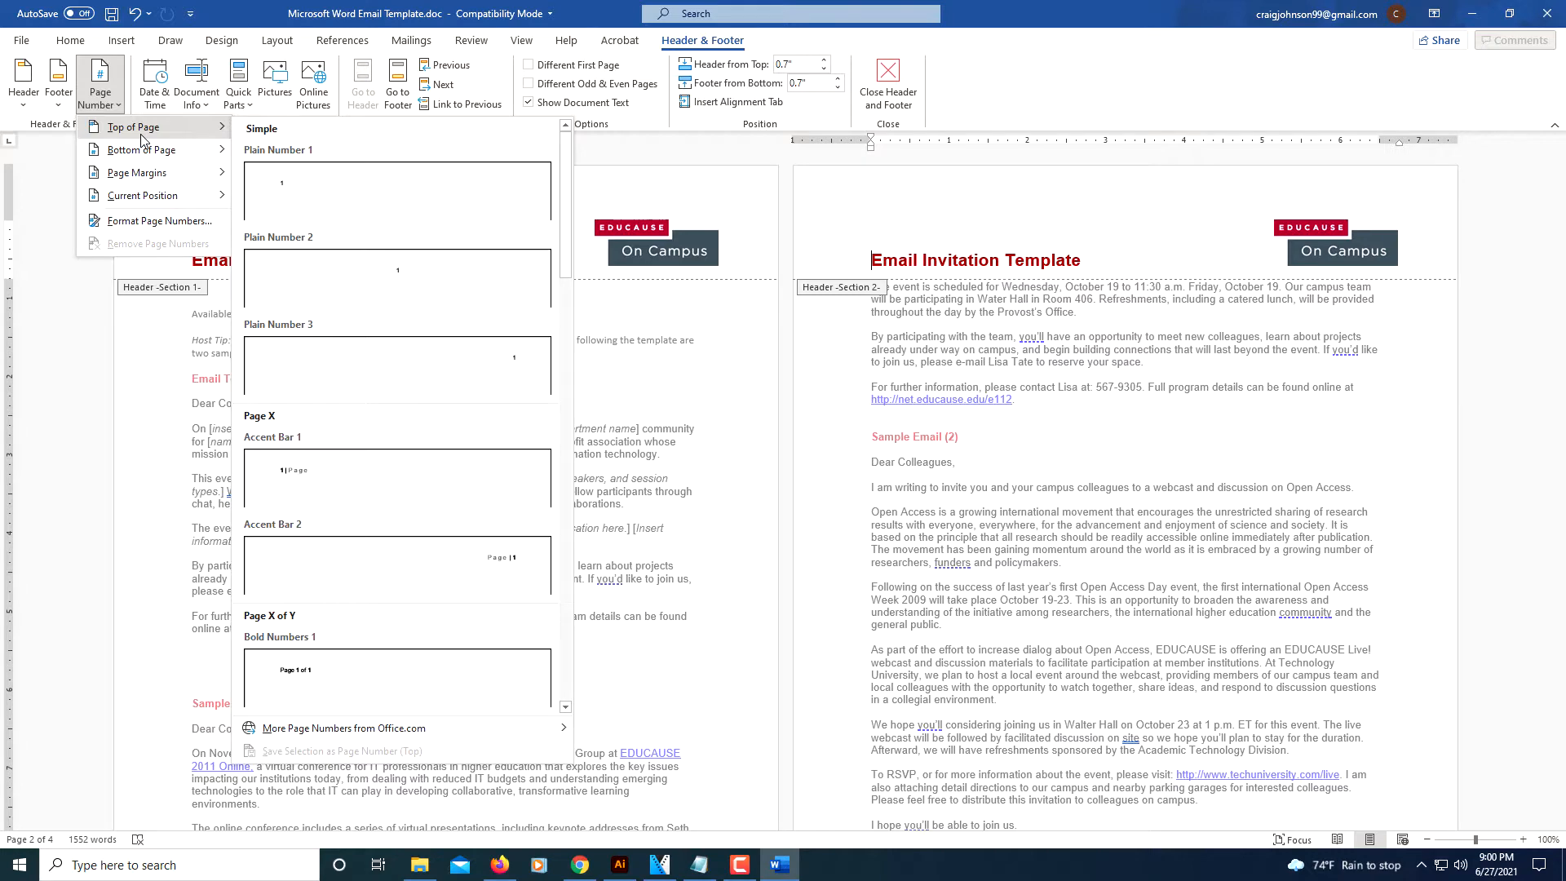
pyautogui.moveTo(320, 230)
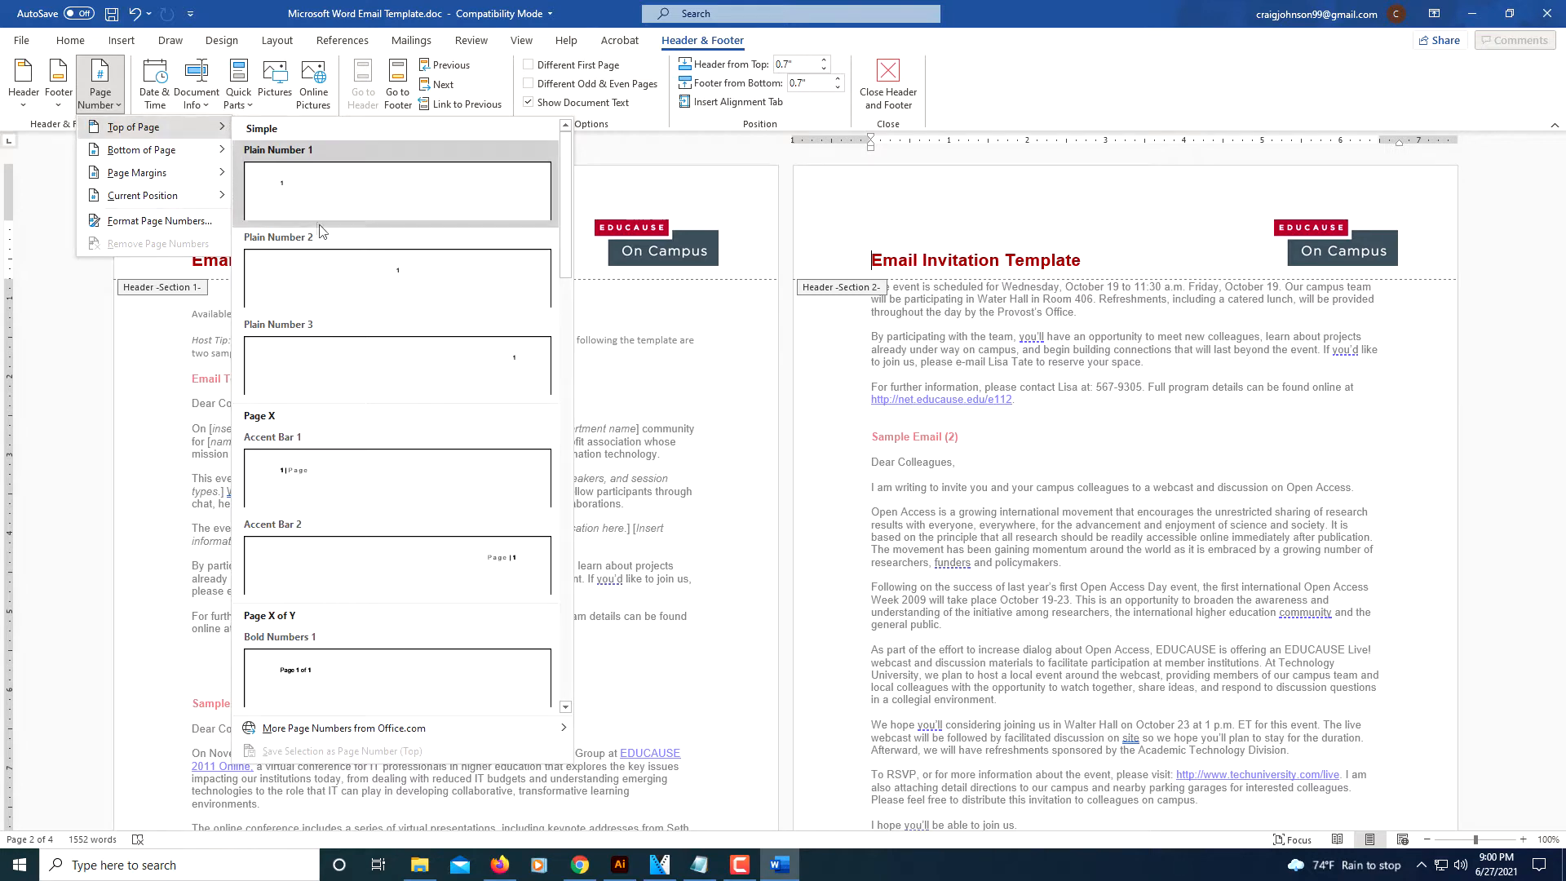
pyautogui.scroll(-3)
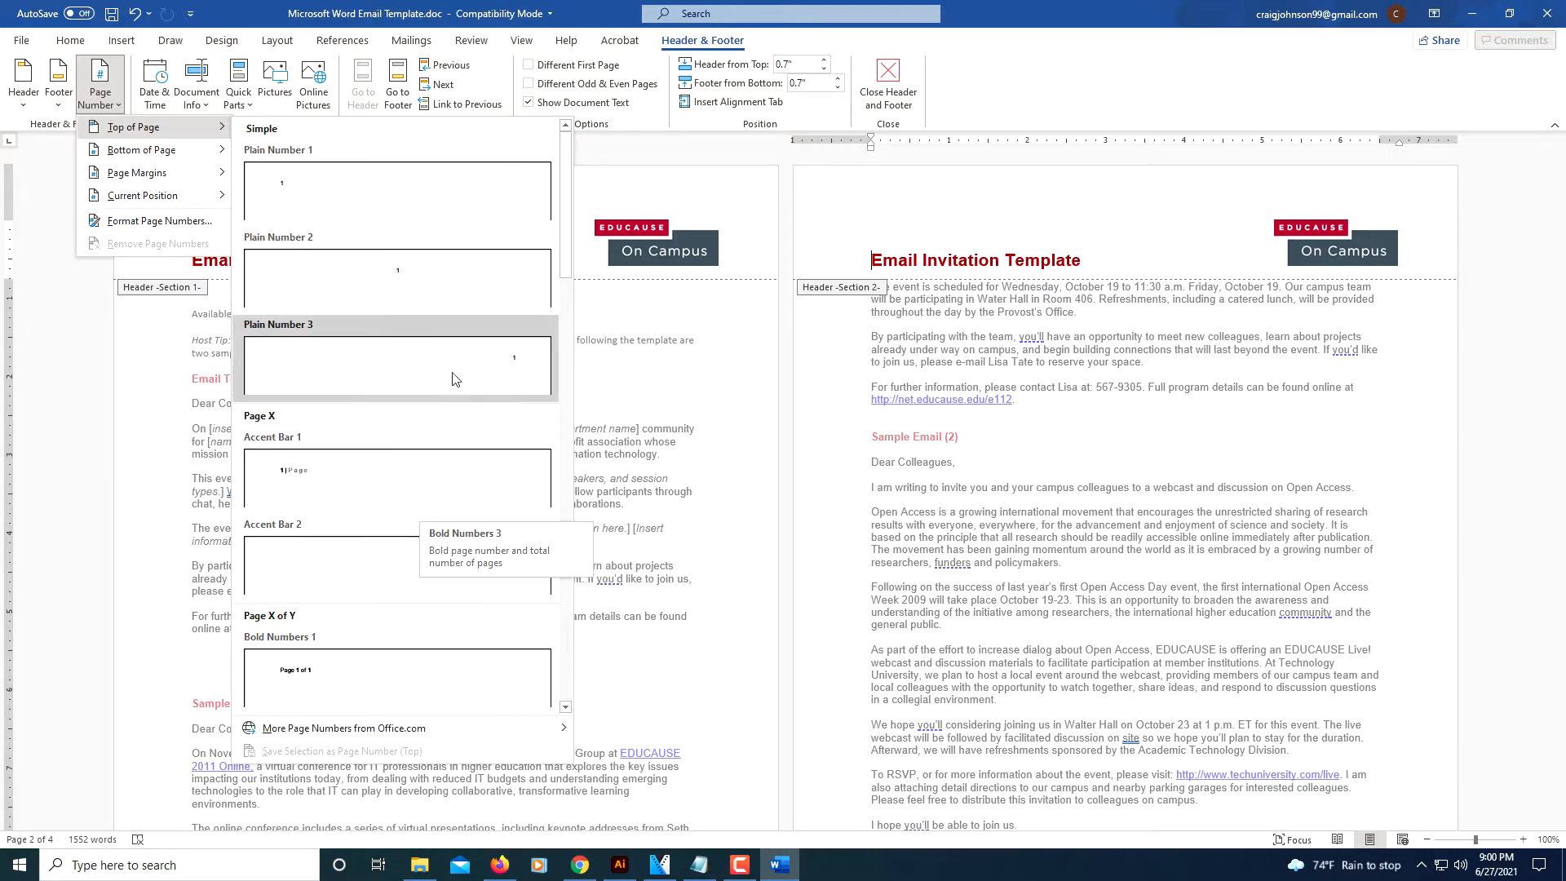
pyautogui.moveTo(346, 242)
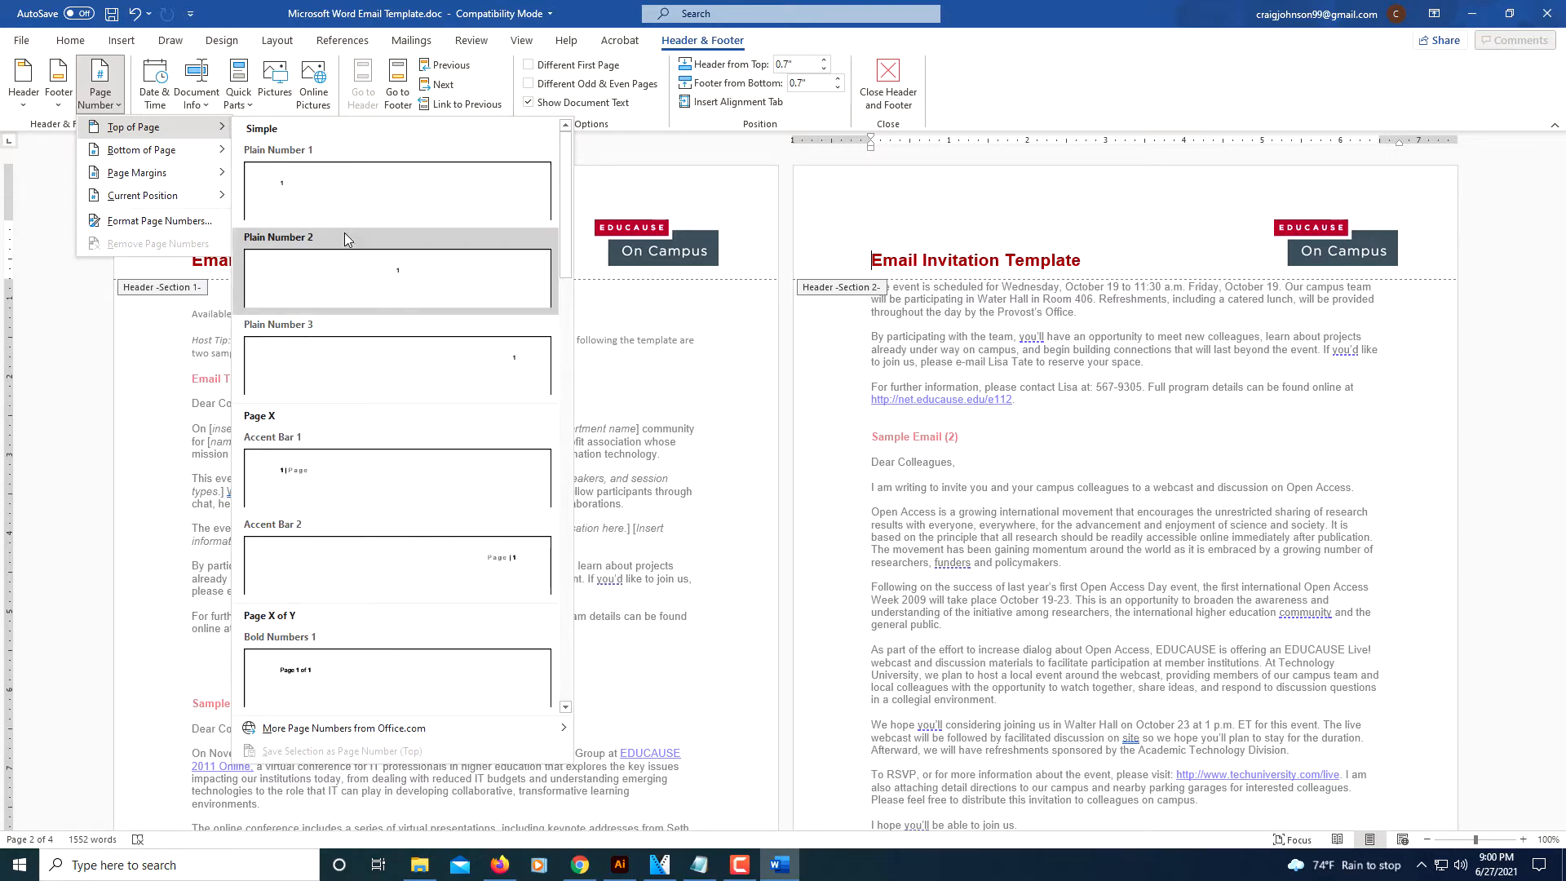
pyautogui.scroll(-3)
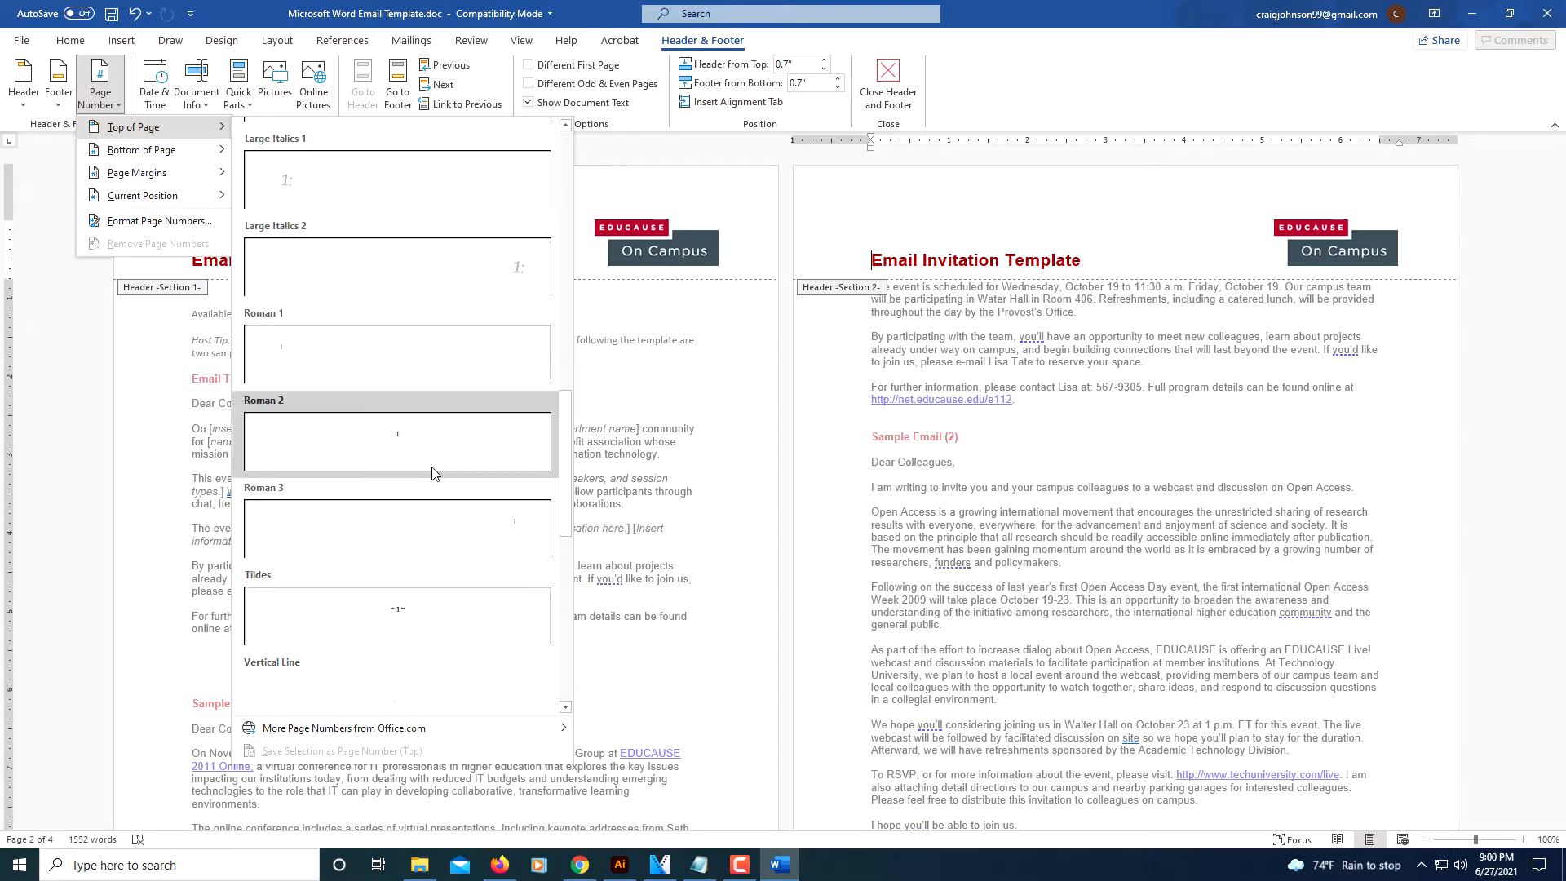
pyautogui.scroll(3)
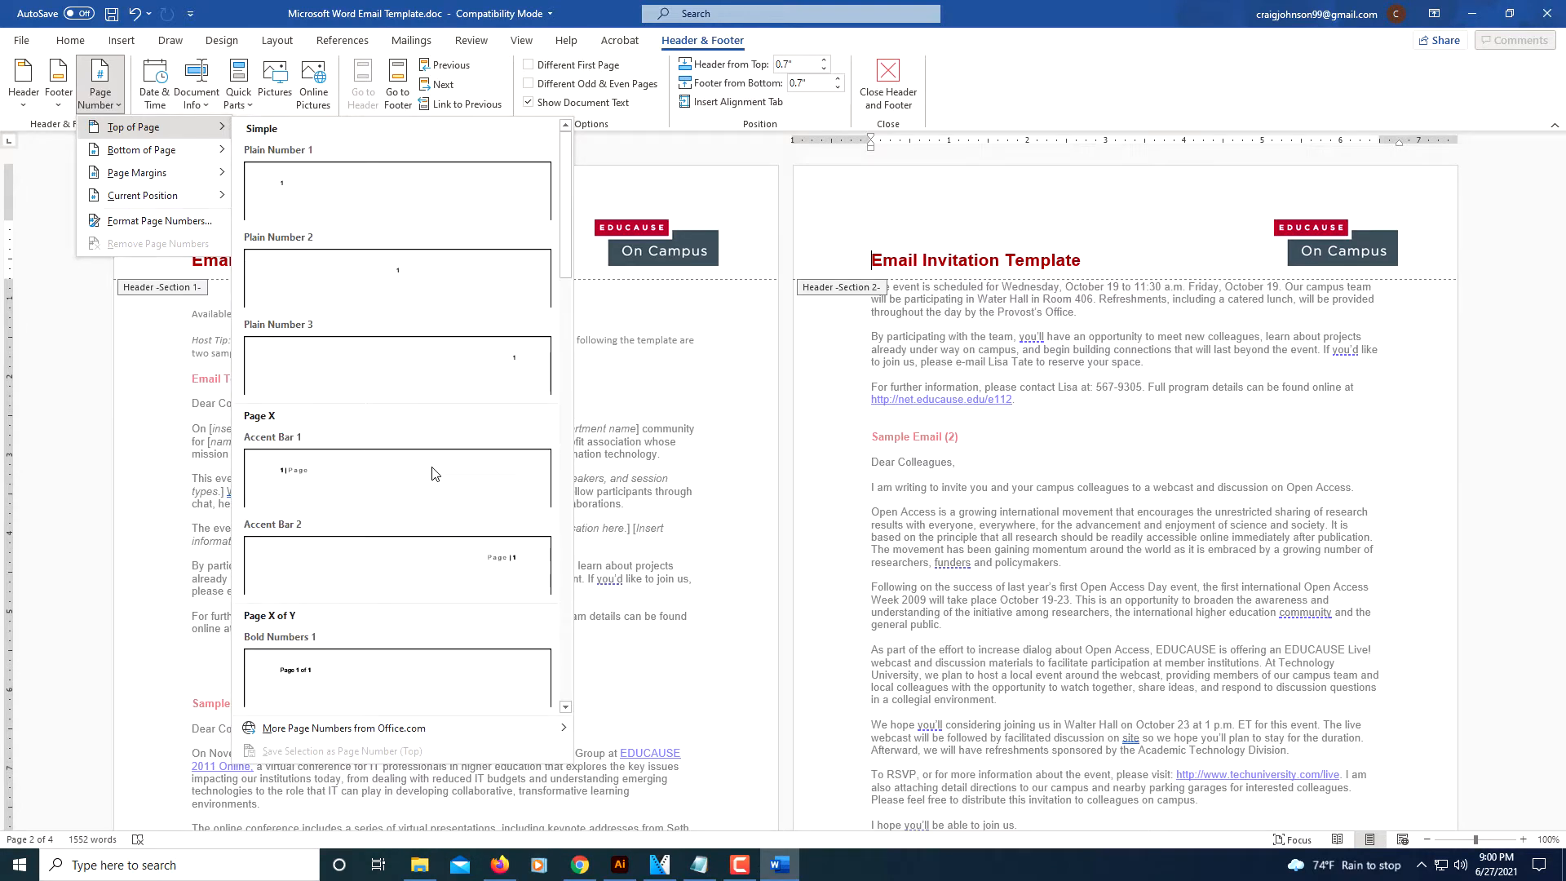
pyautogui.moveTo(349, 183)
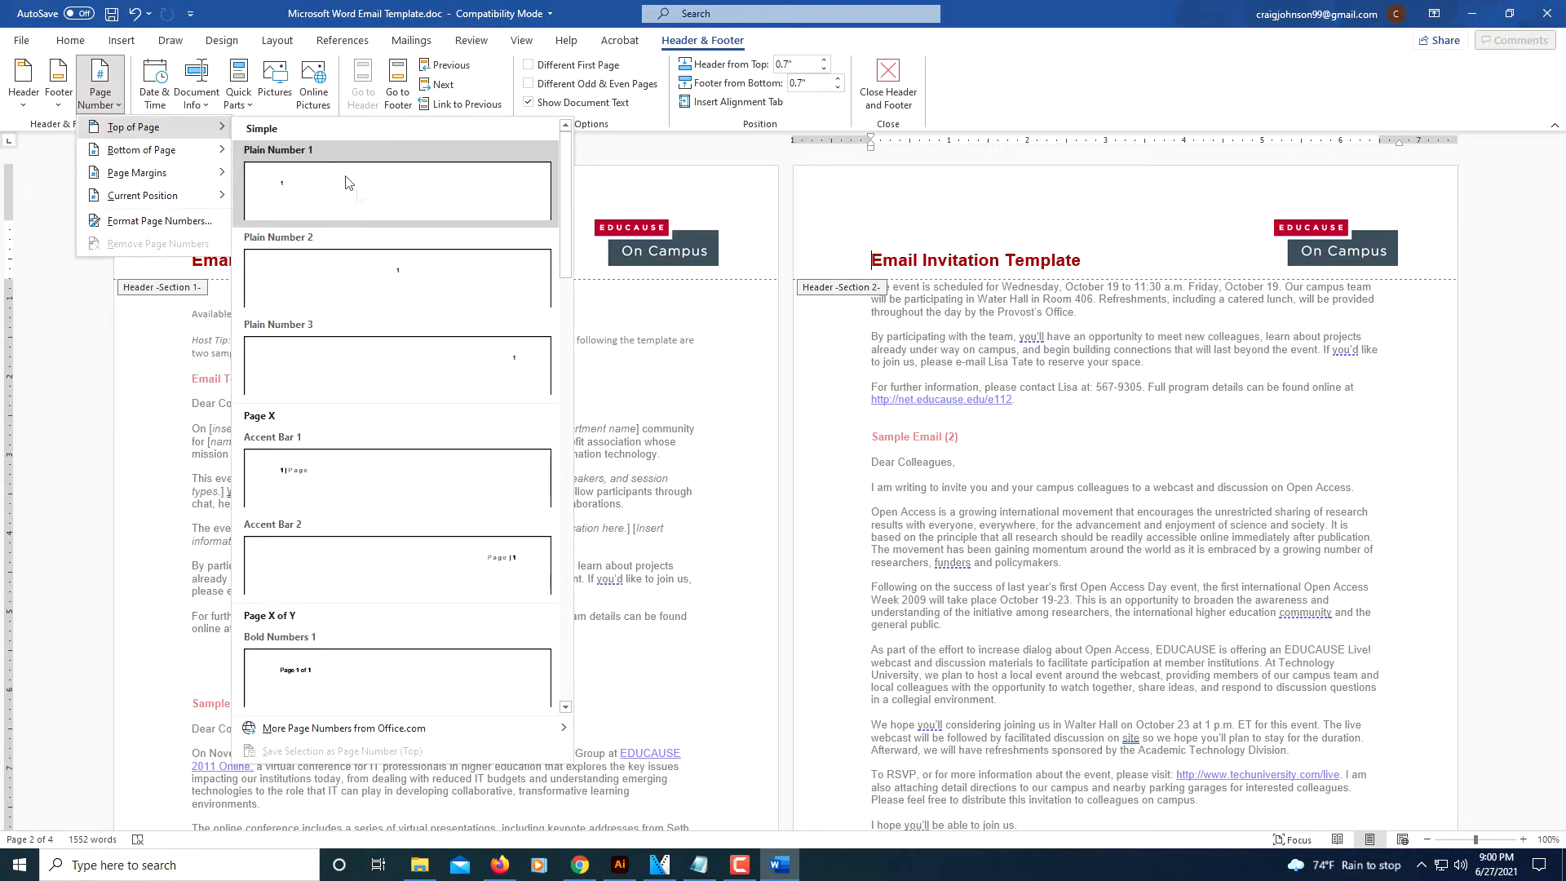
pyautogui.moveTo(447, 367)
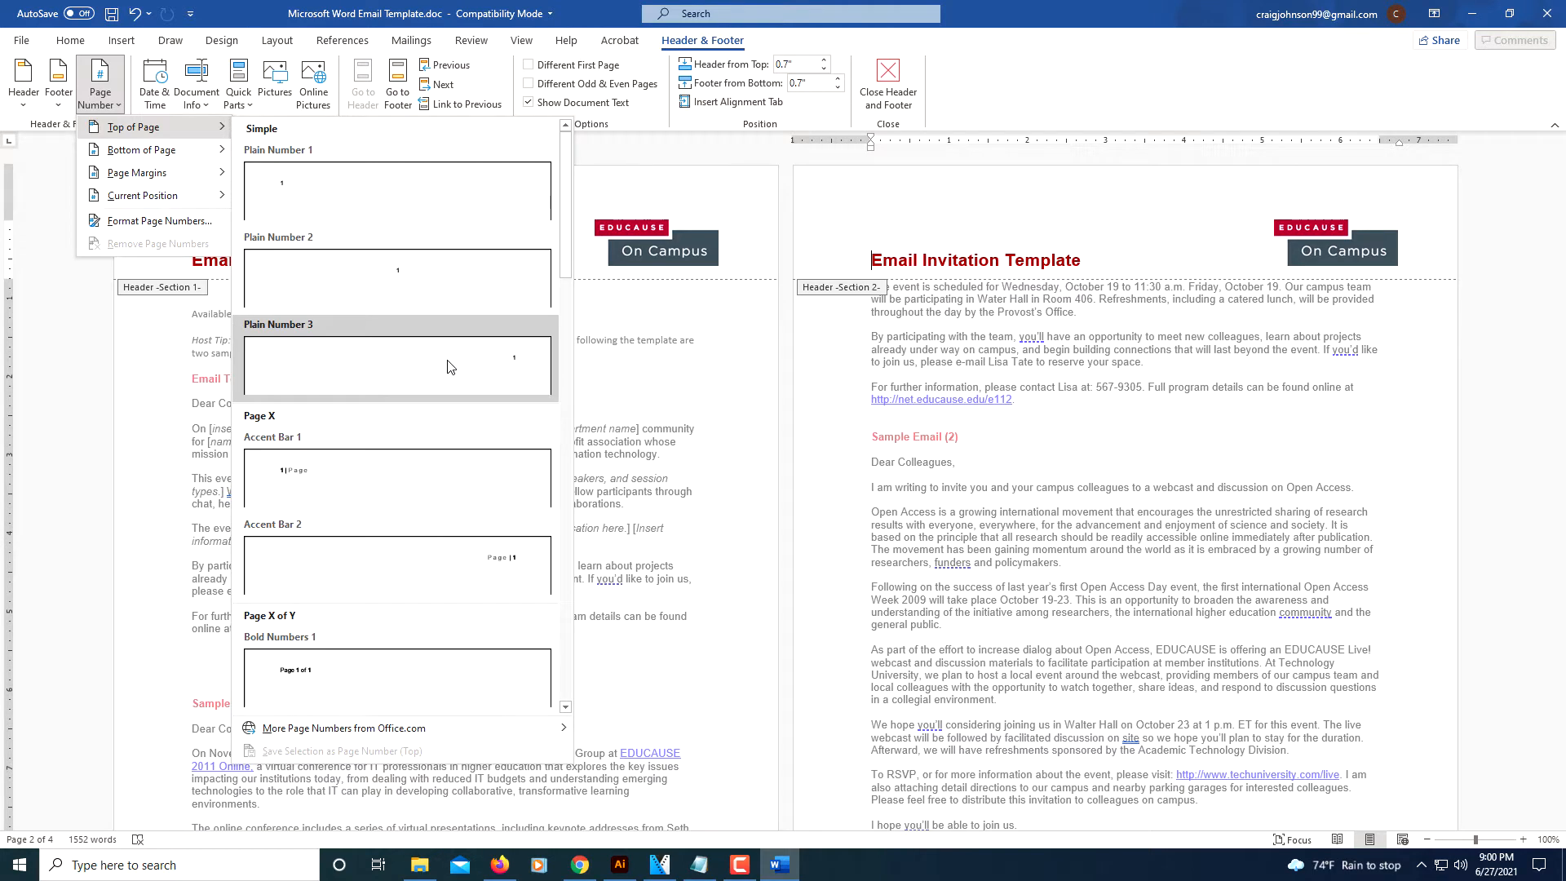
pyautogui.click(397, 364)
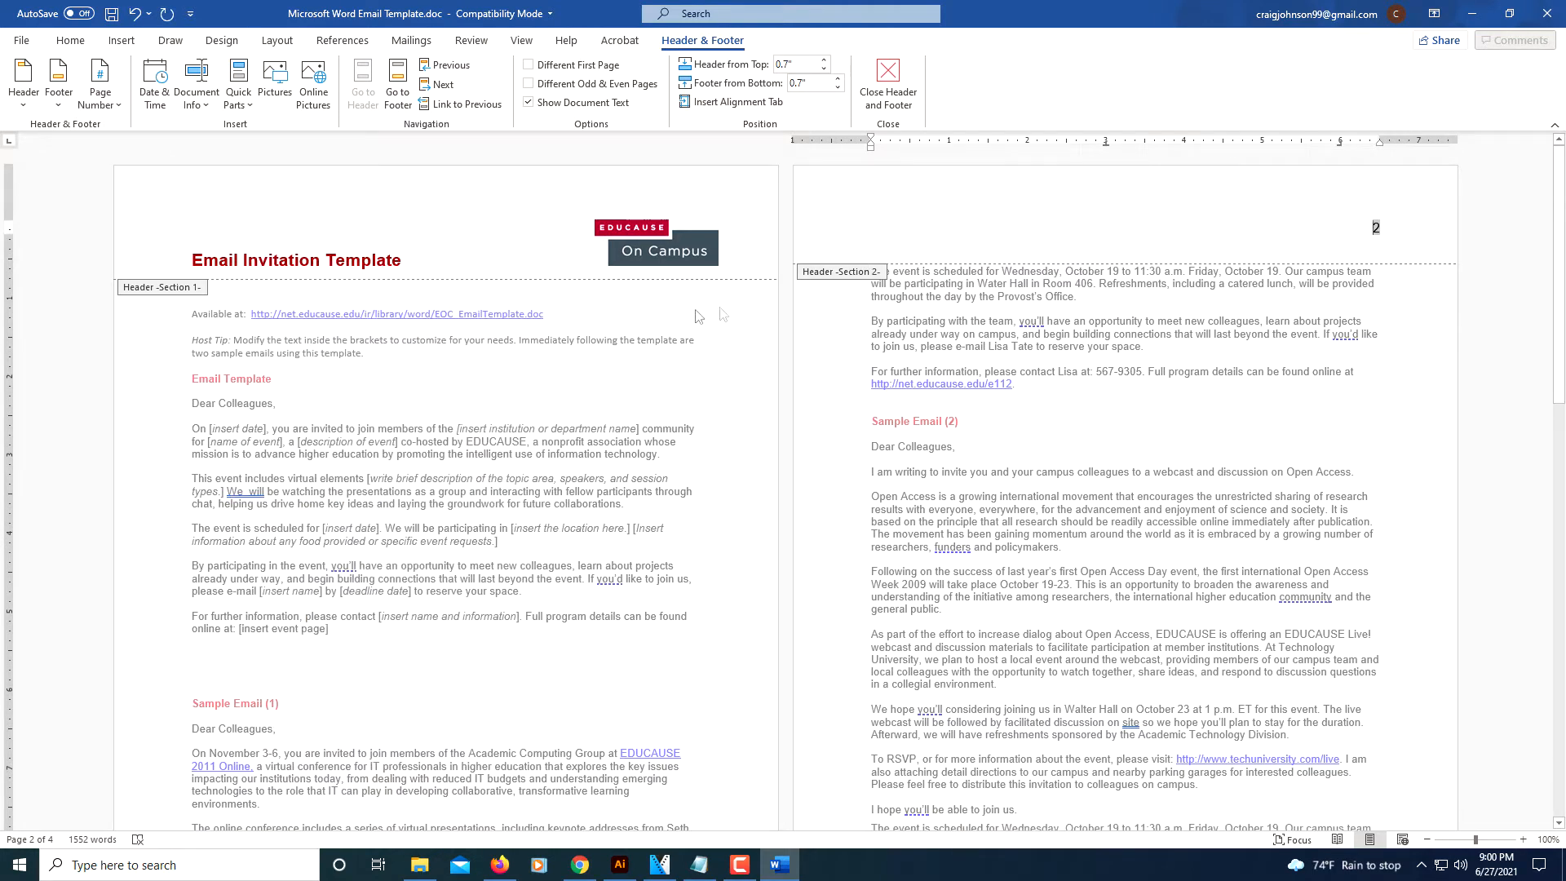
pyautogui.moveTo(1354, 247)
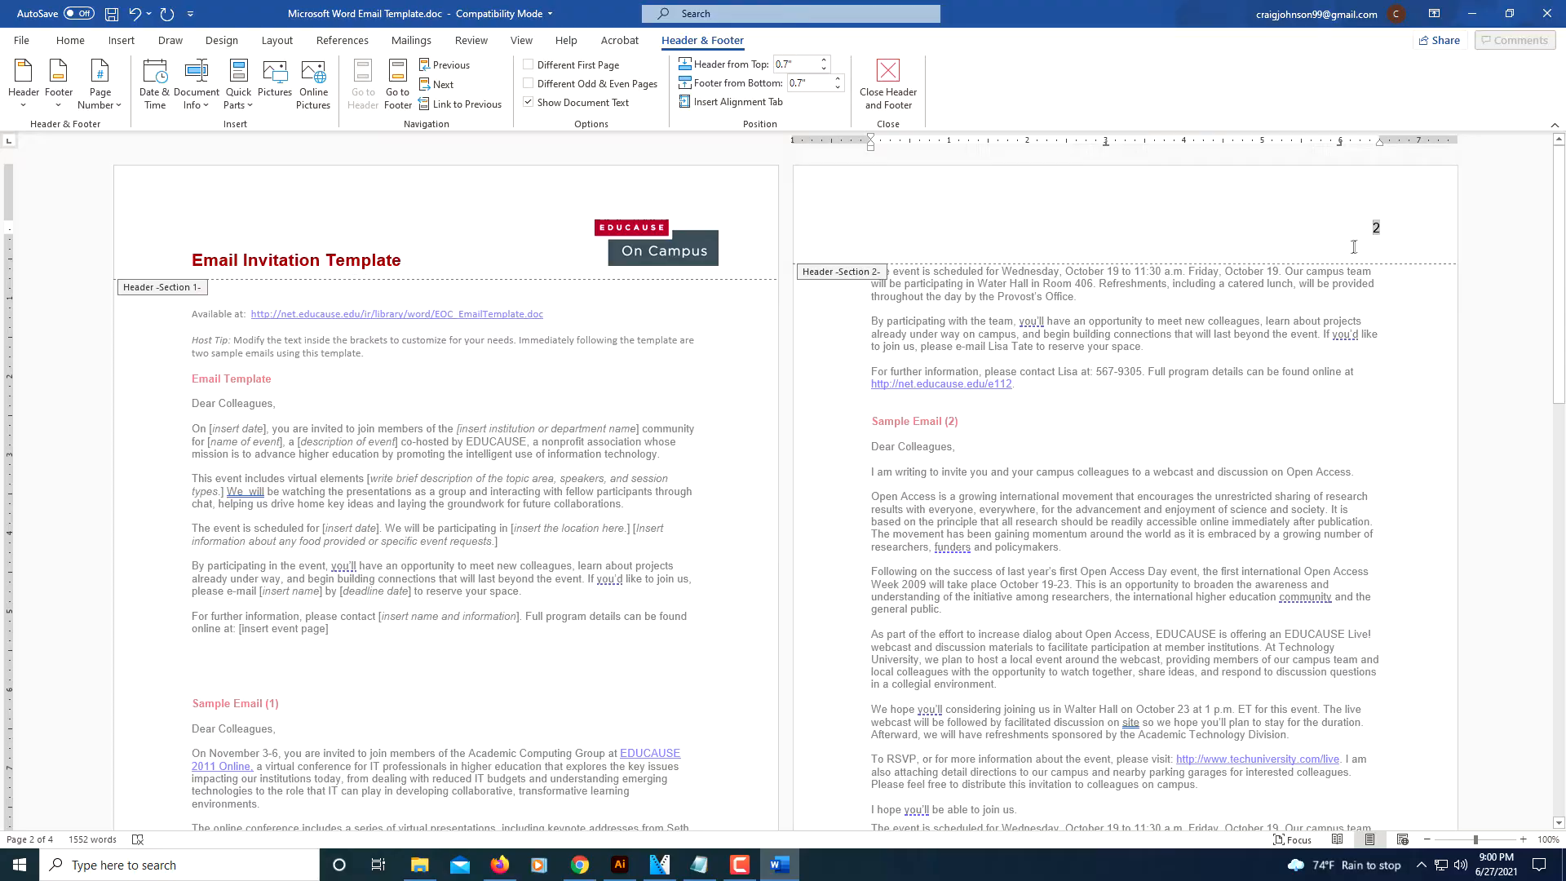
pyautogui.scroll(-3)
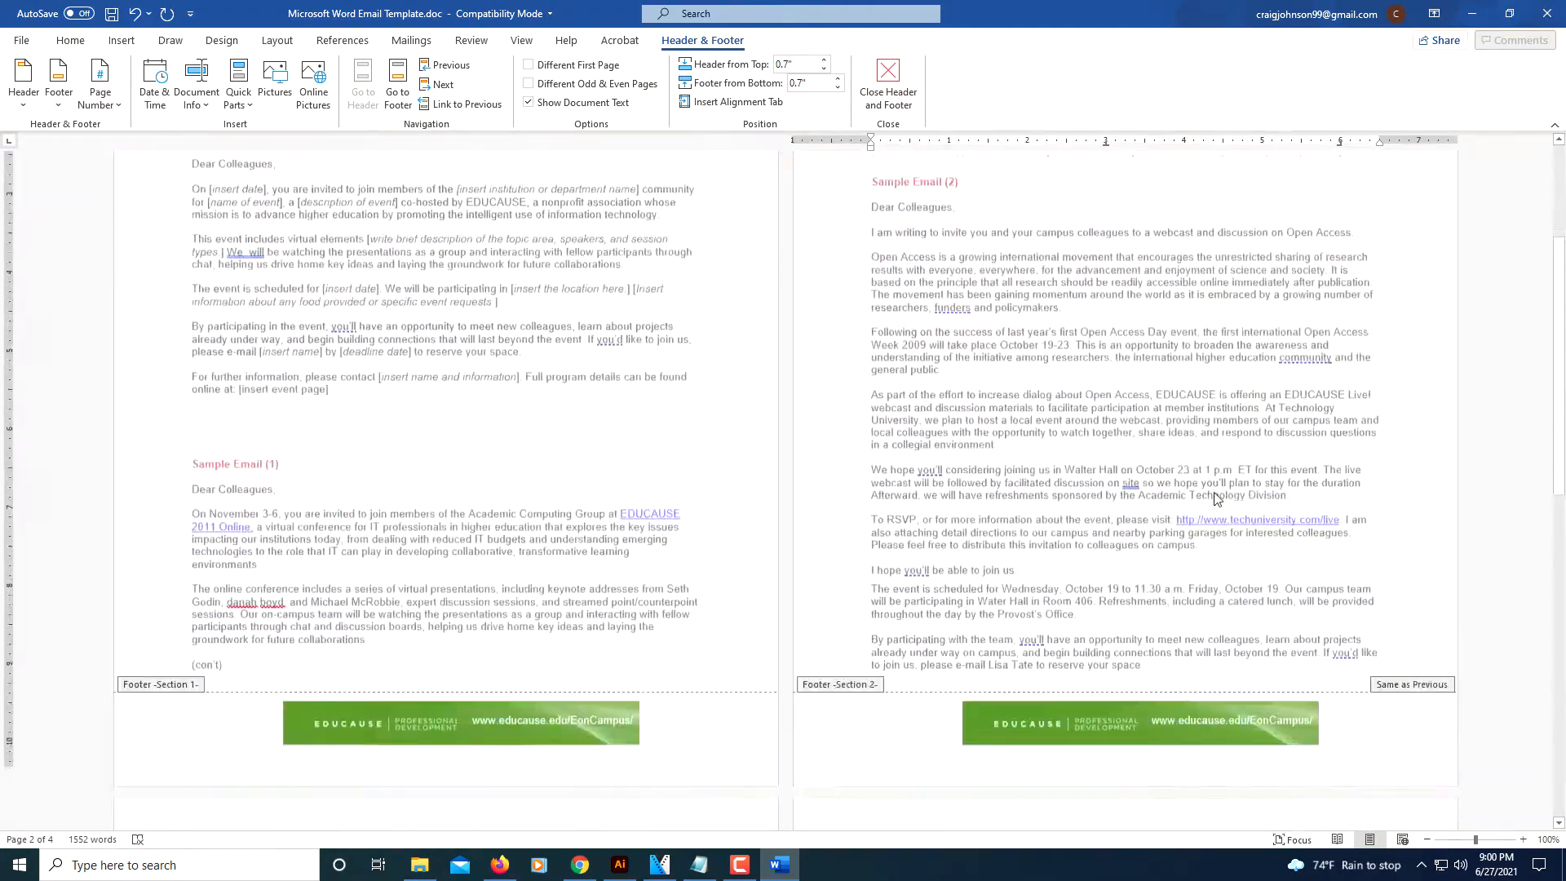
pyautogui.scroll(3)
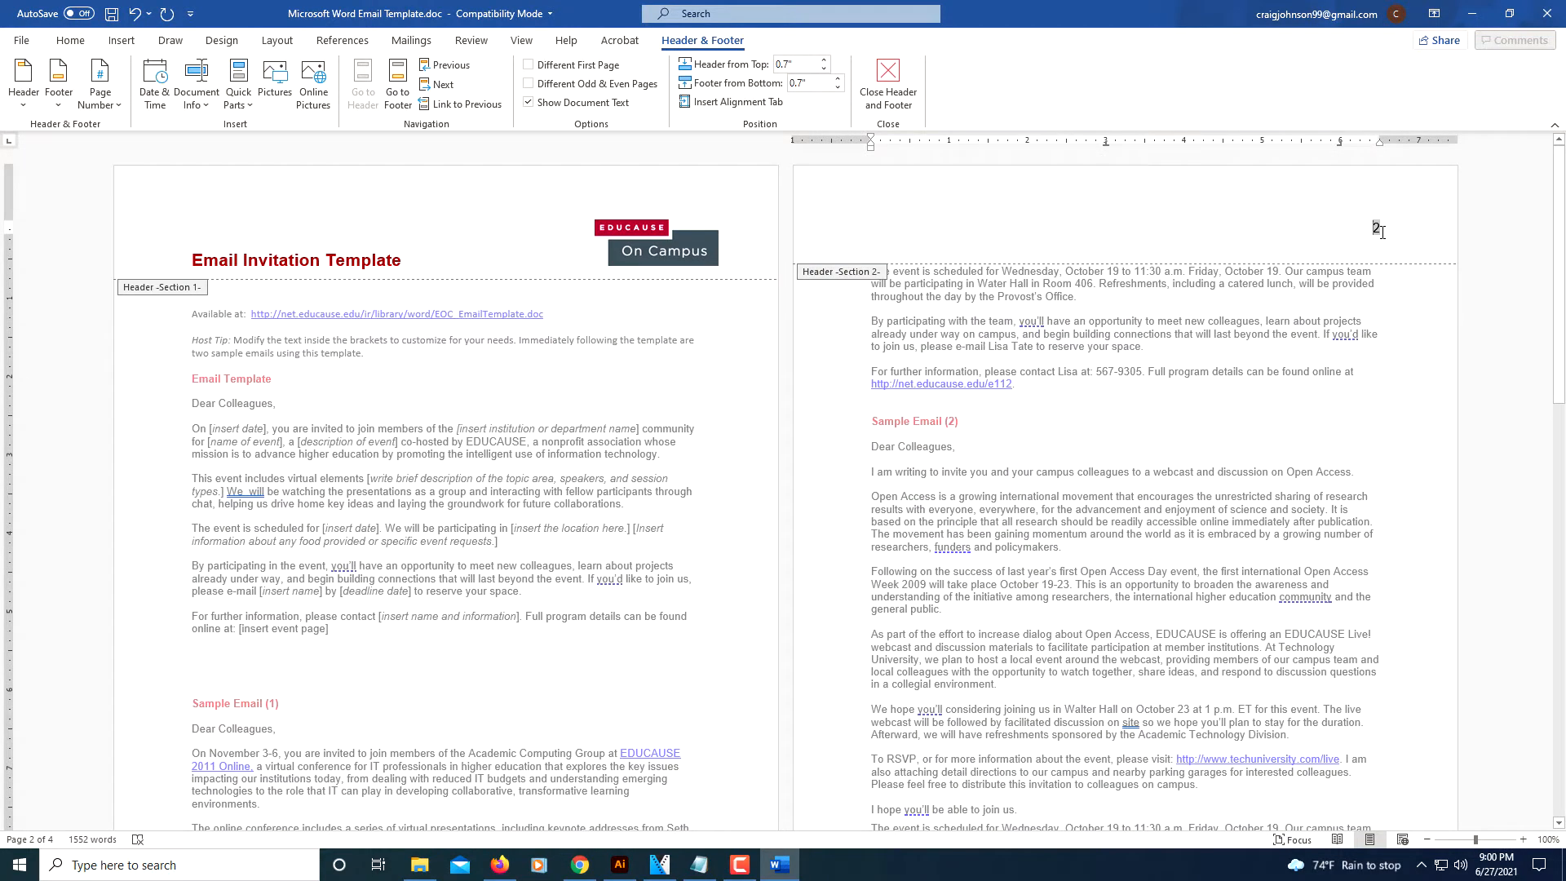
pyautogui.moveTo(1378, 230)
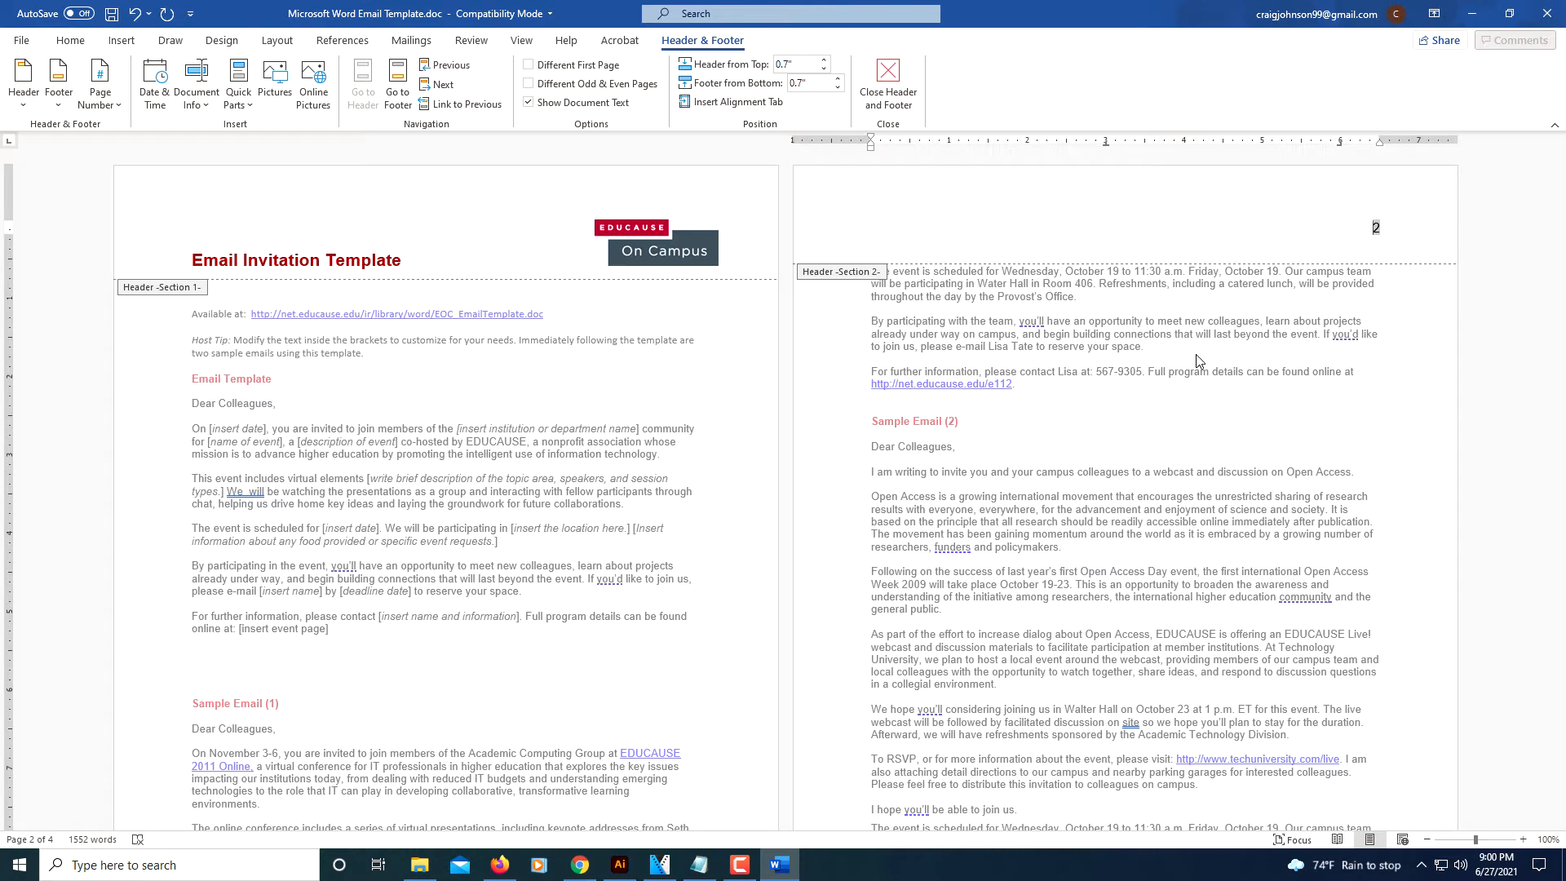
pyautogui.moveTo(137, 124)
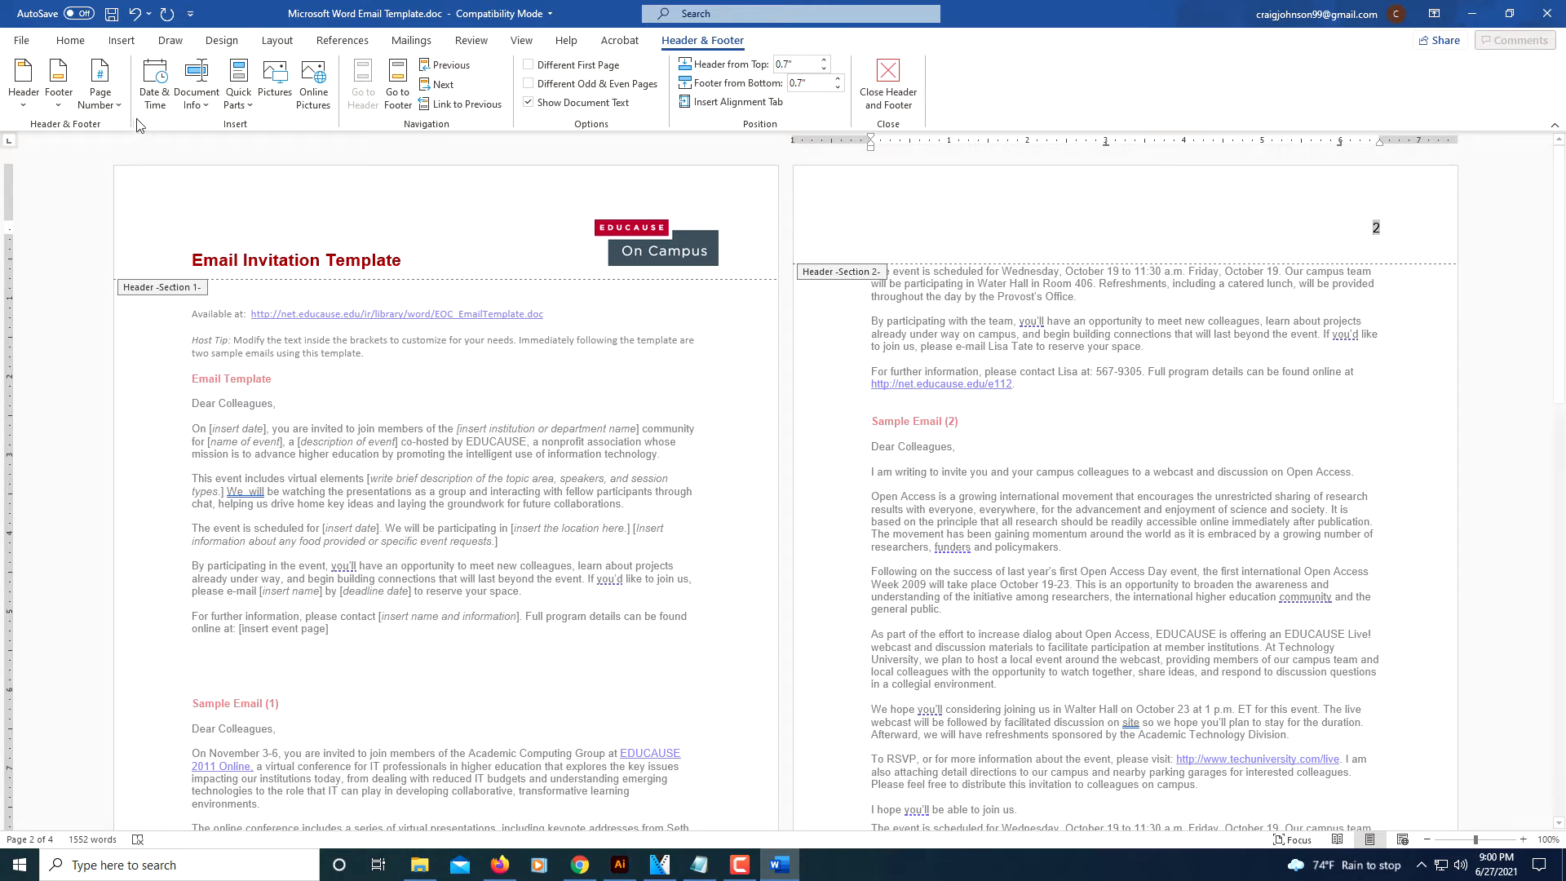
# Step: Format the section's page numbers to start at 1 so the second page reads 1
pyautogui.click(100, 81)
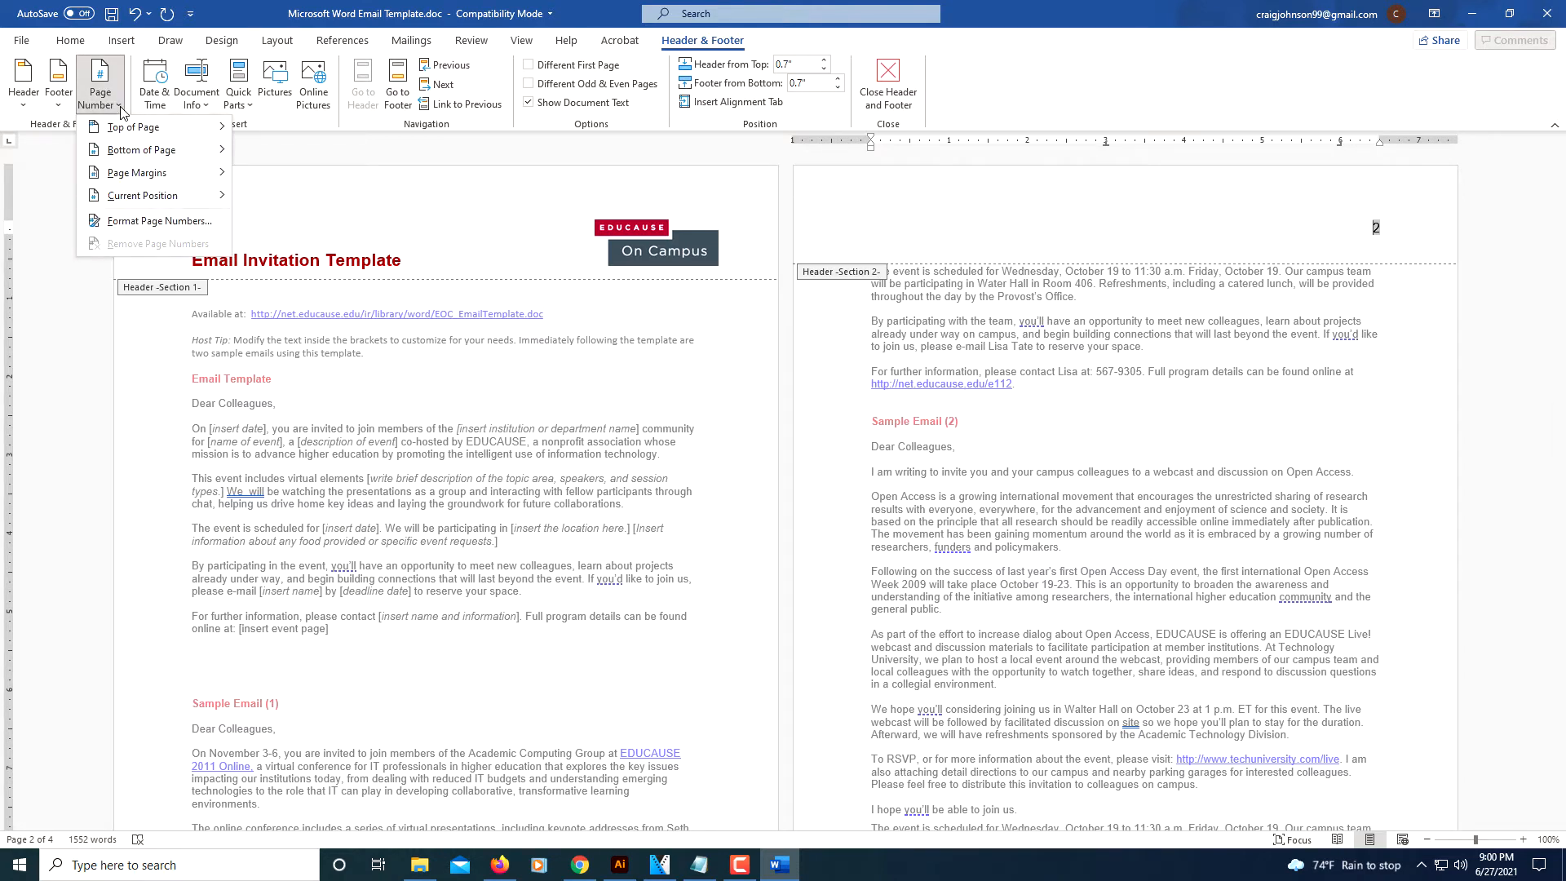
pyautogui.moveTo(156, 220)
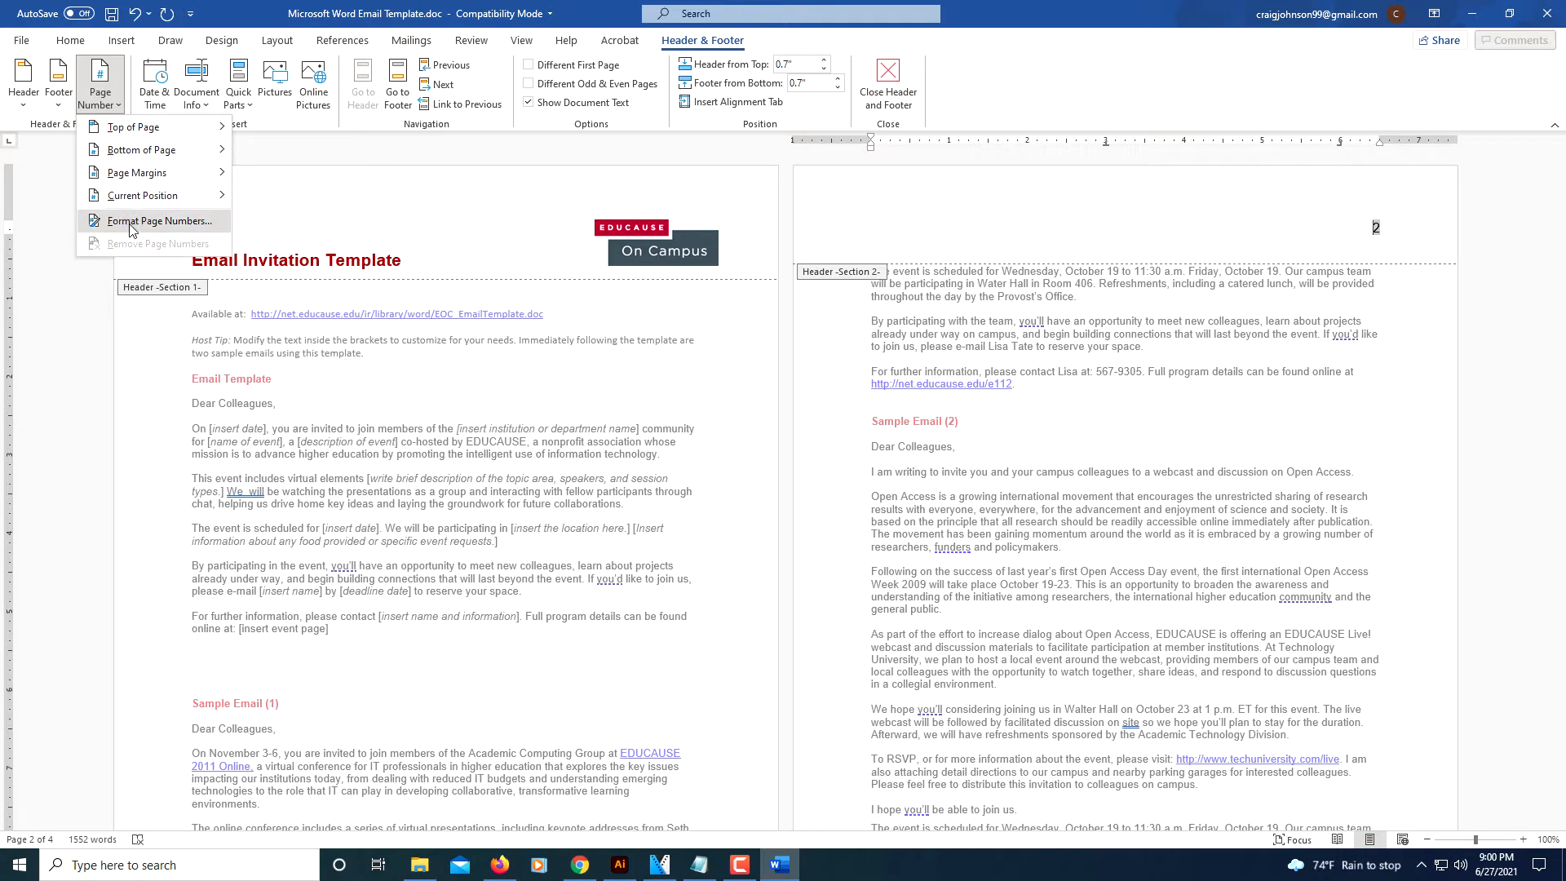
pyautogui.moveTo(158, 220)
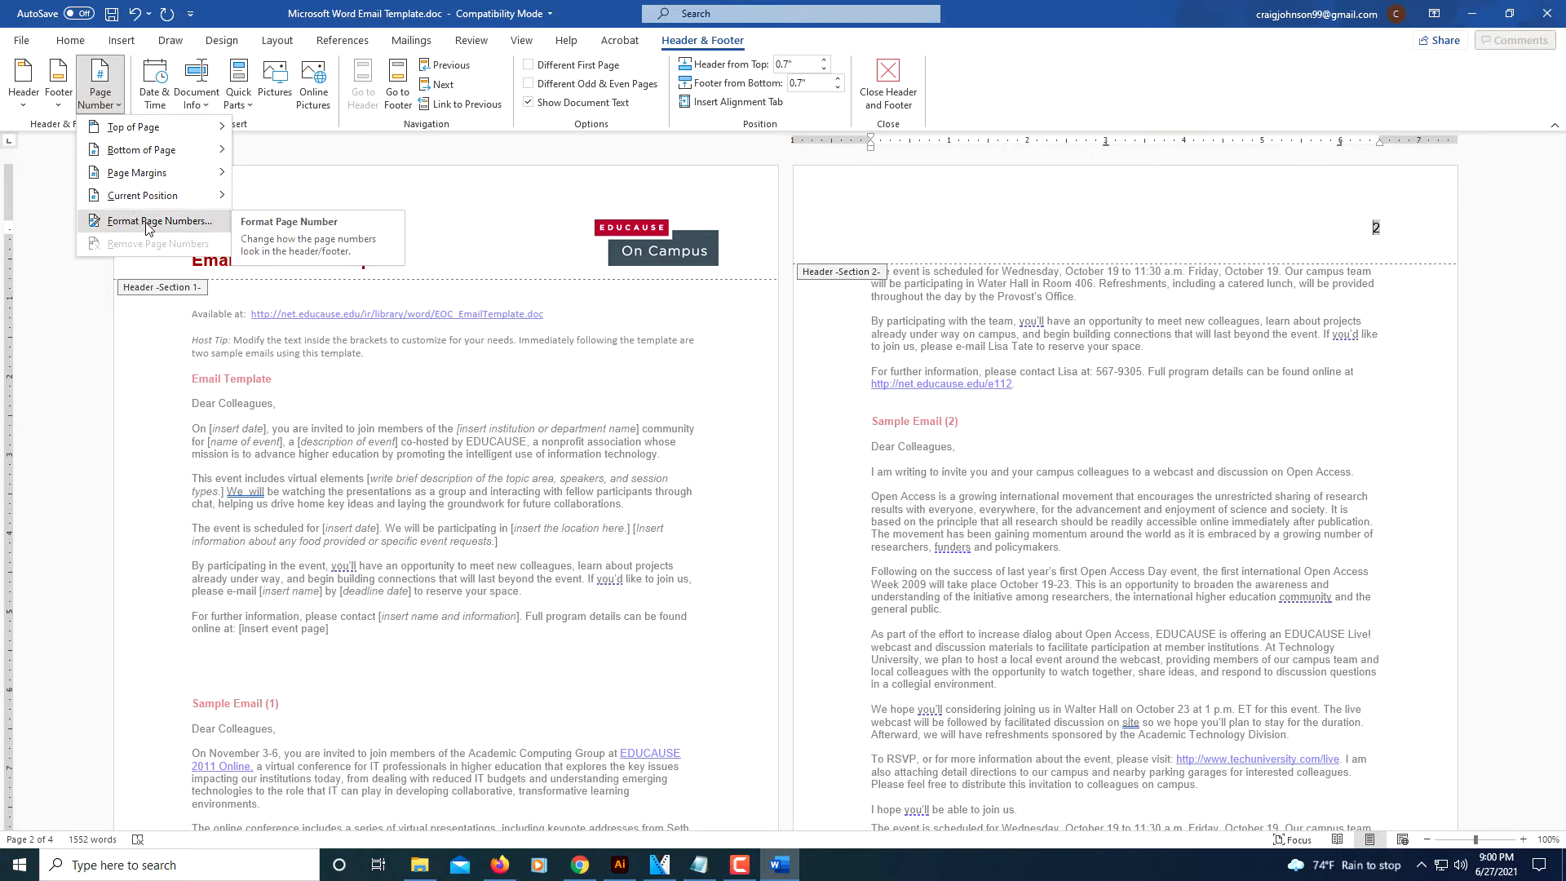
pyautogui.click(157, 220)
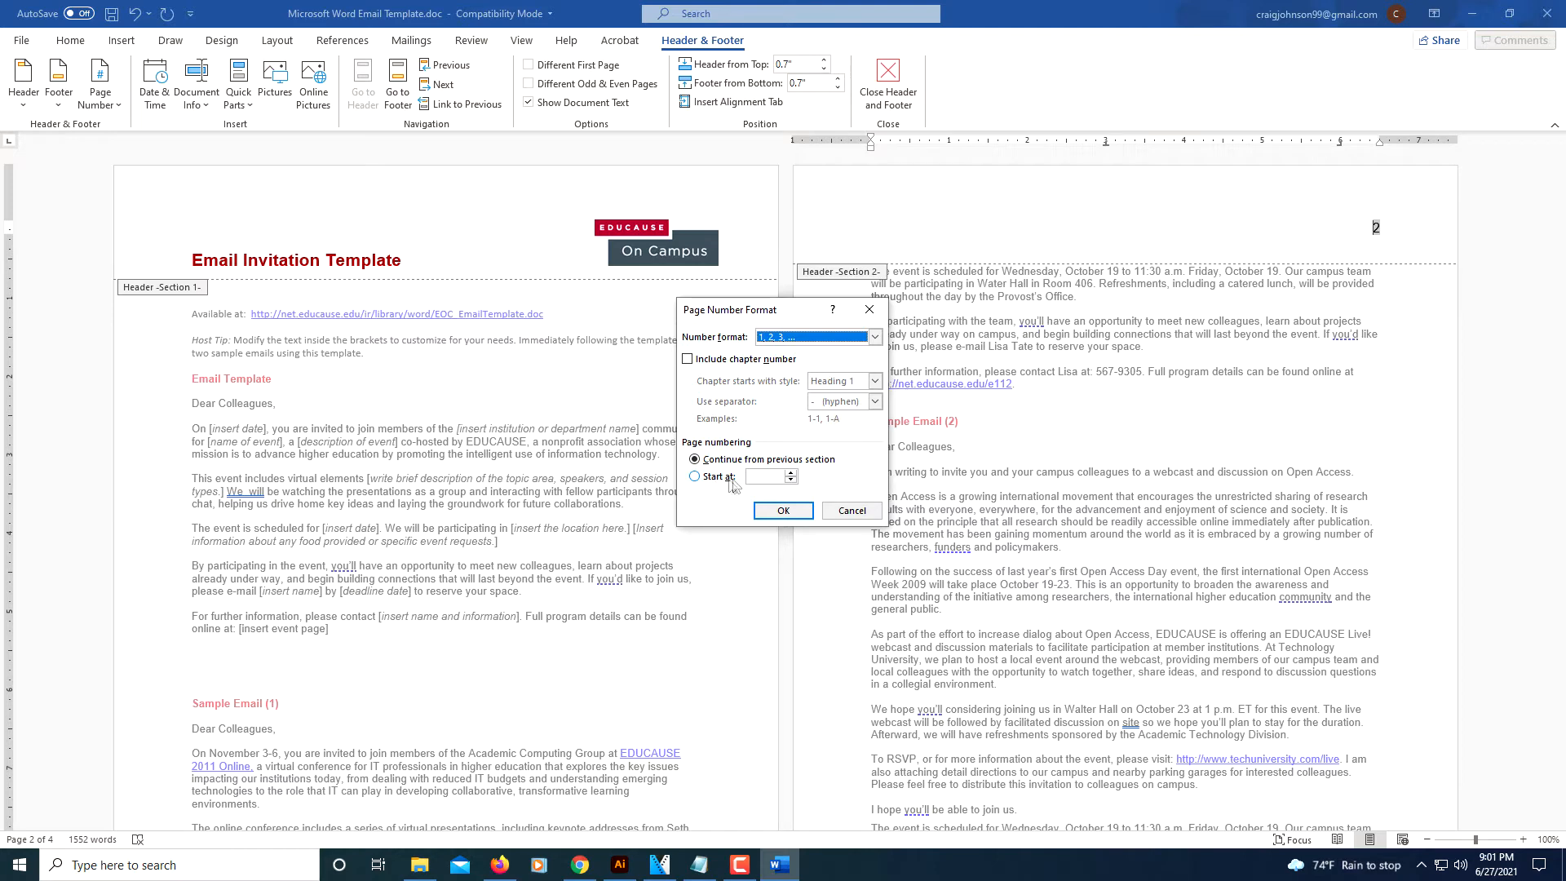
pyautogui.moveTo(794, 480)
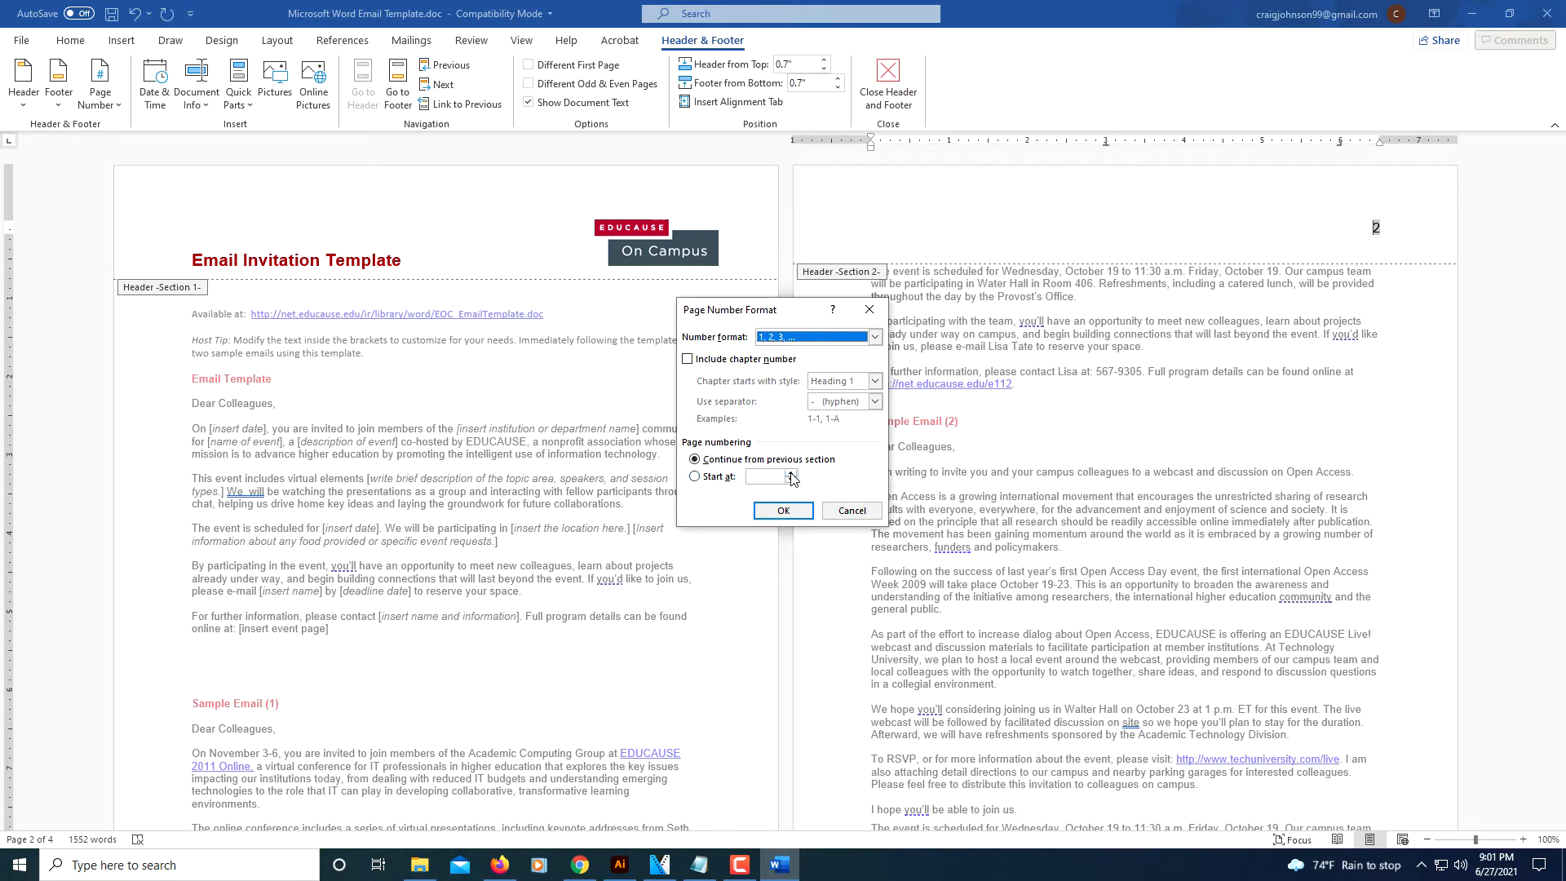
pyautogui.click(695, 476)
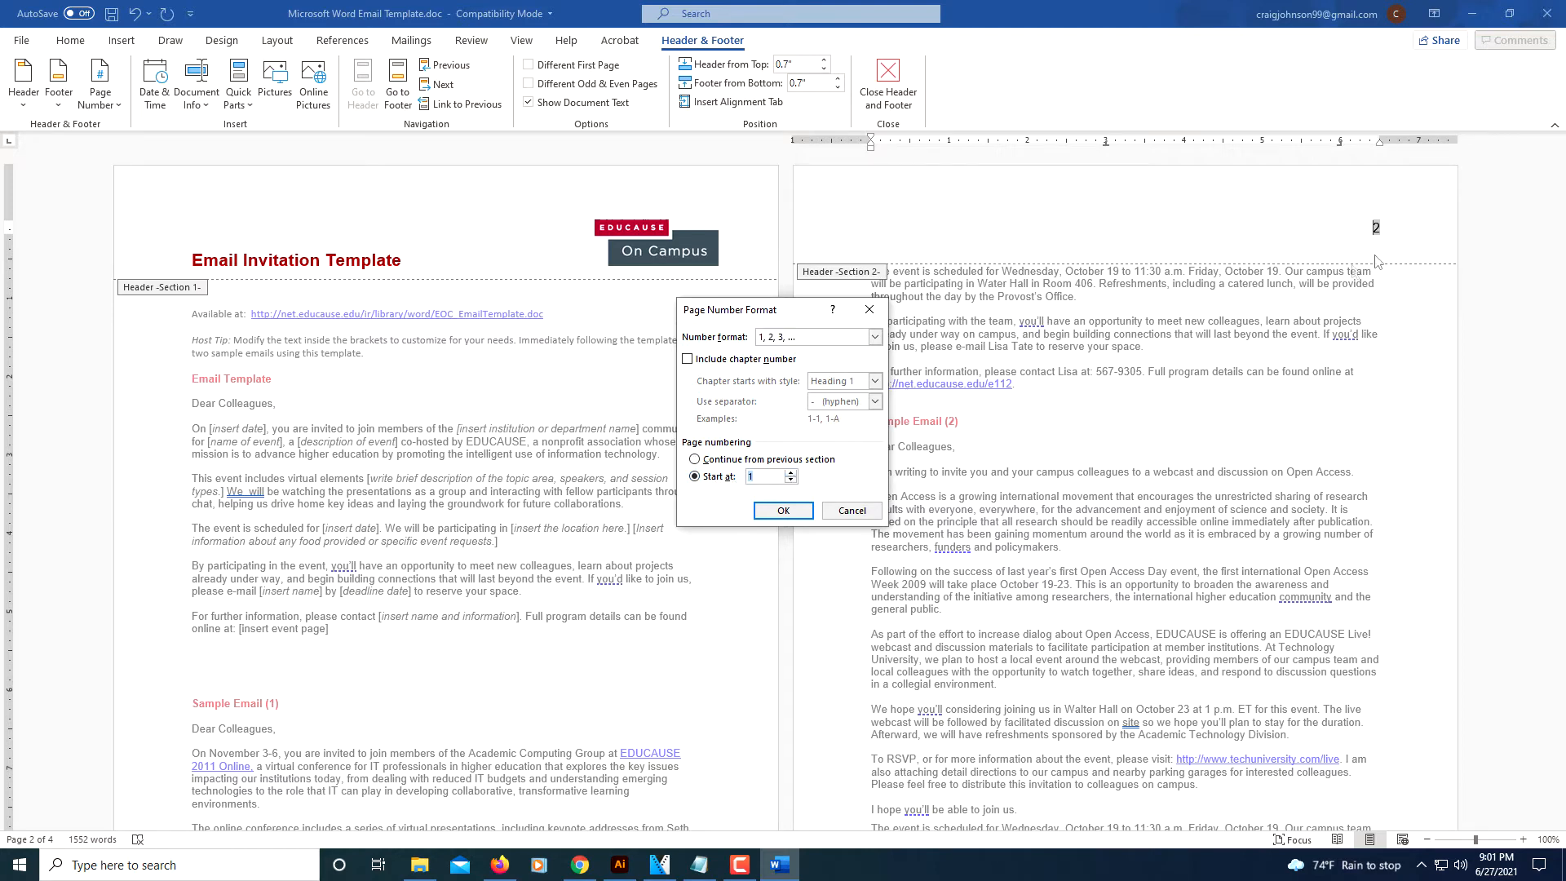
pyautogui.moveTo(758, 489)
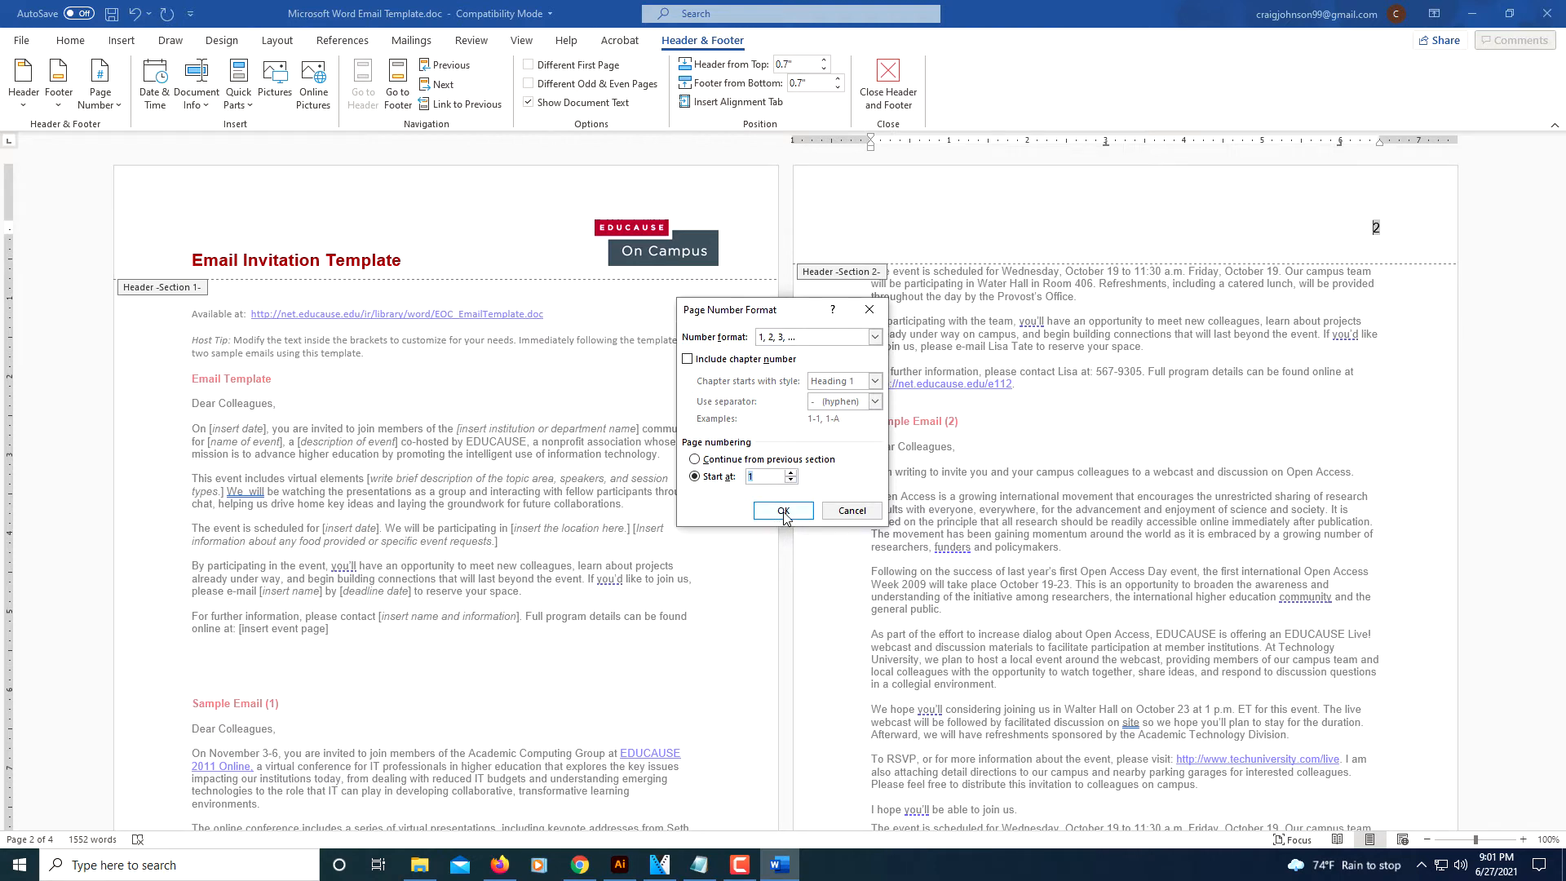
pyautogui.click(781, 511)
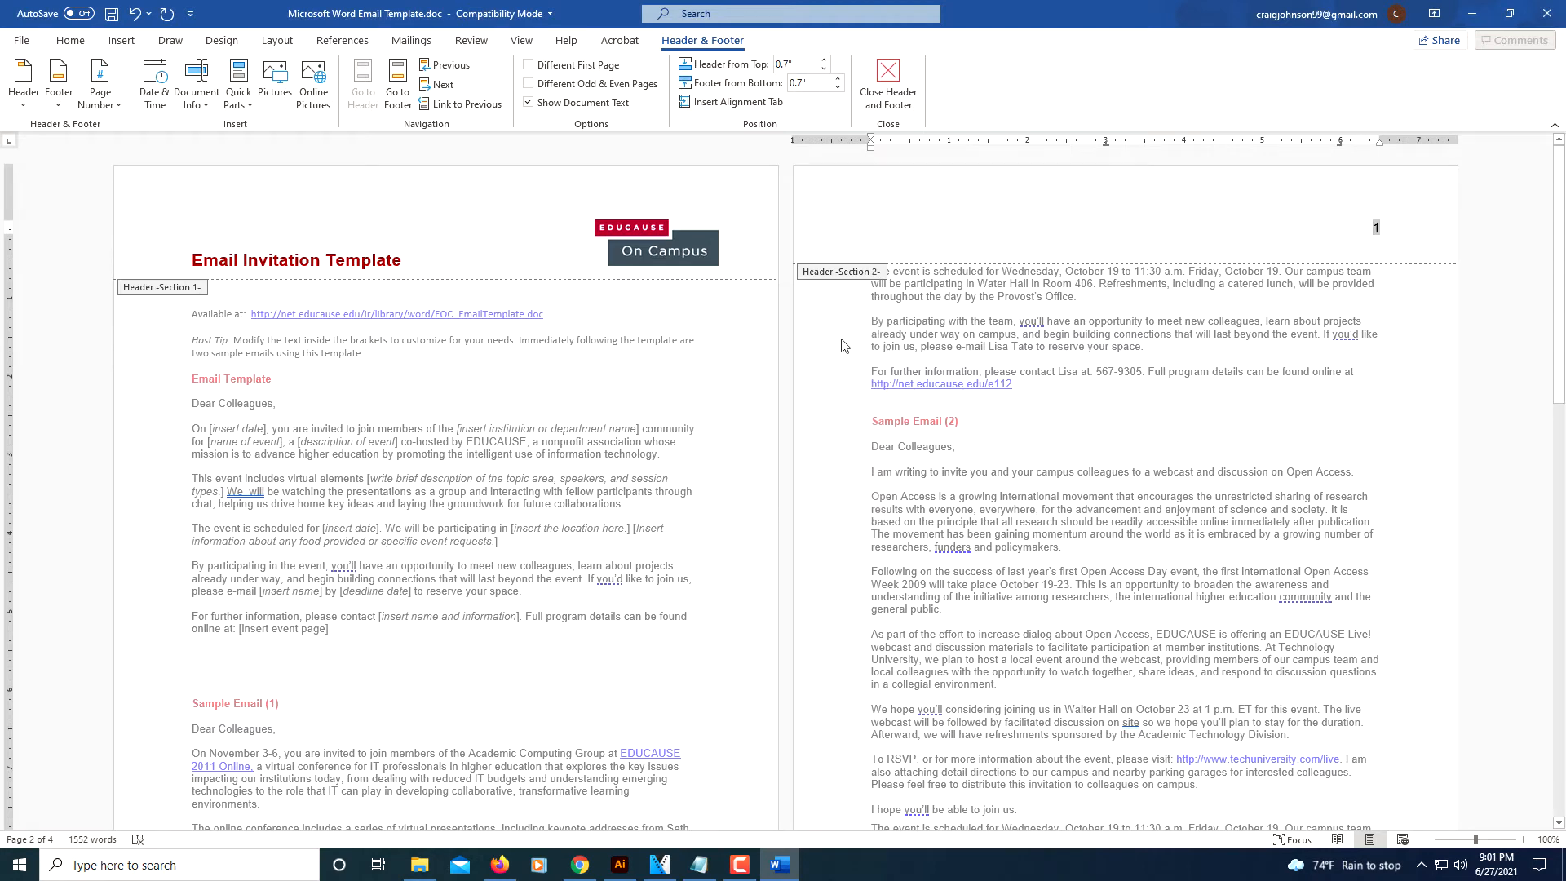
pyautogui.moveTo(1344, 199)
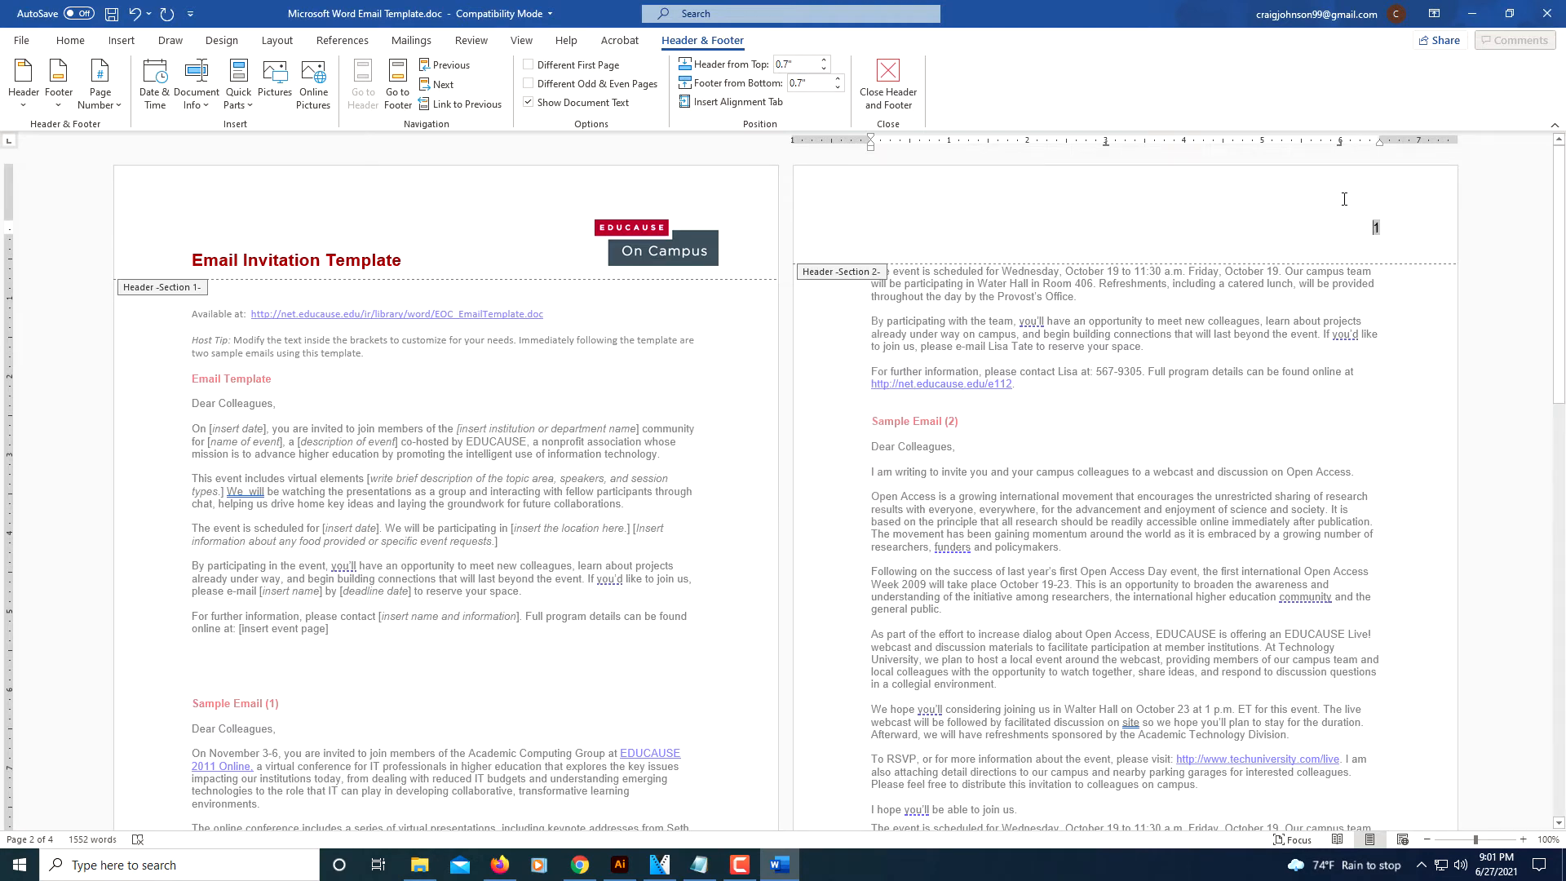
pyautogui.moveTo(1384, 243)
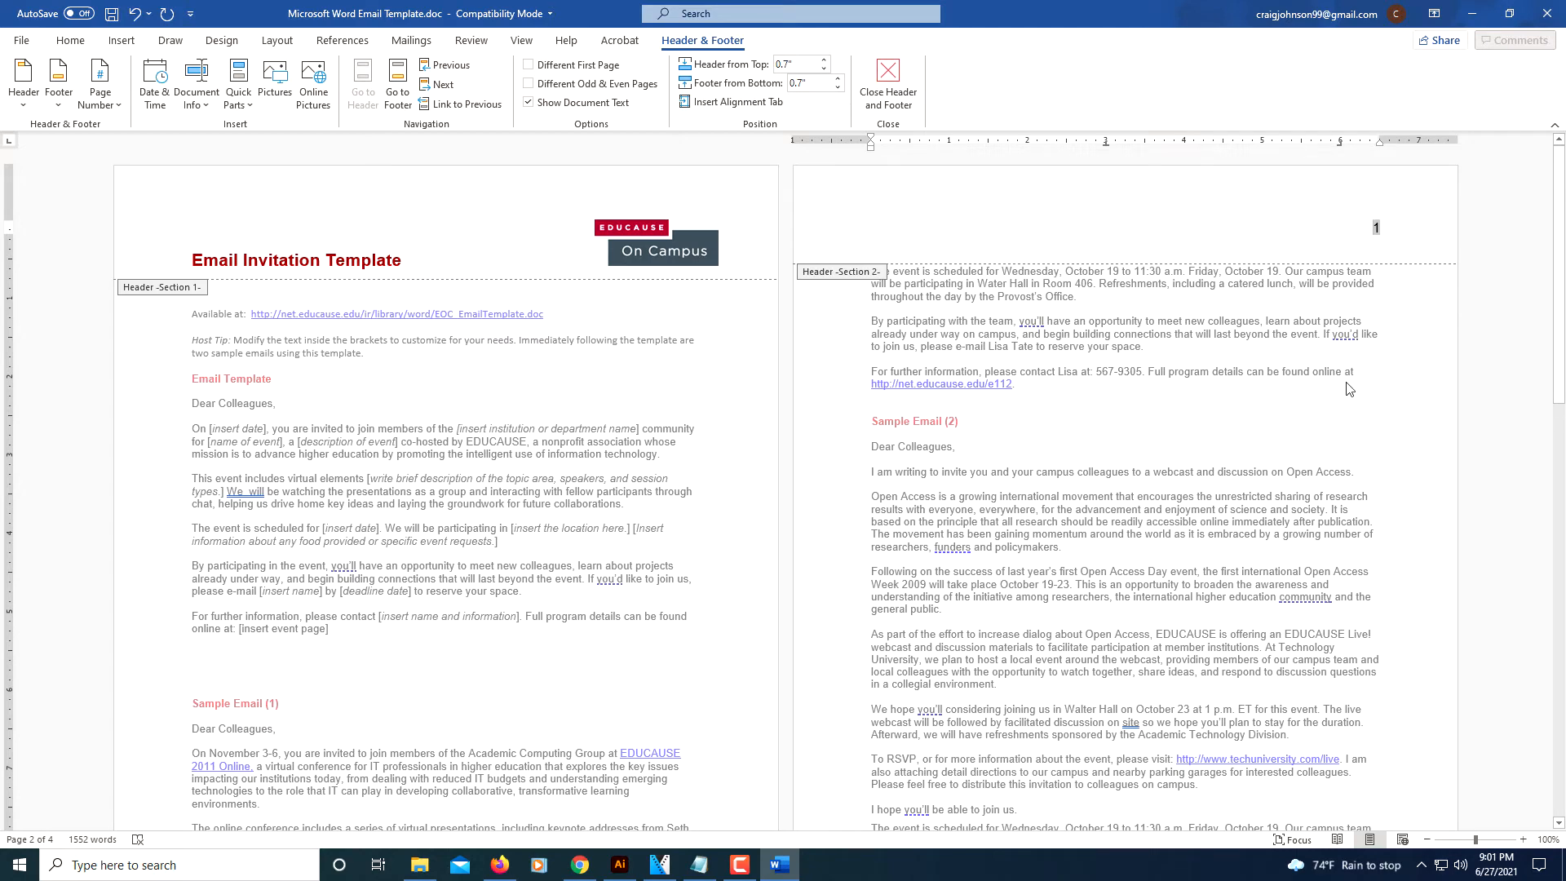
# Step: Check pages number 1, 2, 3 from the second page, then close Header and Footer editing
pyautogui.scroll(-3)
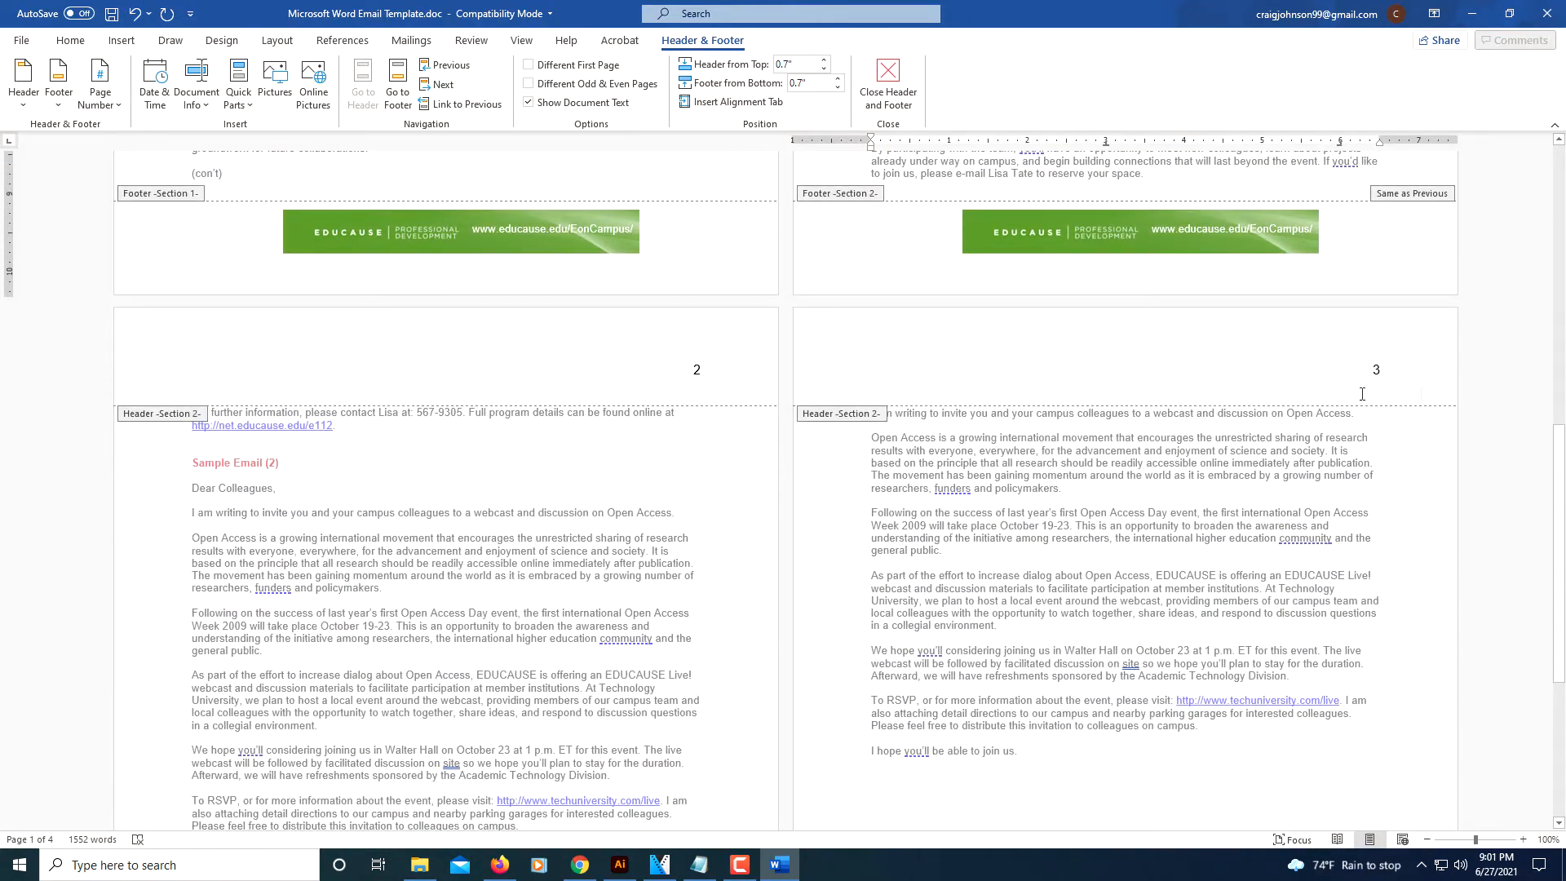
pyautogui.scroll(3)
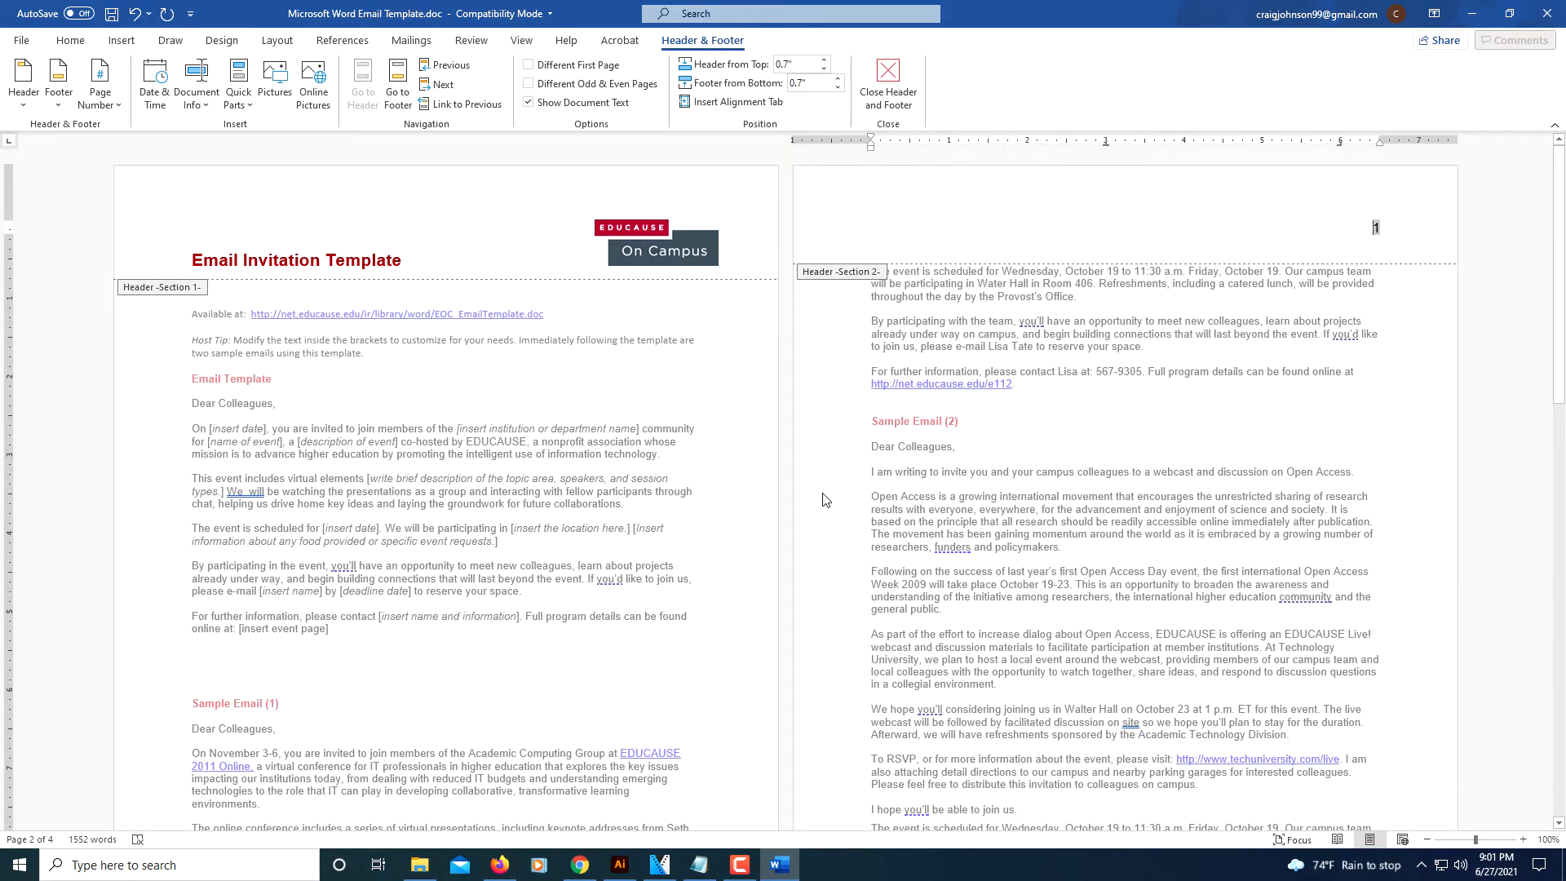
pyautogui.moveTo(887, 80)
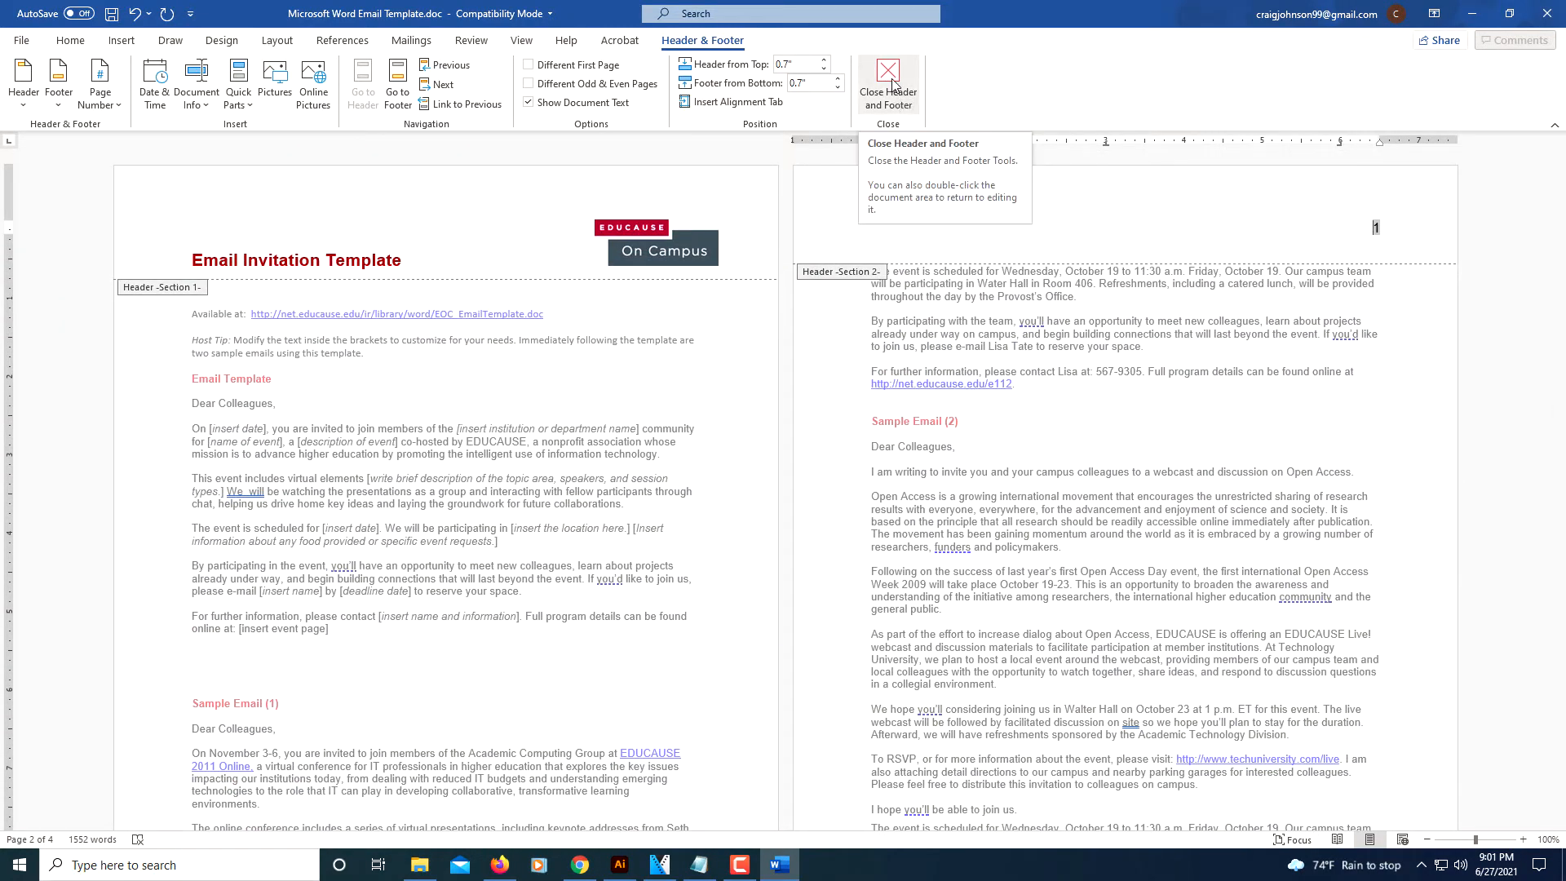
pyautogui.click(887, 83)
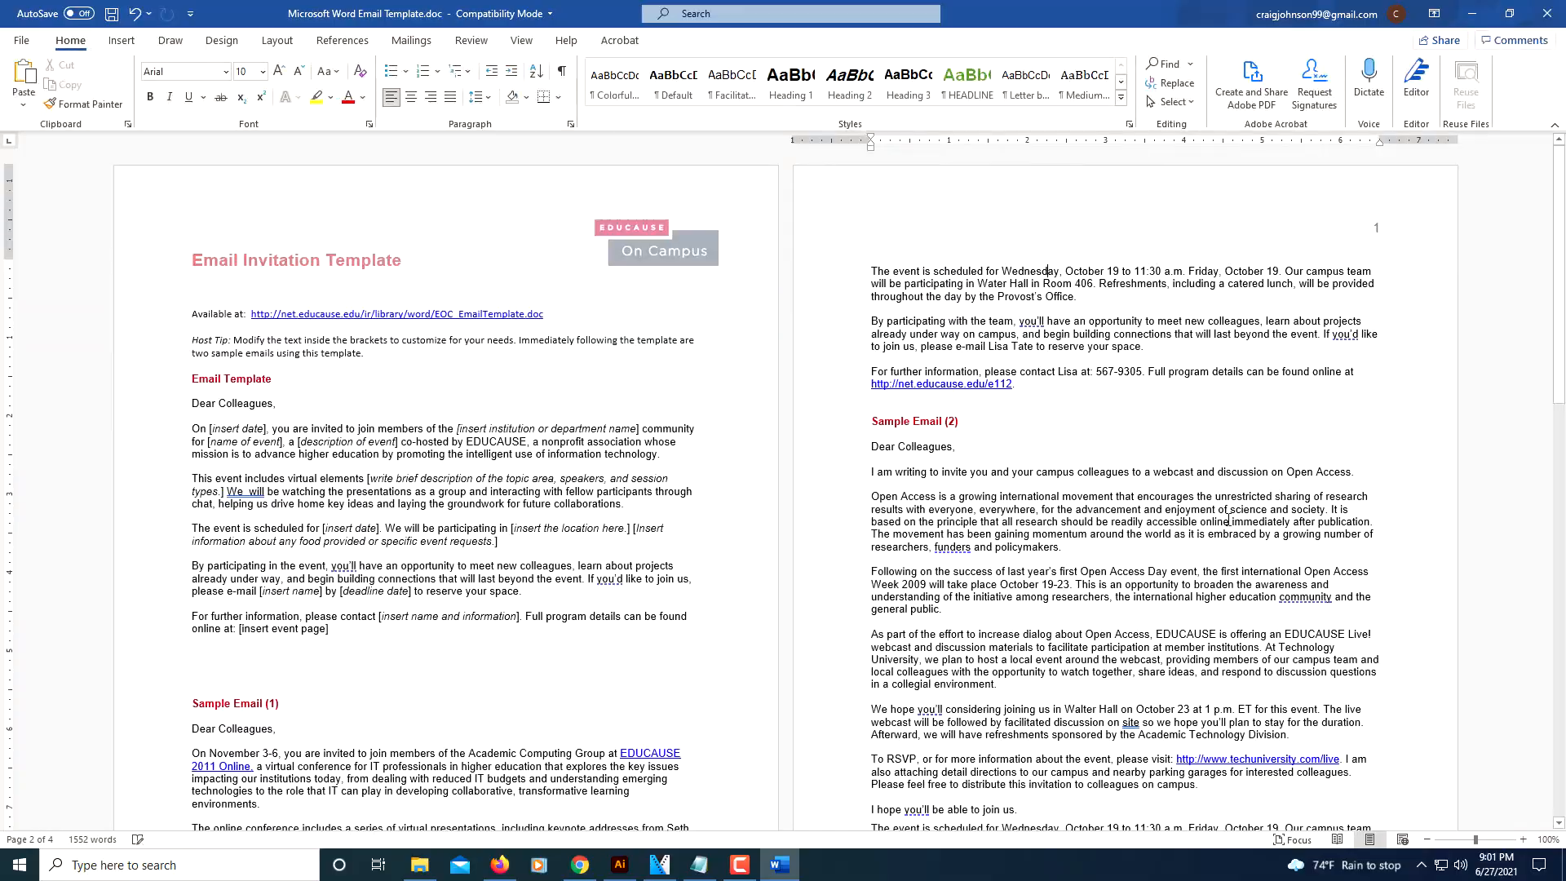
pyautogui.scroll(-3)
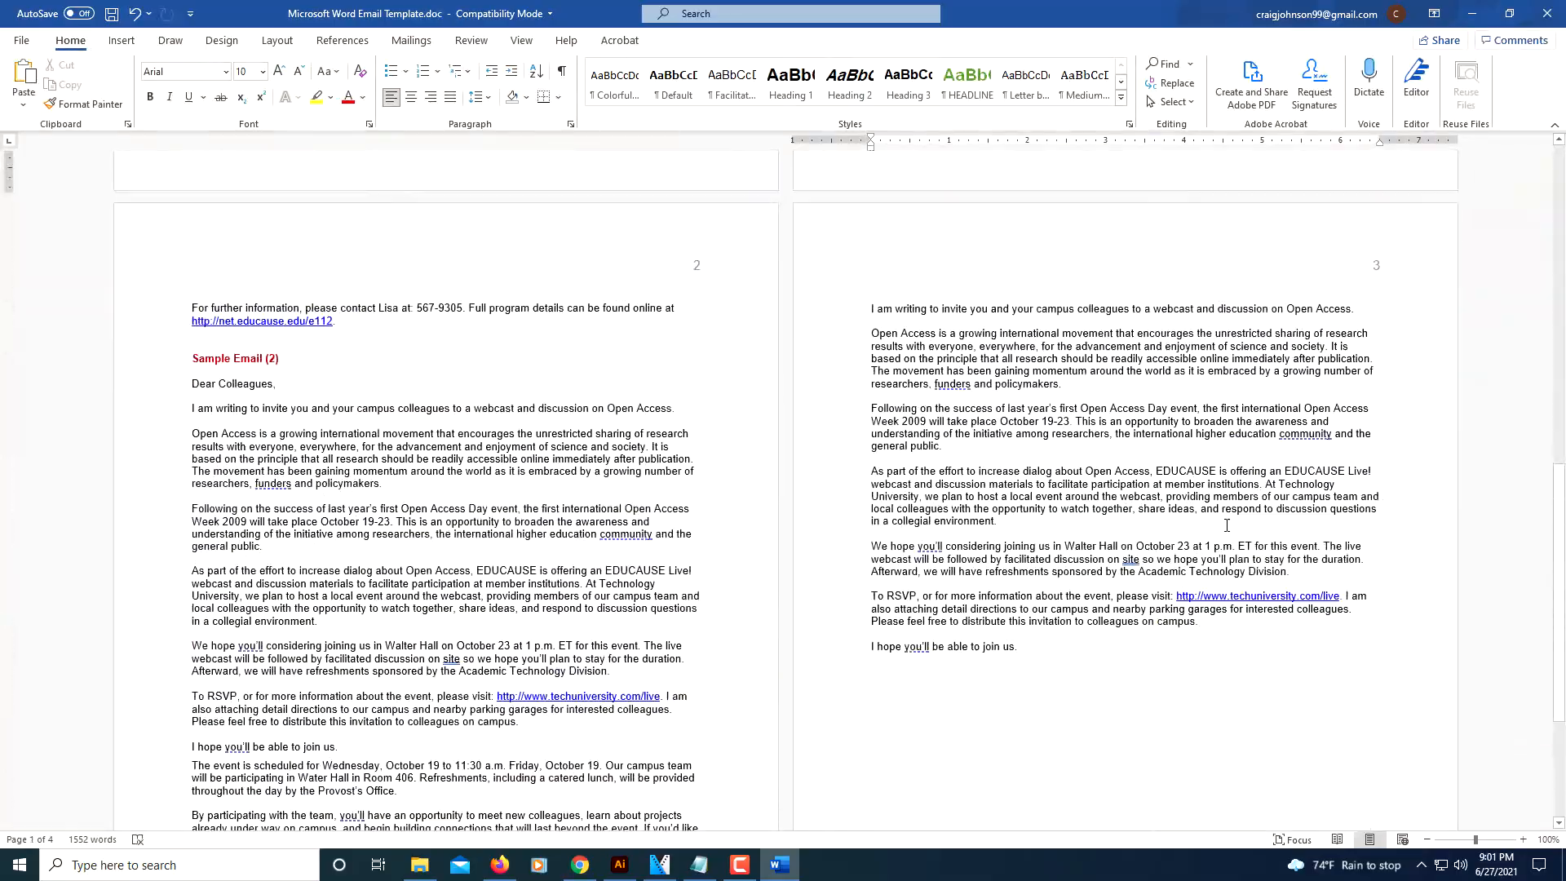
pyautogui.scroll(3)
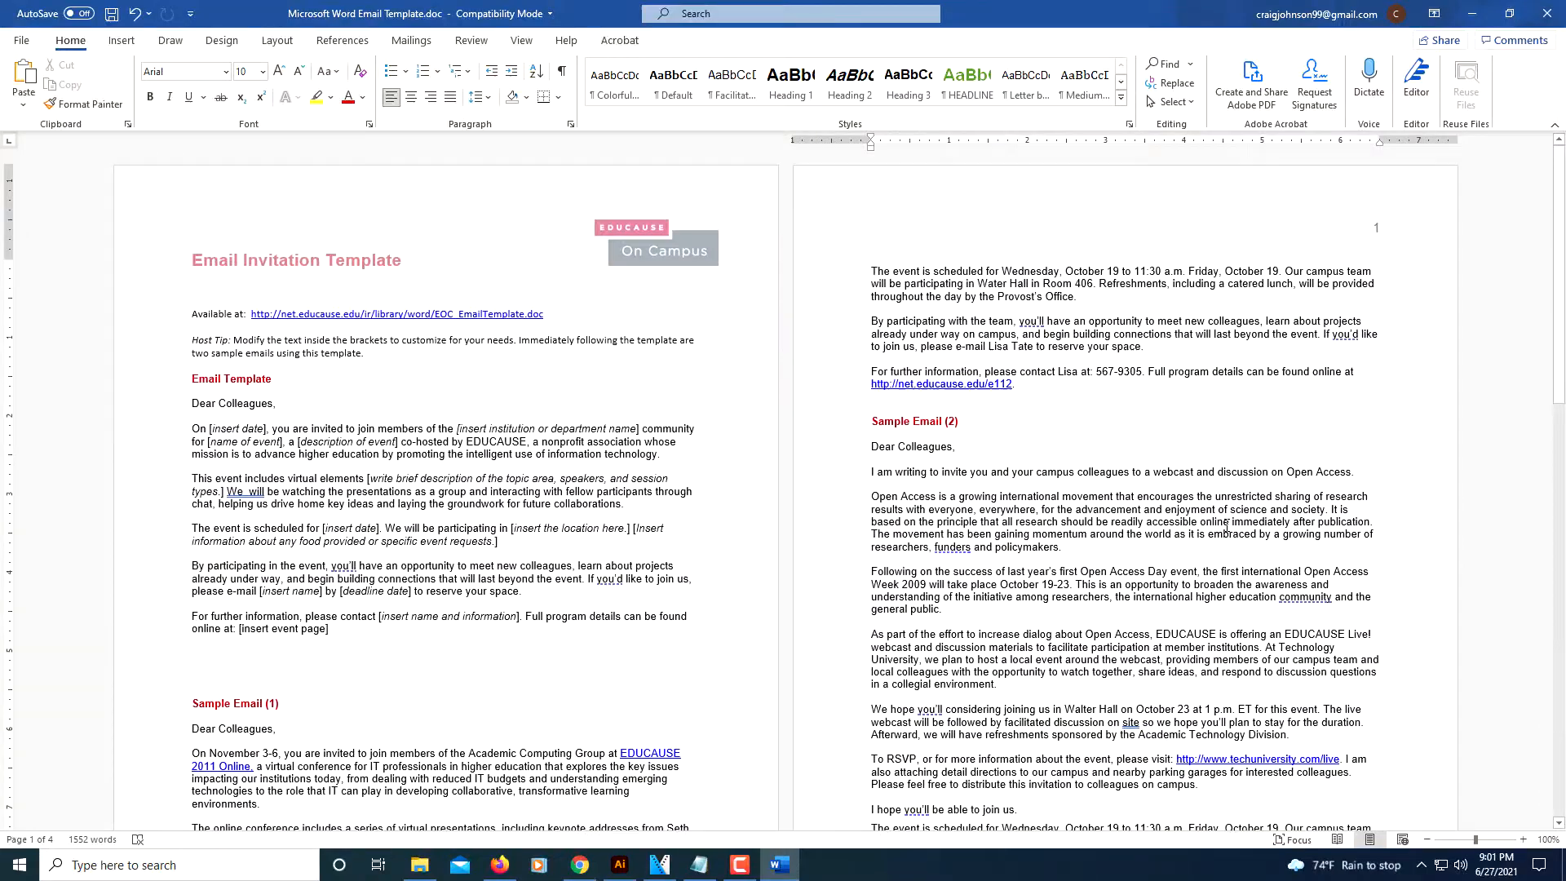